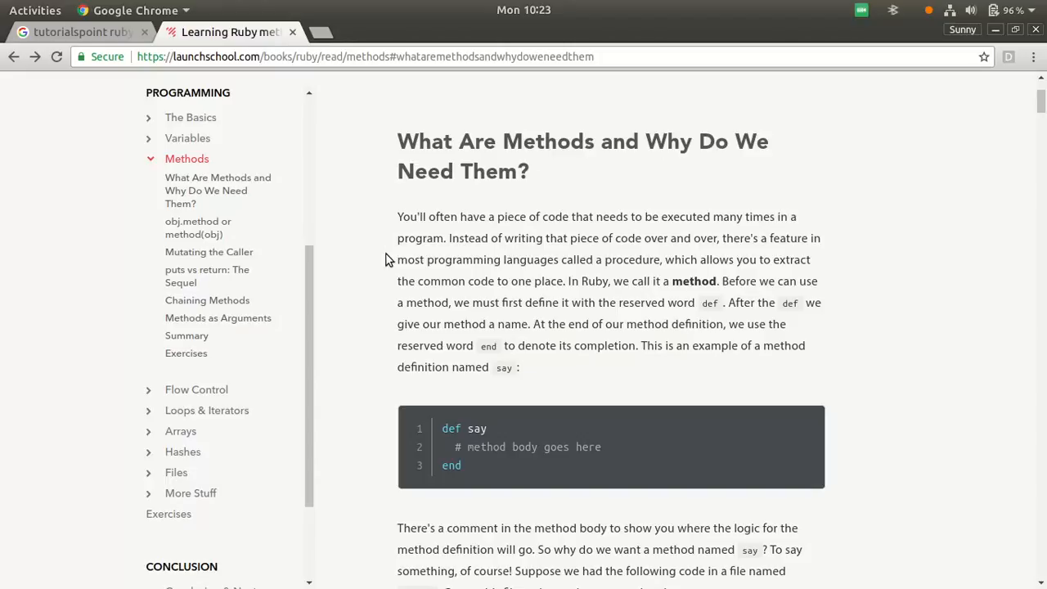
{"action": "mouse_move", "coordinate": [424, 216]}
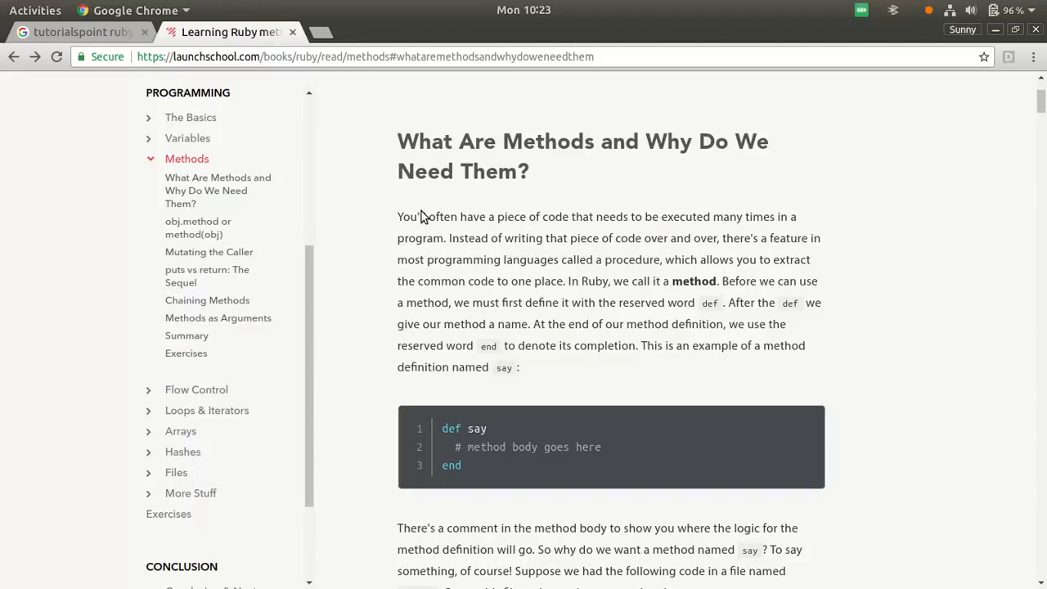
Scroll to the def say code block and highlight the keyword 'def'.
{"action": "scroll", "scroll_direction": "down", "scroll_amount": 3}
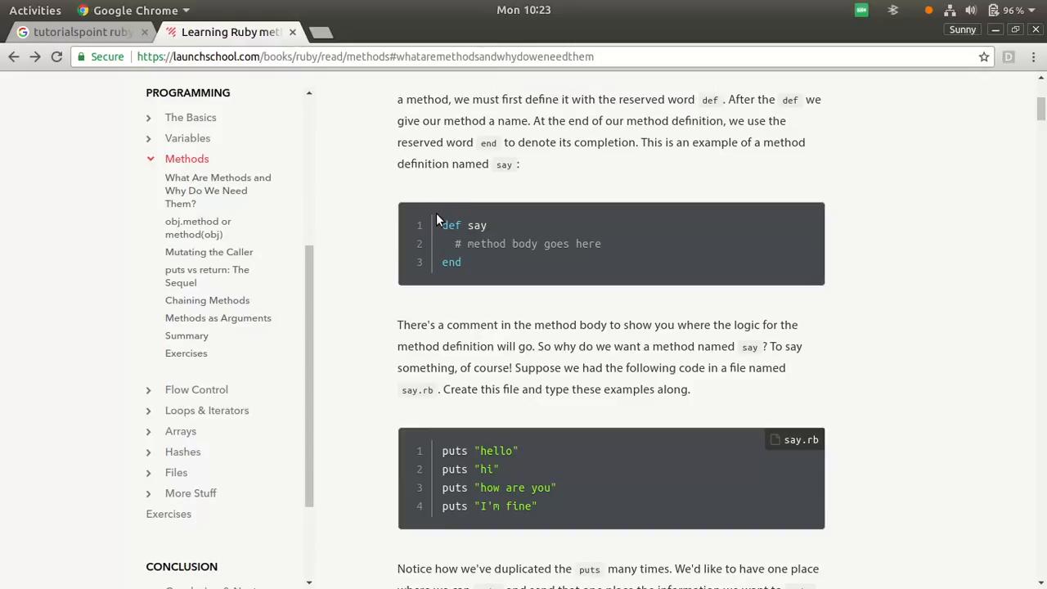
{"action": "mouse_move", "coordinate": [450, 239]}
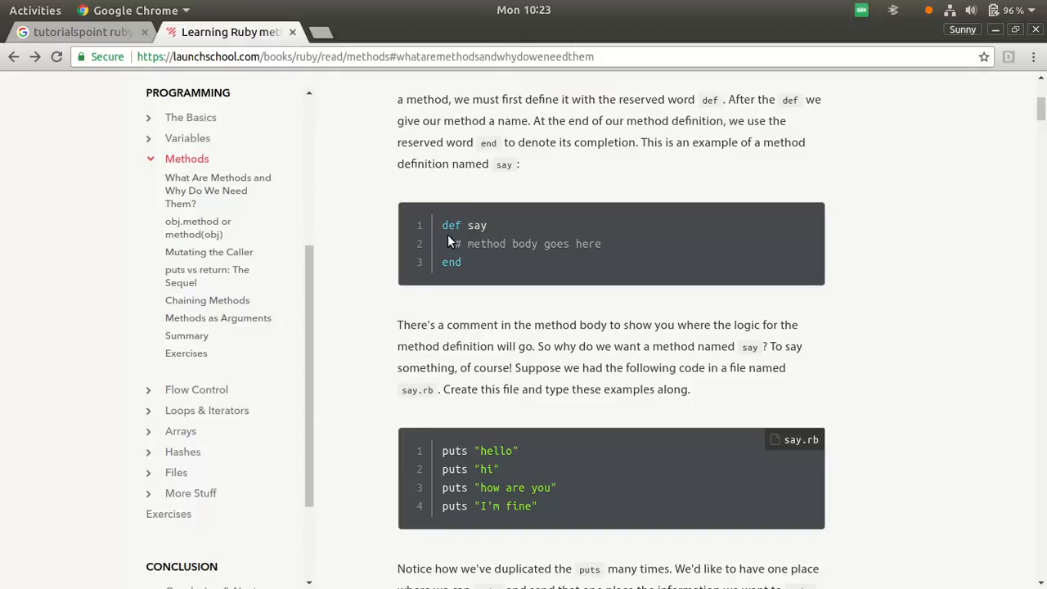
{"action": "mouse_move", "coordinate": [458, 239]}
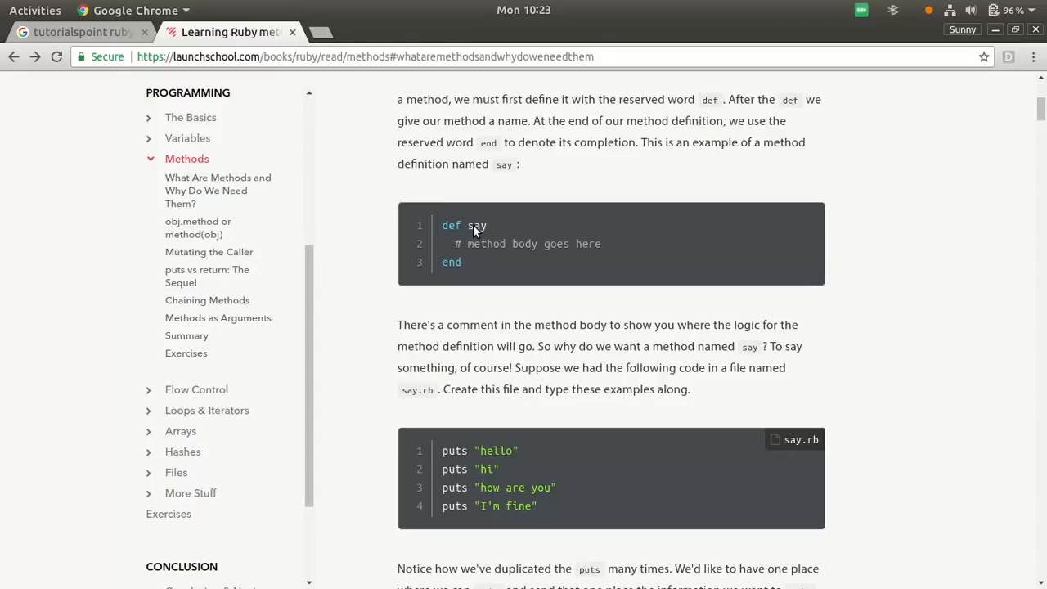
{"action": "mouse_move", "coordinate": [500, 240]}
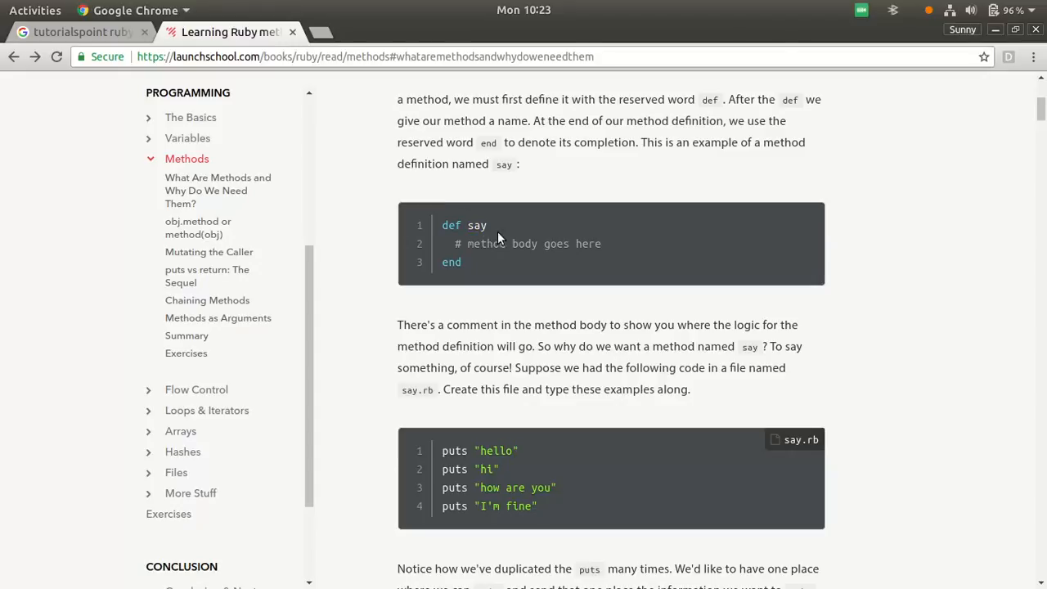
{"action": "mouse_move", "coordinate": [479, 237]}
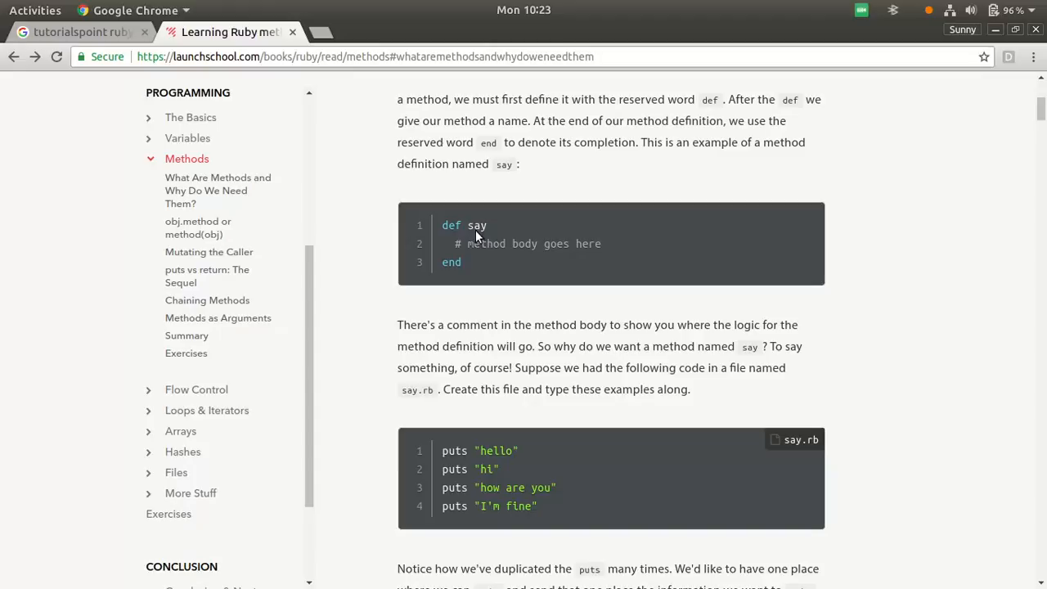
{"action": "double_click", "coordinate": [451, 225]}
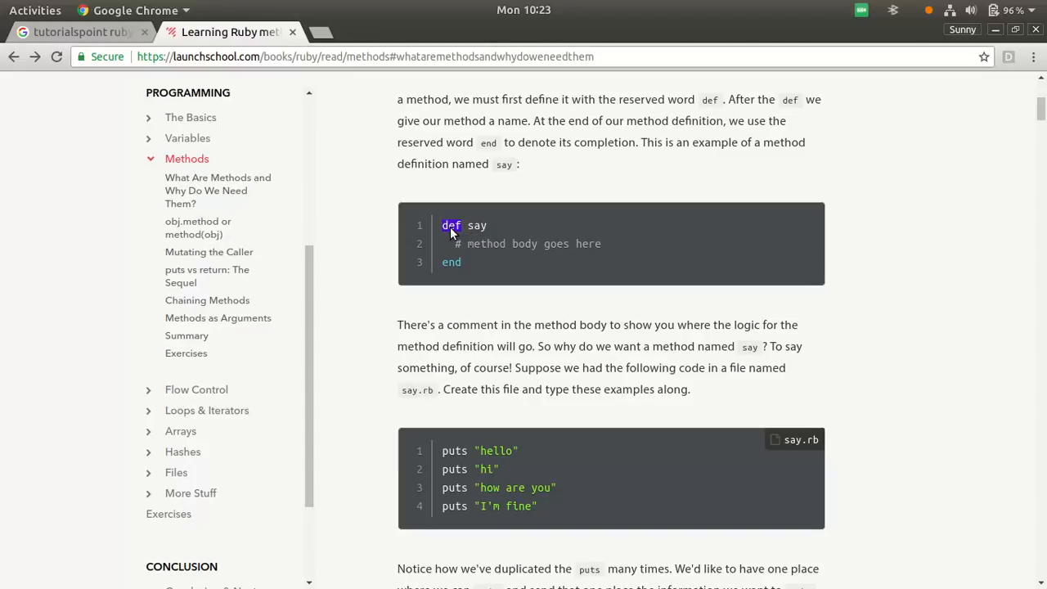
{"action": "mouse_move", "coordinate": [469, 244]}
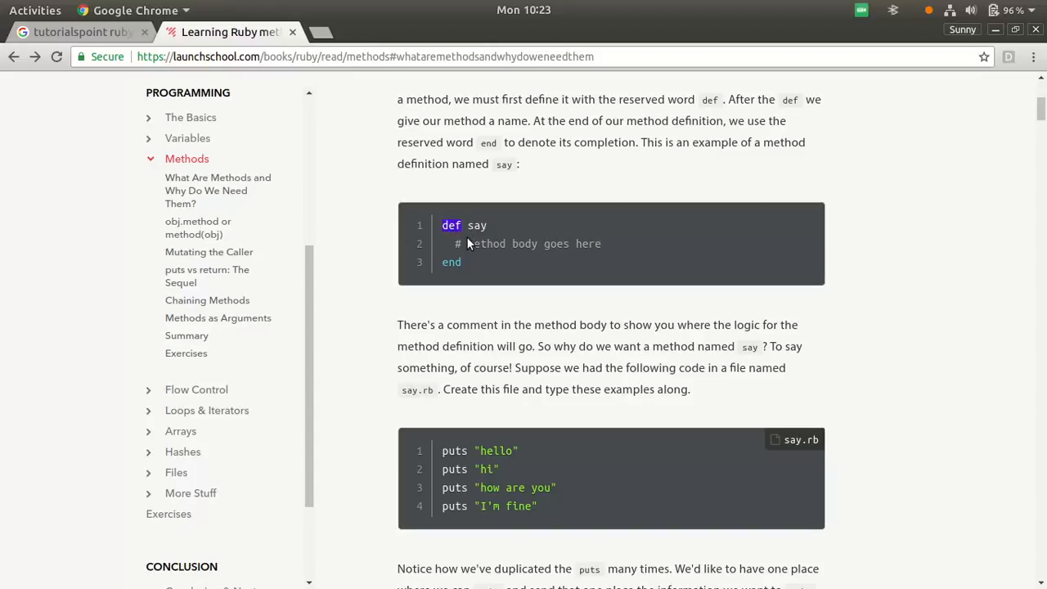
{"action": "mouse_move", "coordinate": [464, 247]}
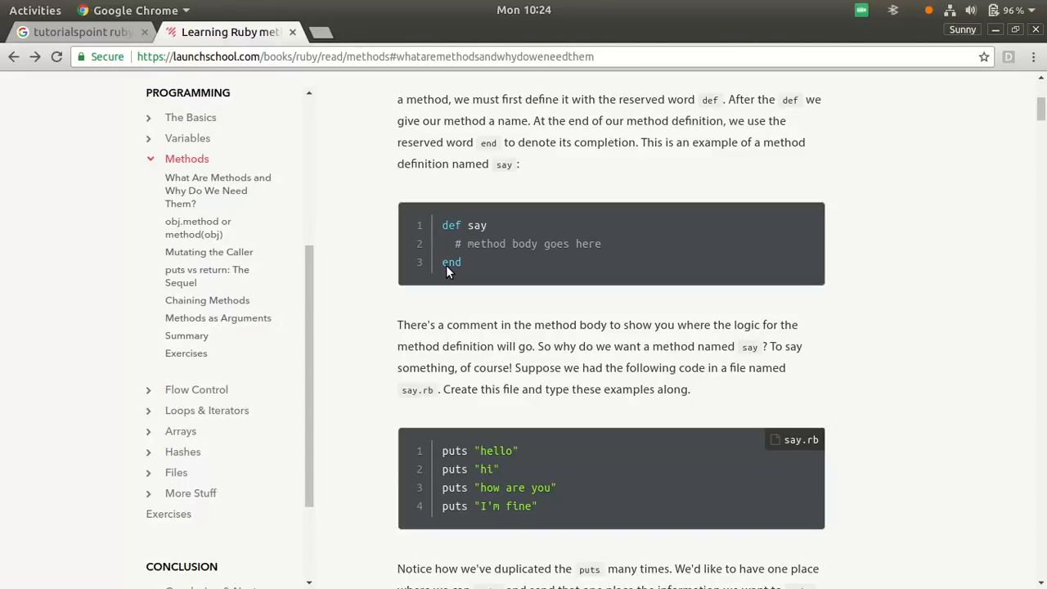
{"action": "mouse_move", "coordinate": [454, 271]}
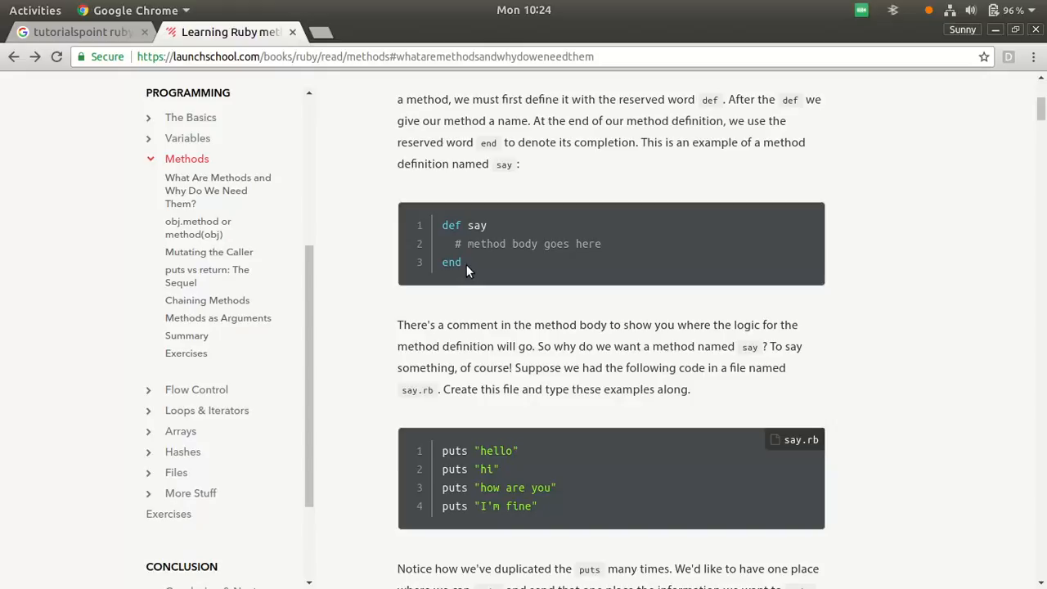
{"action": "mouse_move", "coordinate": [483, 241]}
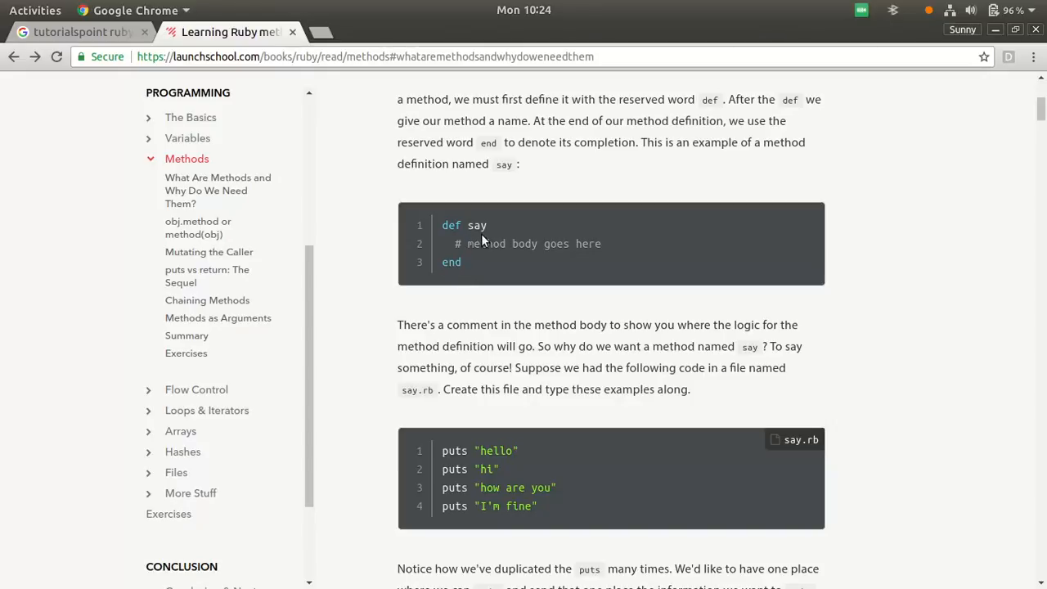
{"action": "mouse_move", "coordinate": [464, 209]}
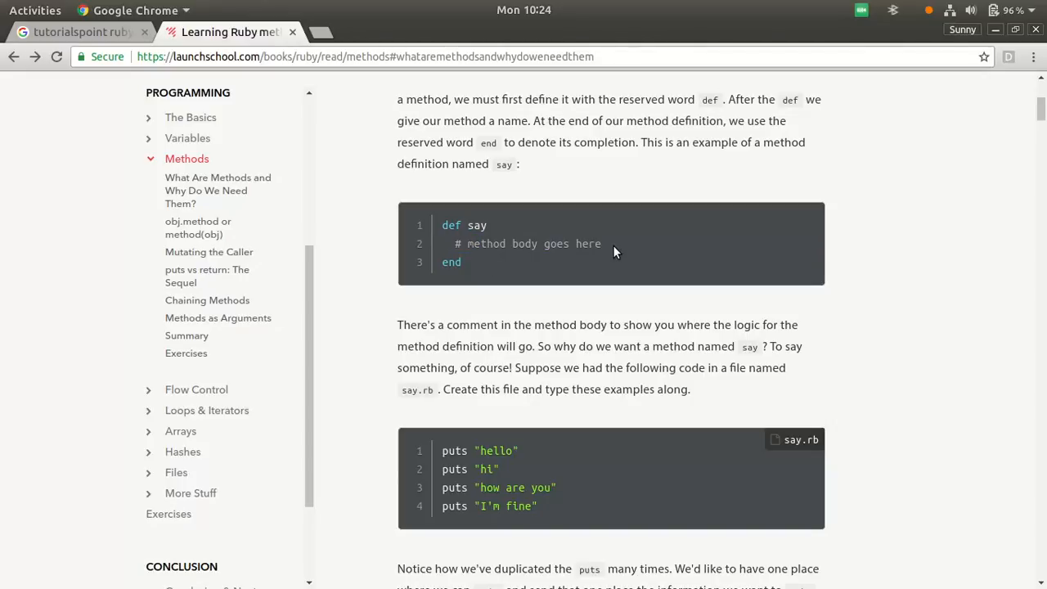
Scroll down to the say.rb block repeating puts four times.
{"action": "scroll", "scroll_direction": "down", "scroll_amount": 3}
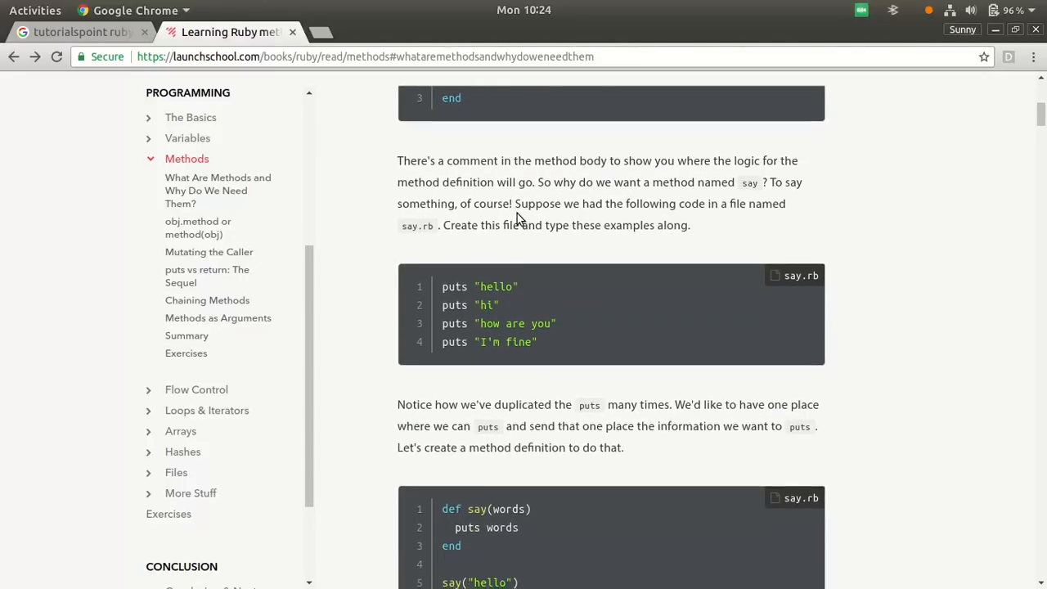
{"action": "scroll", "scroll_direction": "down", "scroll_amount": 3}
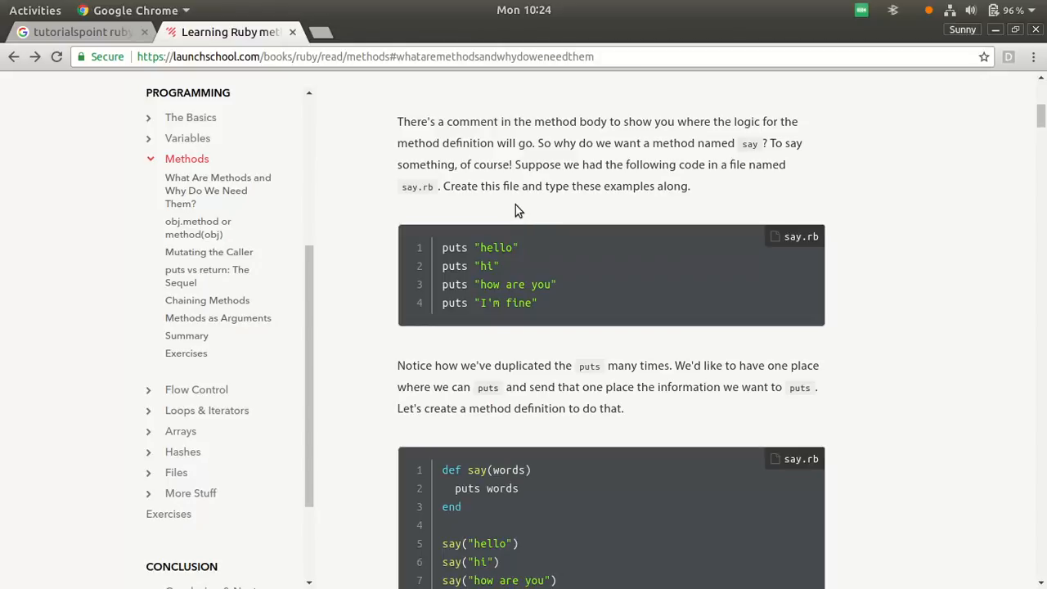
{"action": "mouse_move", "coordinate": [527, 204]}
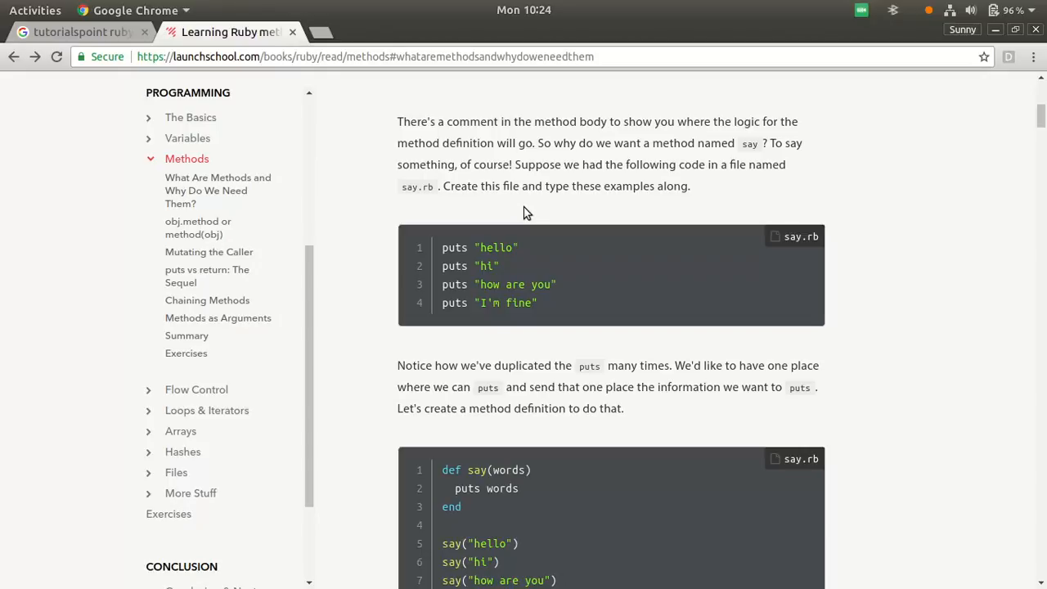
{"action": "mouse_move", "coordinate": [475, 247]}
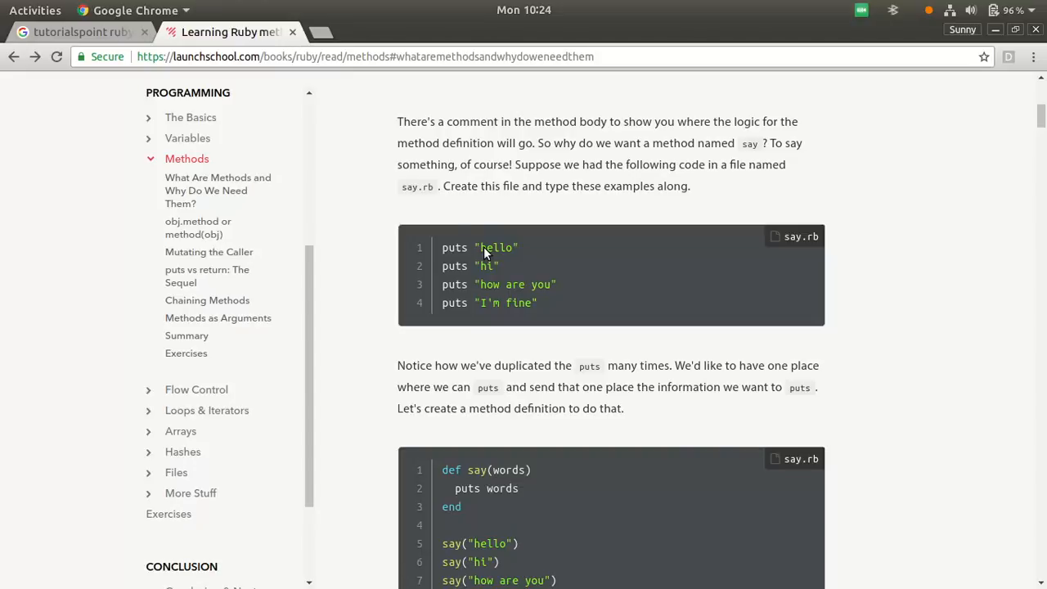
{"action": "mouse_move", "coordinate": [479, 245]}
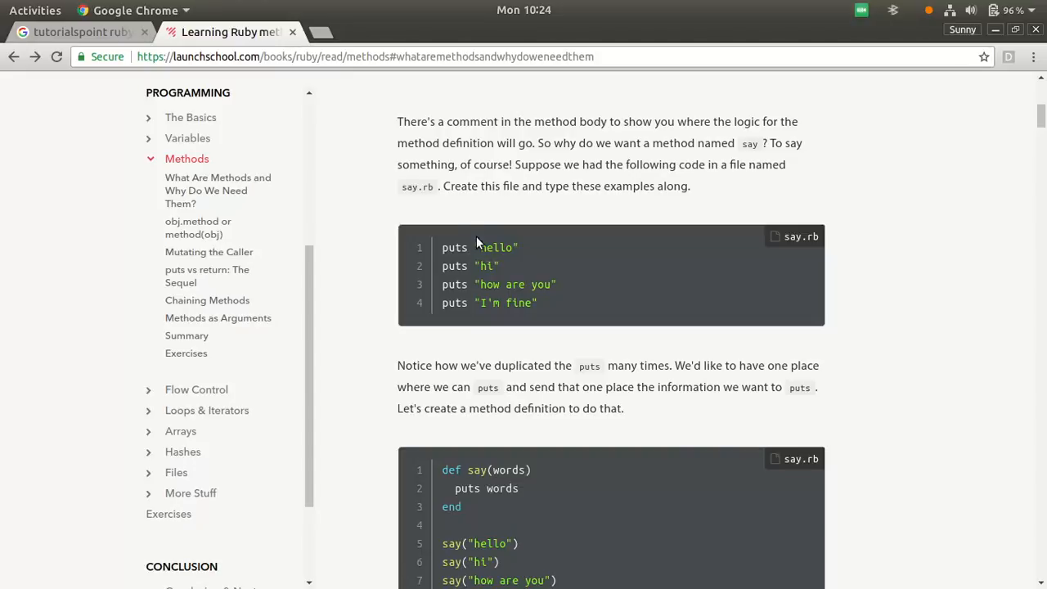
{"action": "mouse_move", "coordinate": [411, 200]}
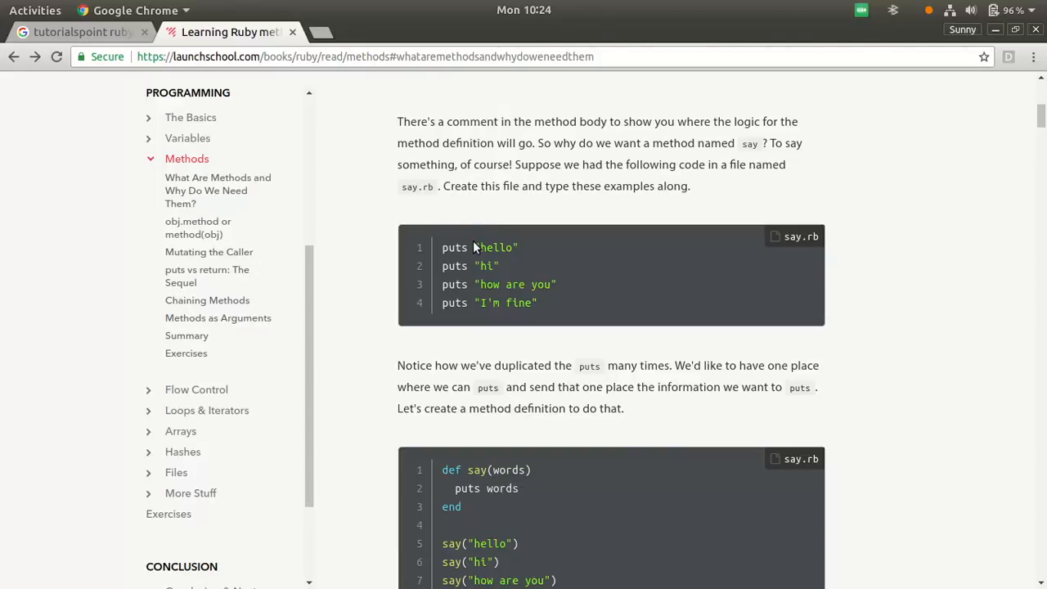
{"action": "mouse_move", "coordinate": [538, 314]}
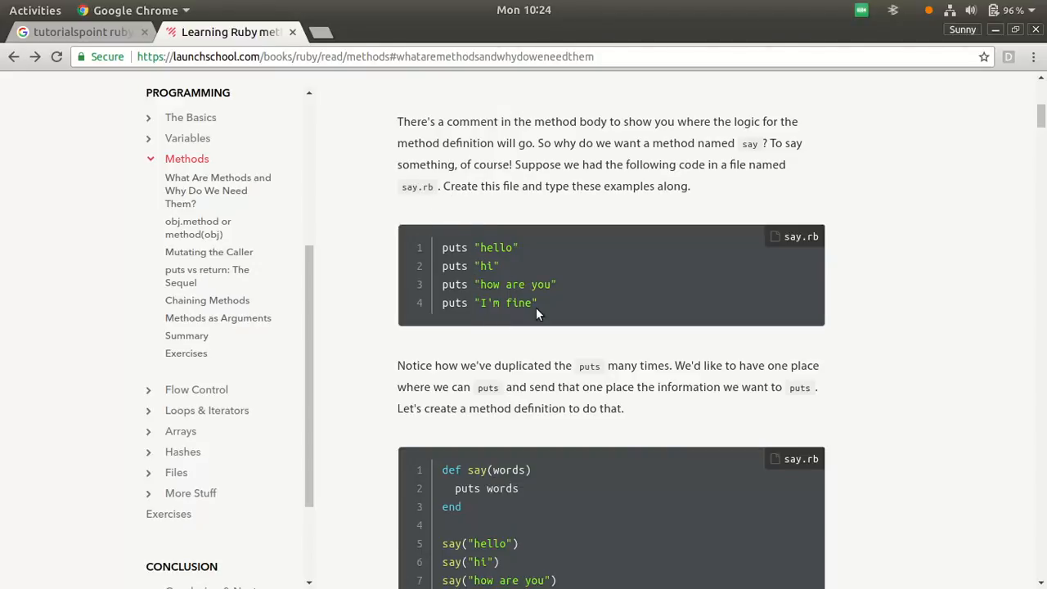
{"action": "mouse_move", "coordinate": [529, 271]}
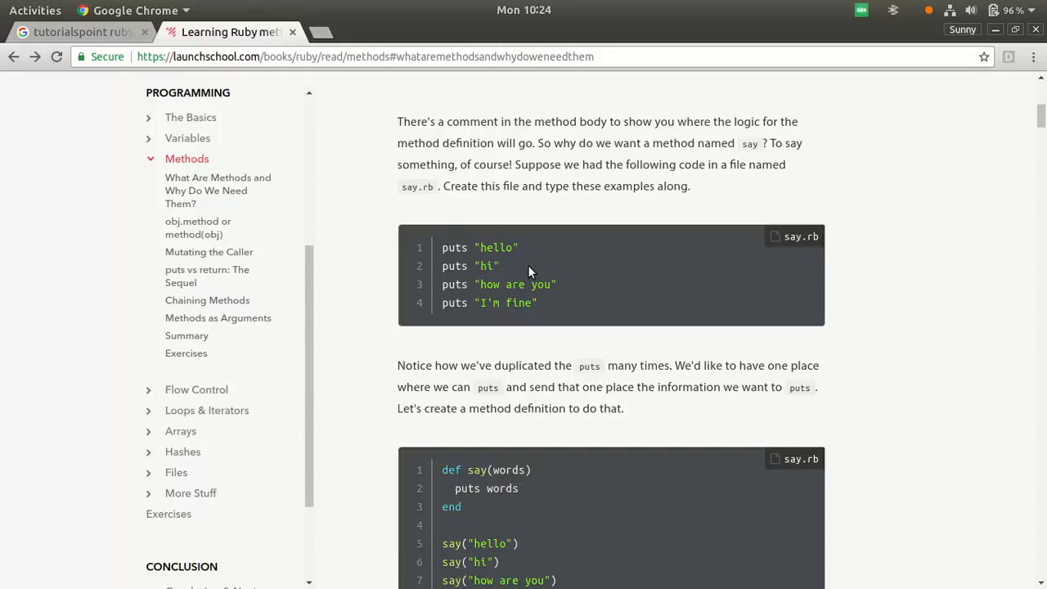
{"action": "mouse_move", "coordinate": [538, 262]}
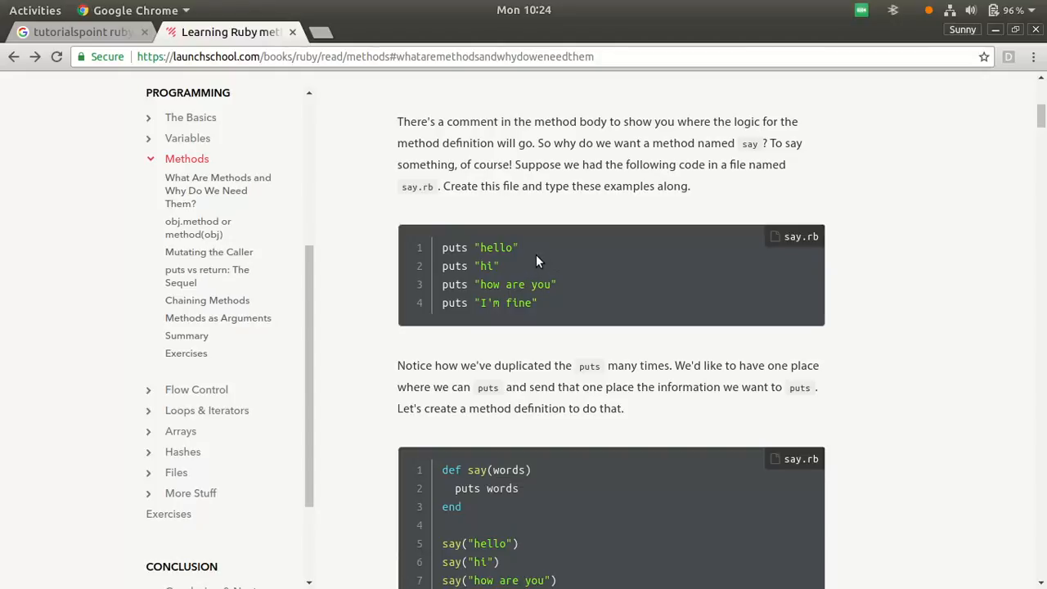
{"action": "mouse_move", "coordinate": [563, 278]}
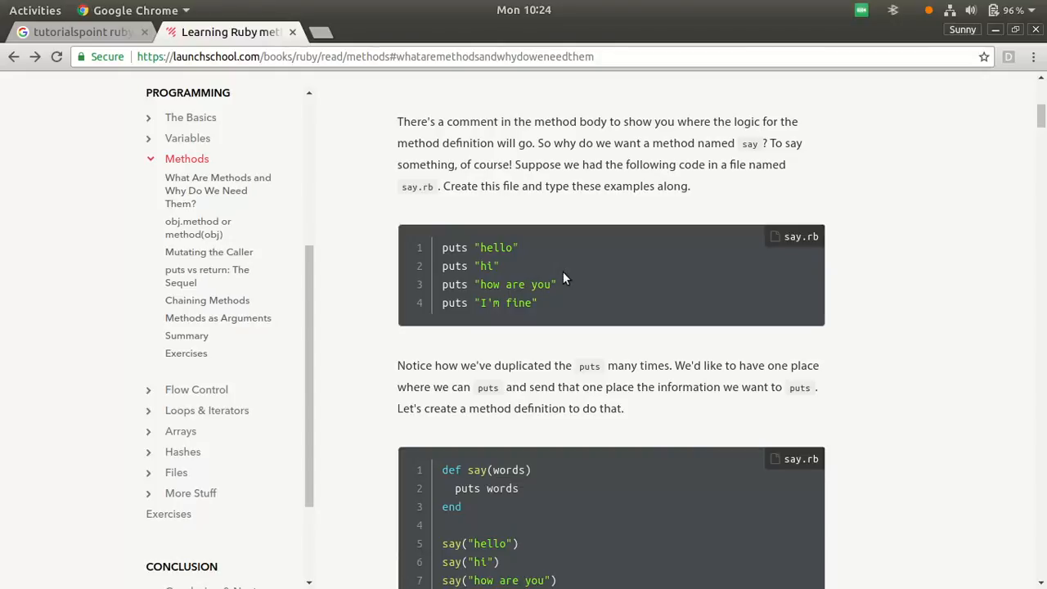
{"action": "mouse_move", "coordinate": [586, 309]}
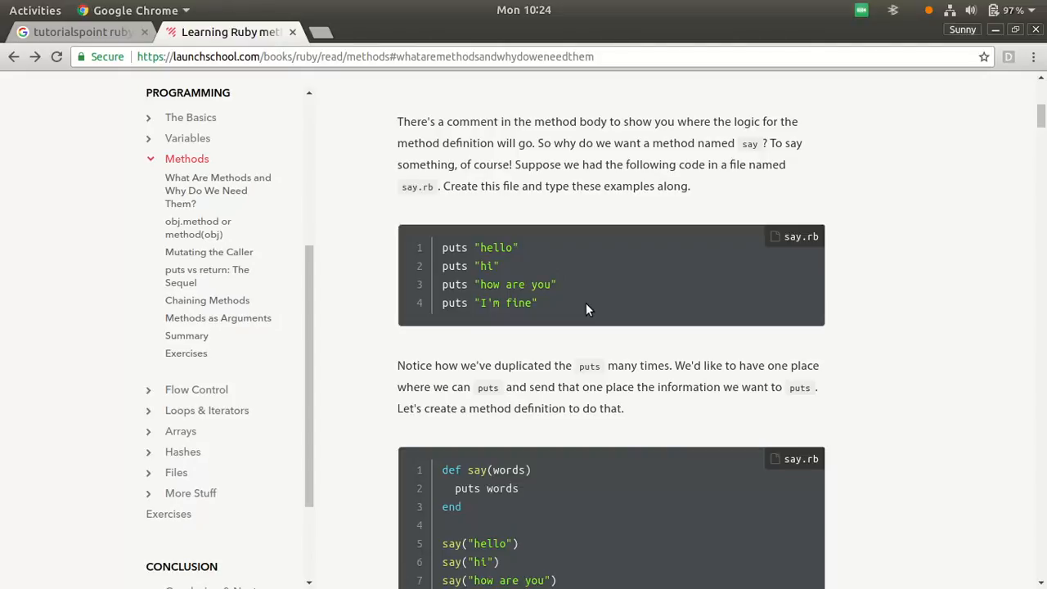
{"action": "mouse_move", "coordinate": [496, 292]}
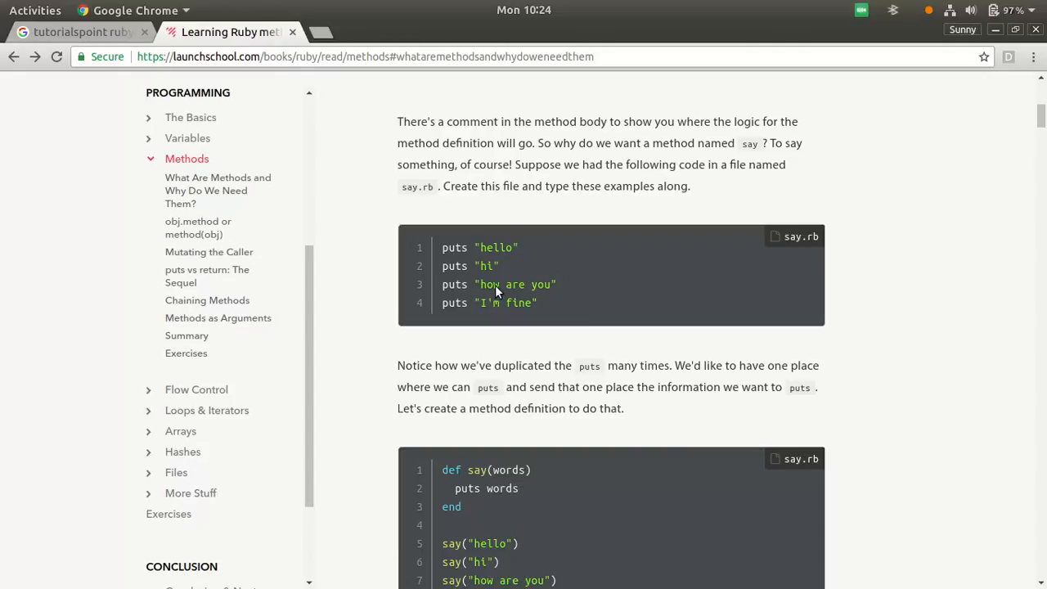
Scroll to the say(words) definition and highlight the method name 'say'.
{"action": "scroll", "scroll_direction": "down", "scroll_amount": 3}
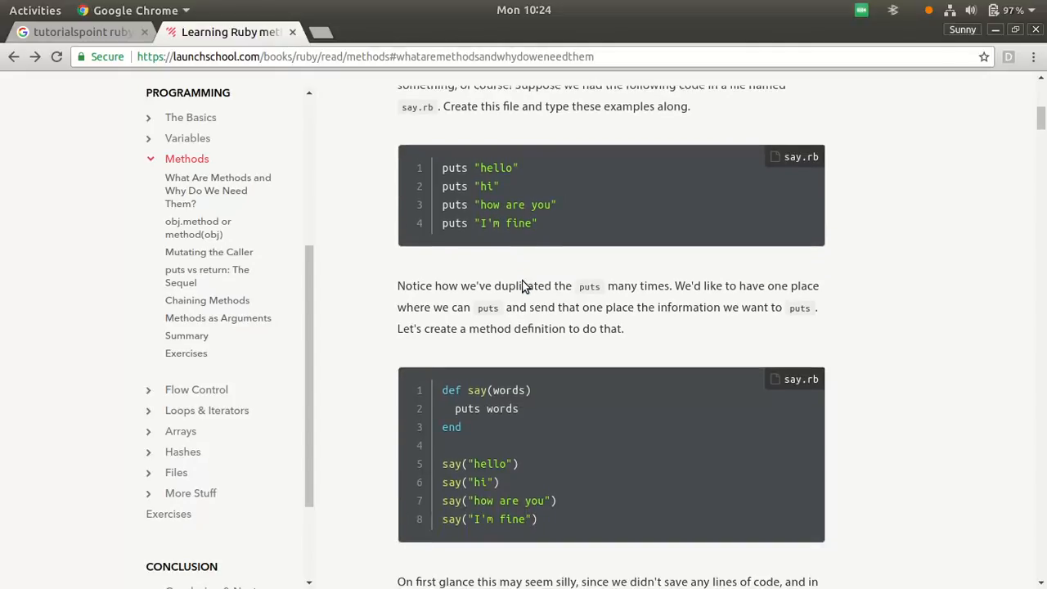
{"action": "scroll", "scroll_direction": "down", "scroll_amount": 3}
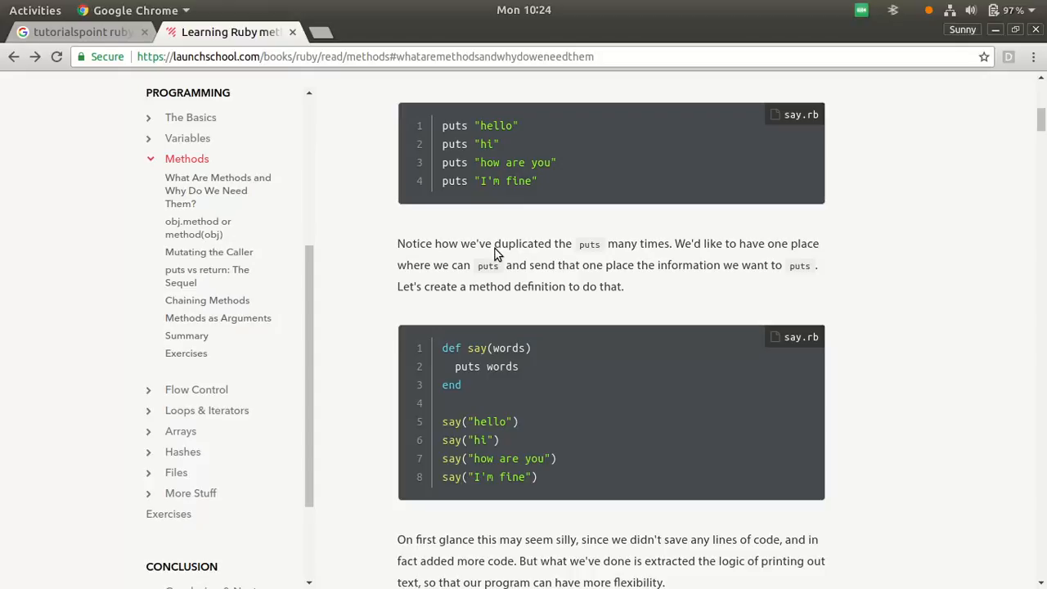
{"action": "scroll", "scroll_direction": "down", "scroll_amount": 3}
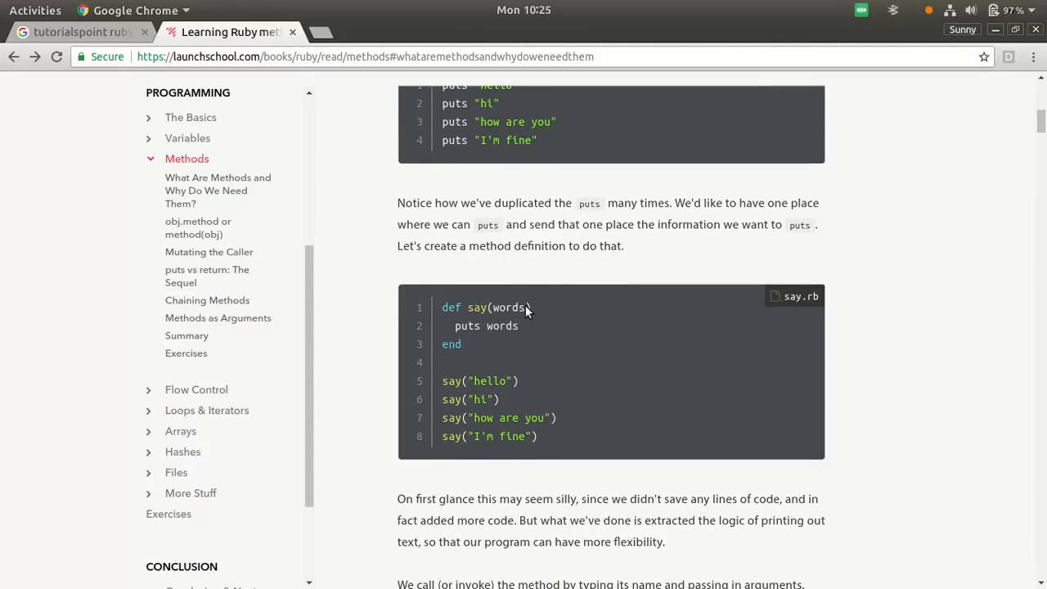
{"action": "mouse_move", "coordinate": [483, 315]}
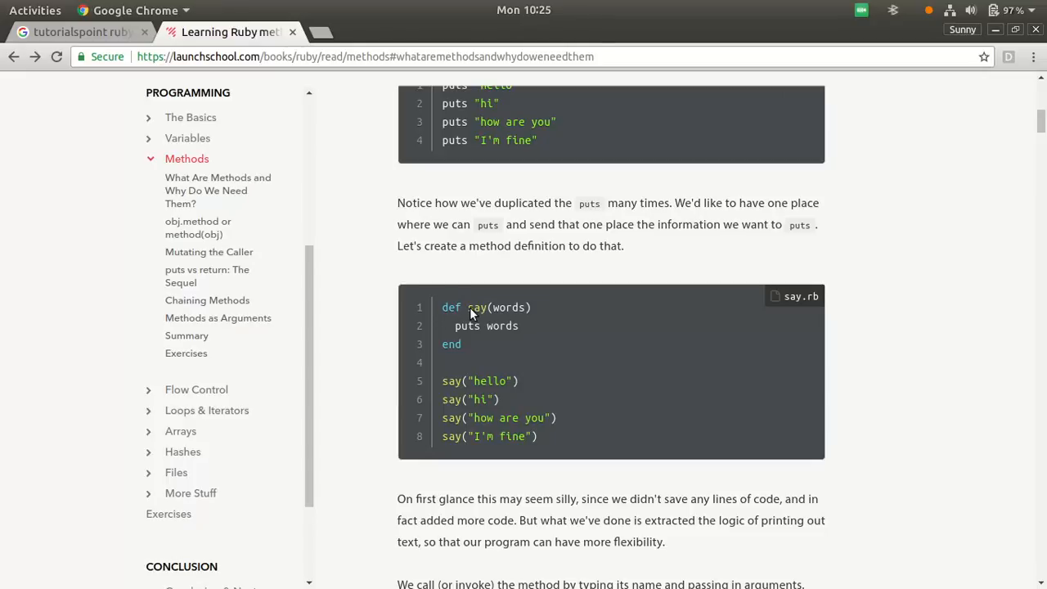
{"action": "double_click", "coordinate": [476, 307]}
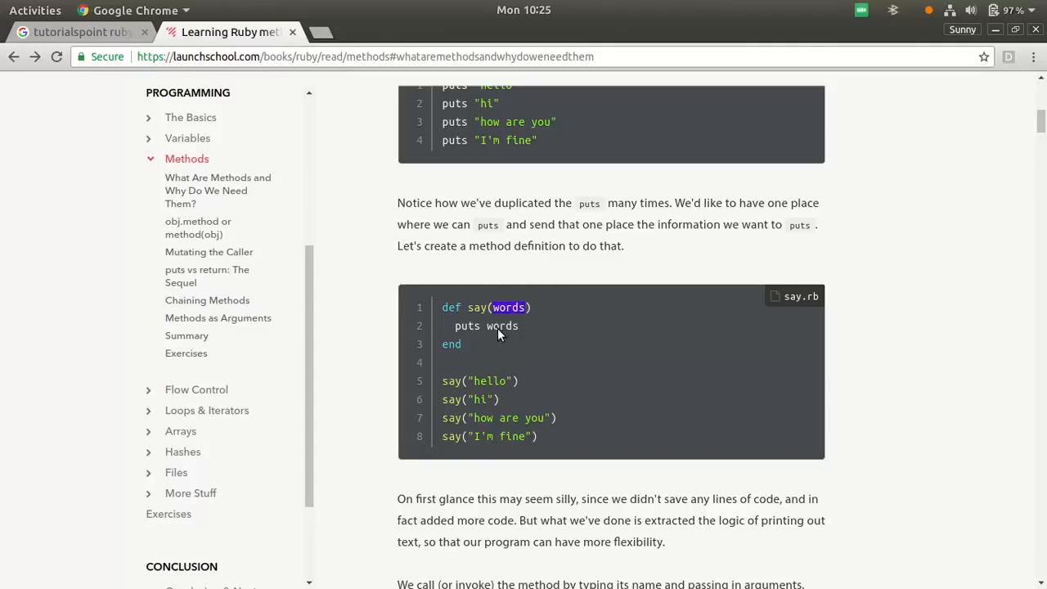
{"action": "mouse_move", "coordinate": [515, 331]}
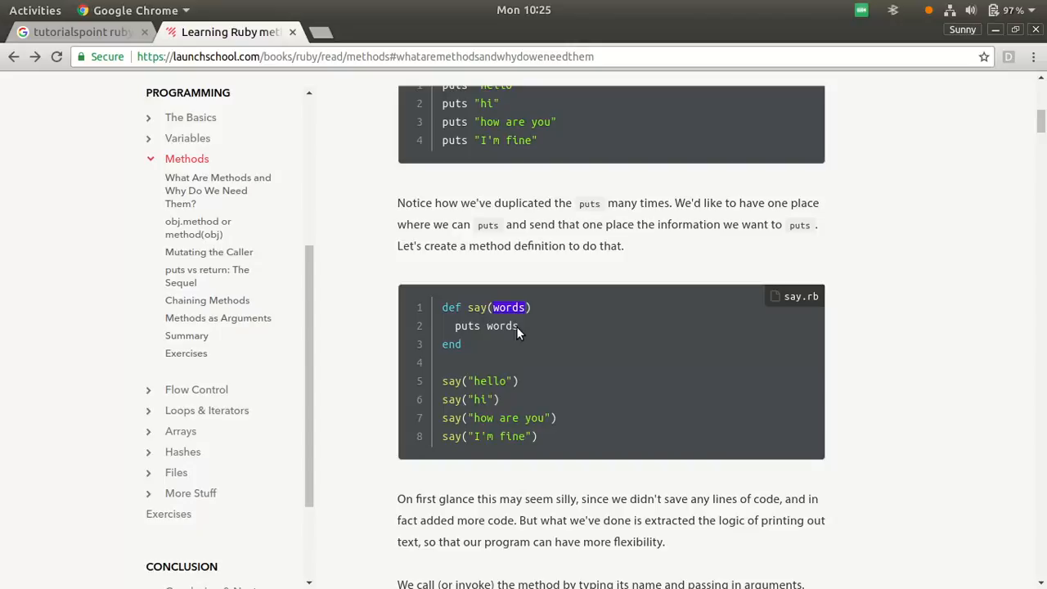
{"action": "mouse_move", "coordinate": [459, 339]}
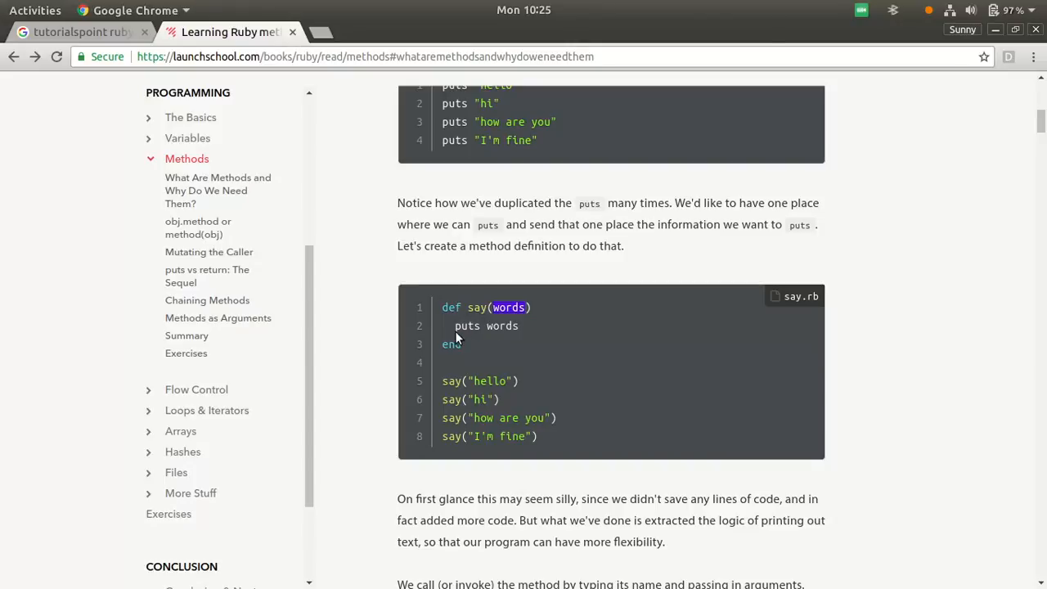
{"action": "mouse_move", "coordinate": [500, 317]}
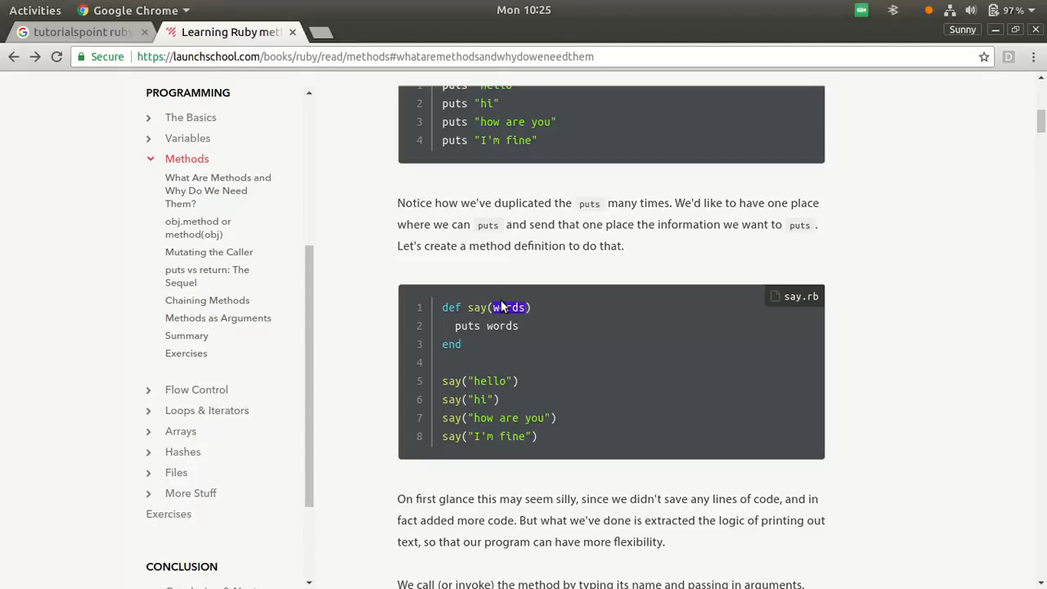
Read through the parameter explanation down to the Default Parameters heading.
{"action": "scroll", "scroll_direction": "down", "scroll_amount": 3}
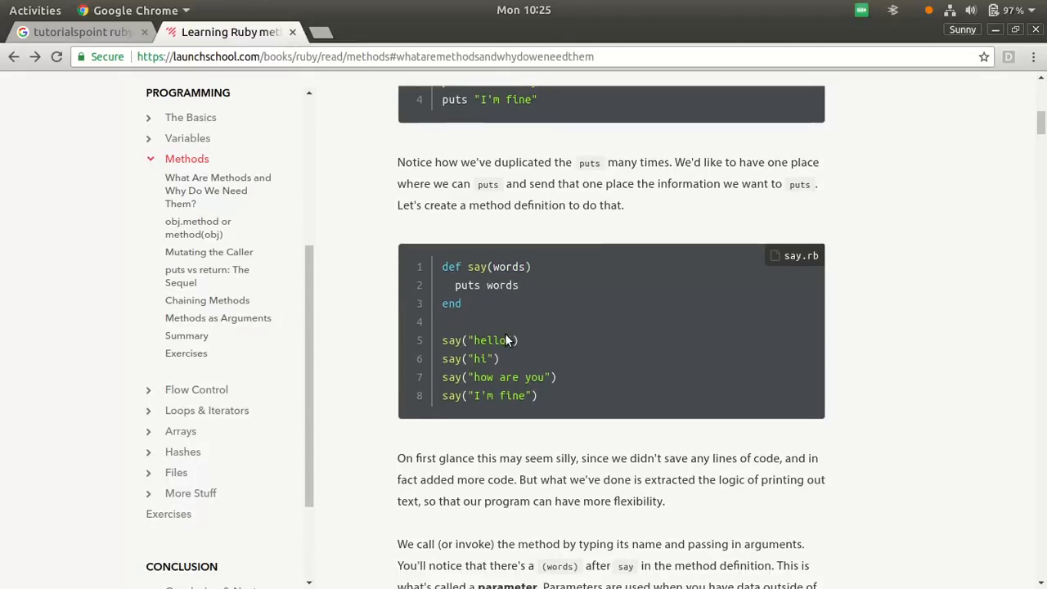
{"action": "scroll", "scroll_direction": "down", "scroll_amount": 3}
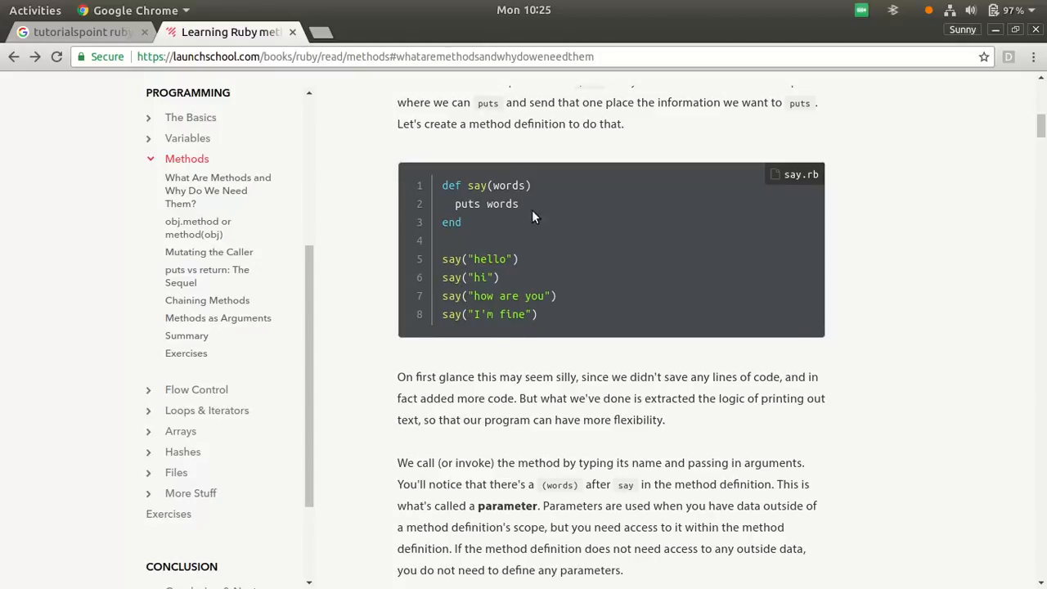
{"action": "mouse_move", "coordinate": [574, 250]}
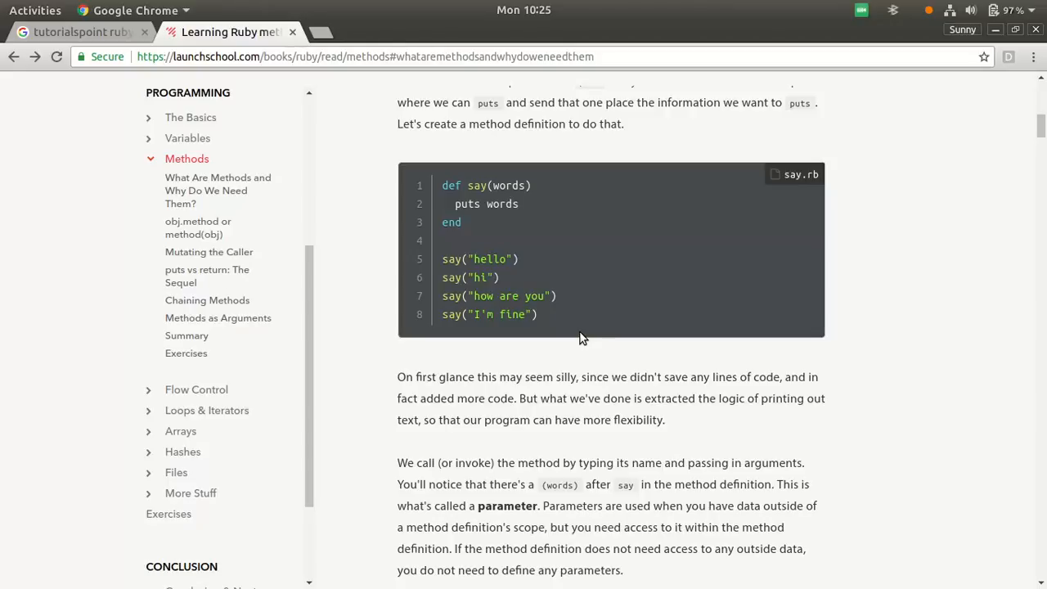
{"action": "mouse_move", "coordinate": [596, 211]}
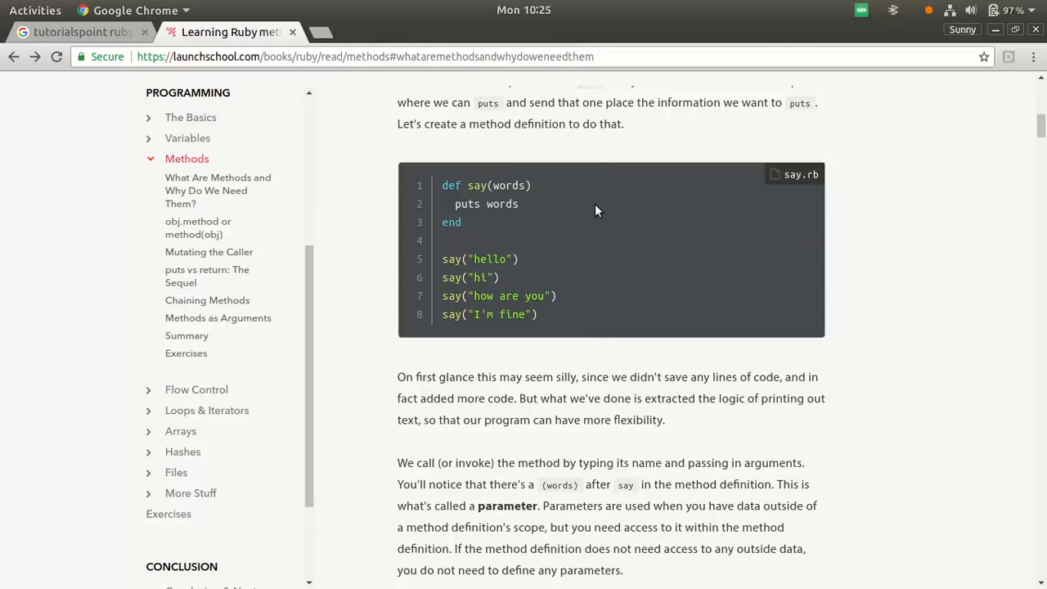
{"action": "scroll", "scroll_direction": "down", "scroll_amount": 3}
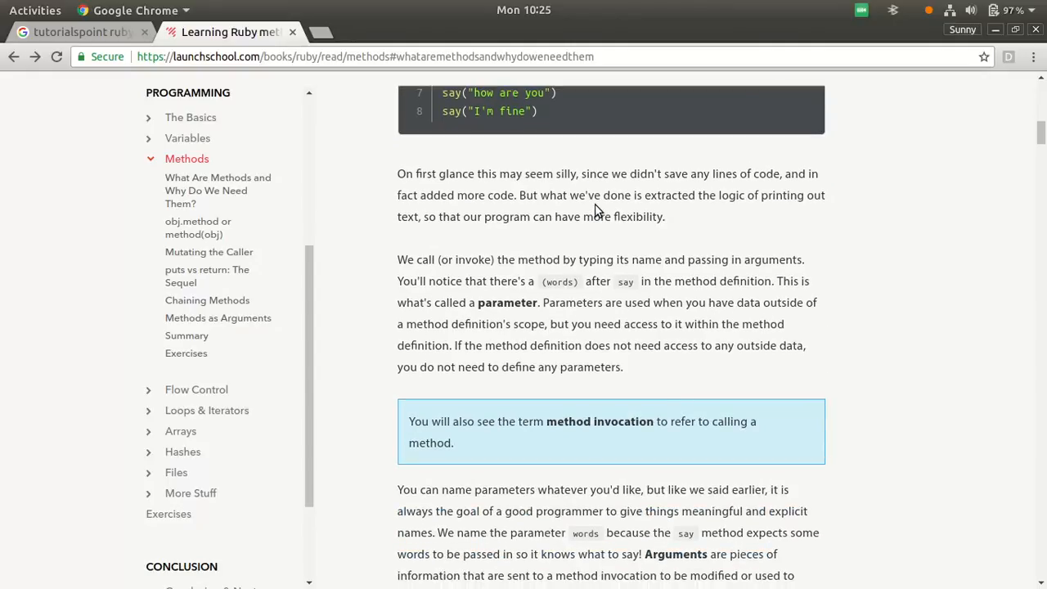
{"action": "scroll", "scroll_direction": "down", "scroll_amount": 3}
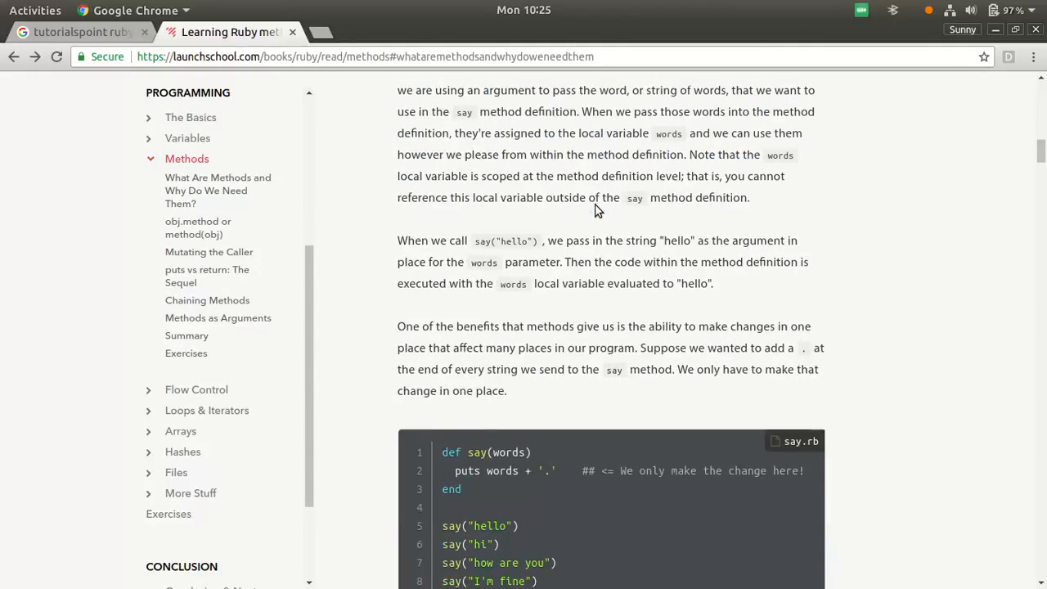
{"action": "scroll", "scroll_direction": "down", "scroll_amount": 3}
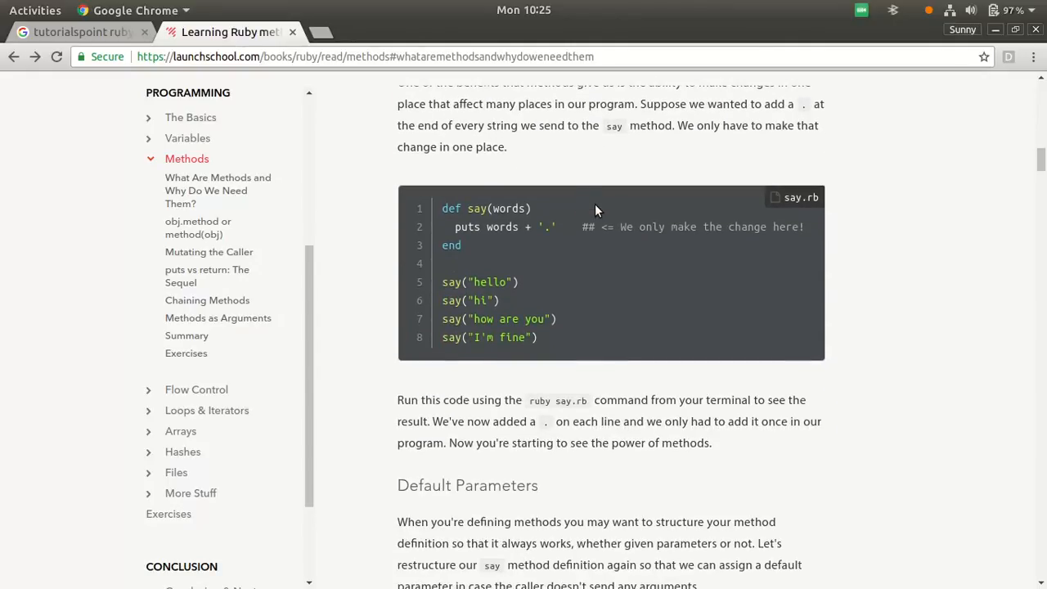
{"action": "scroll", "scroll_direction": "down", "scroll_amount": 3}
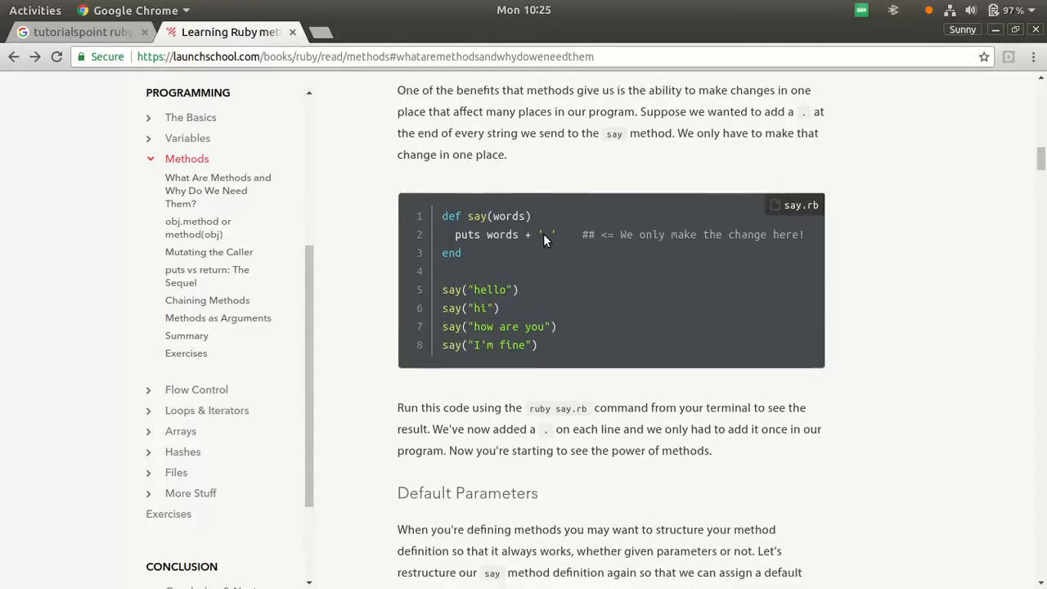
{"action": "scroll", "scroll_direction": "down", "scroll_amount": 3}
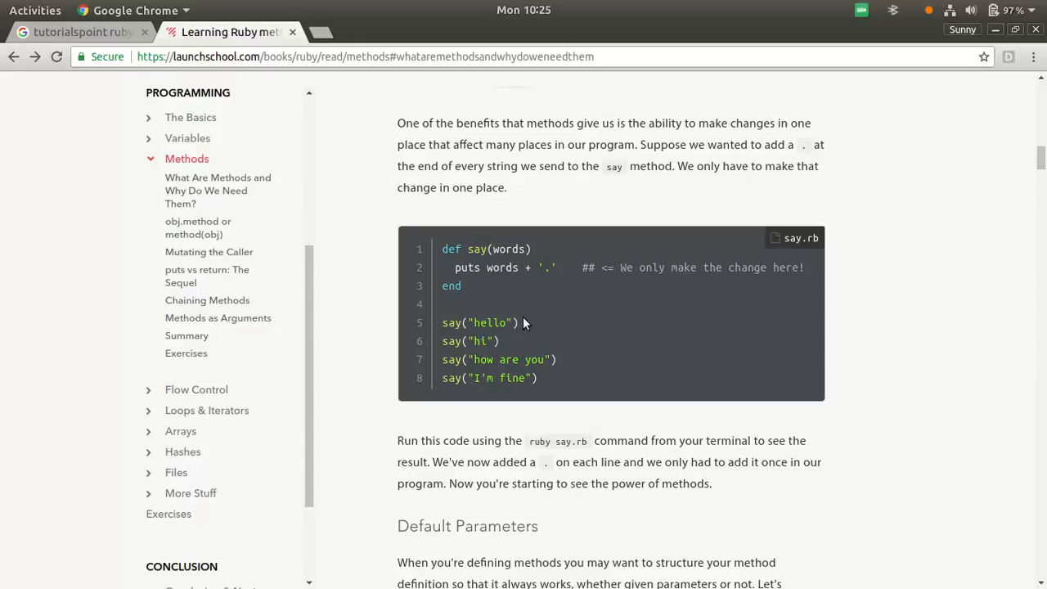
{"action": "scroll", "scroll_direction": "down", "scroll_amount": 3}
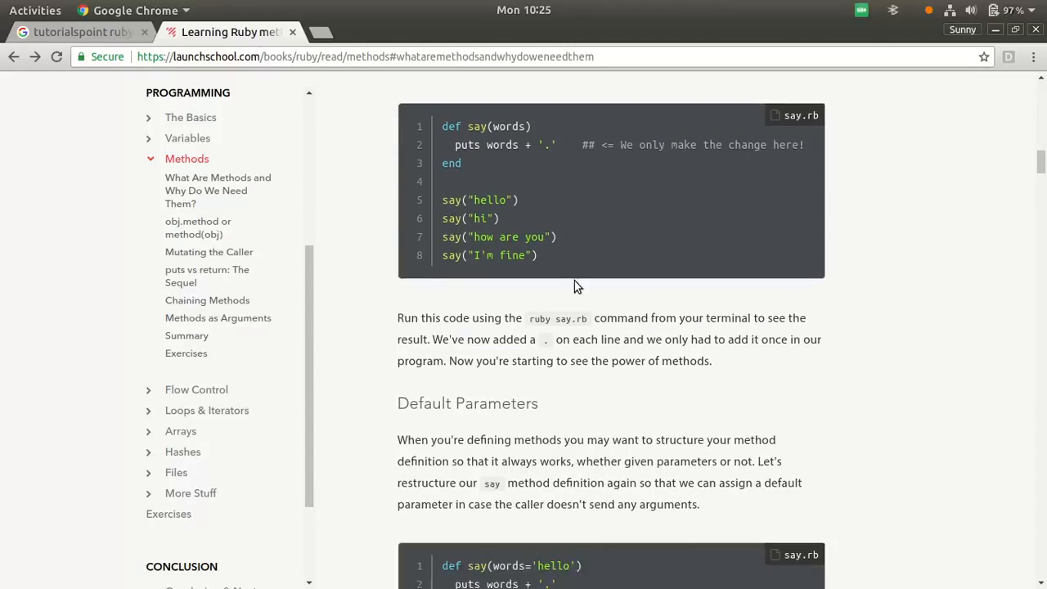
{"action": "scroll", "scroll_direction": "down", "scroll_amount": 3}
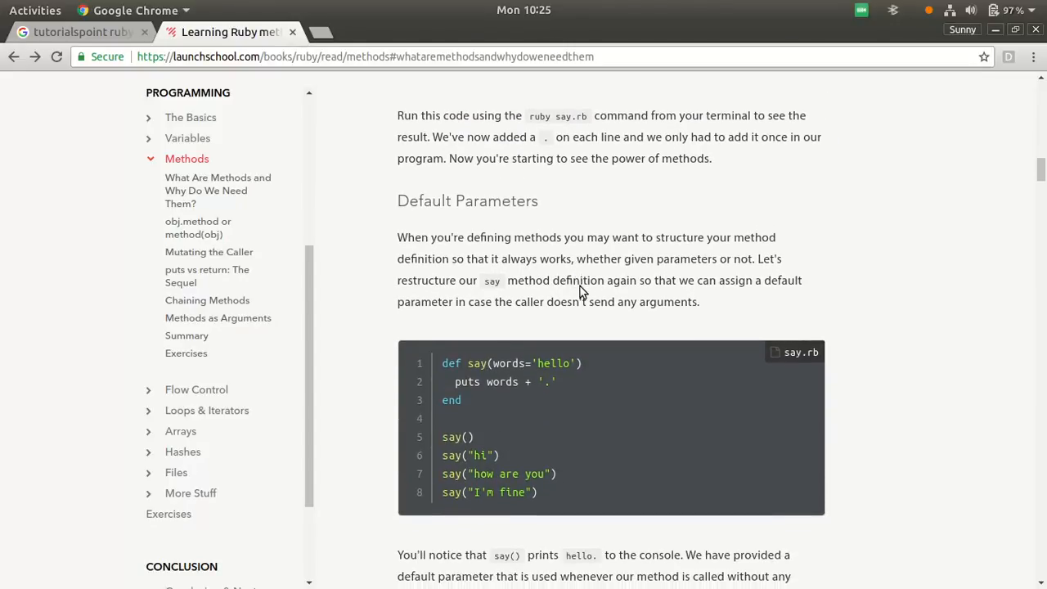
{"action": "mouse_move", "coordinate": [546, 247]}
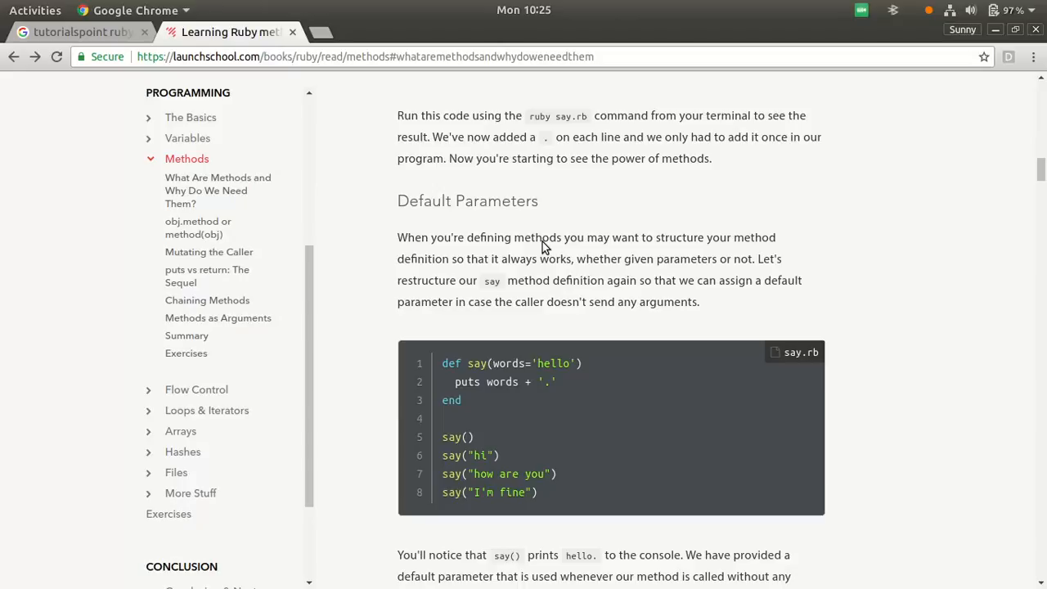
Scroll past the say(words='hello') example to the Optional Parentheses heading.
{"action": "scroll", "scroll_direction": "down", "scroll_amount": 3}
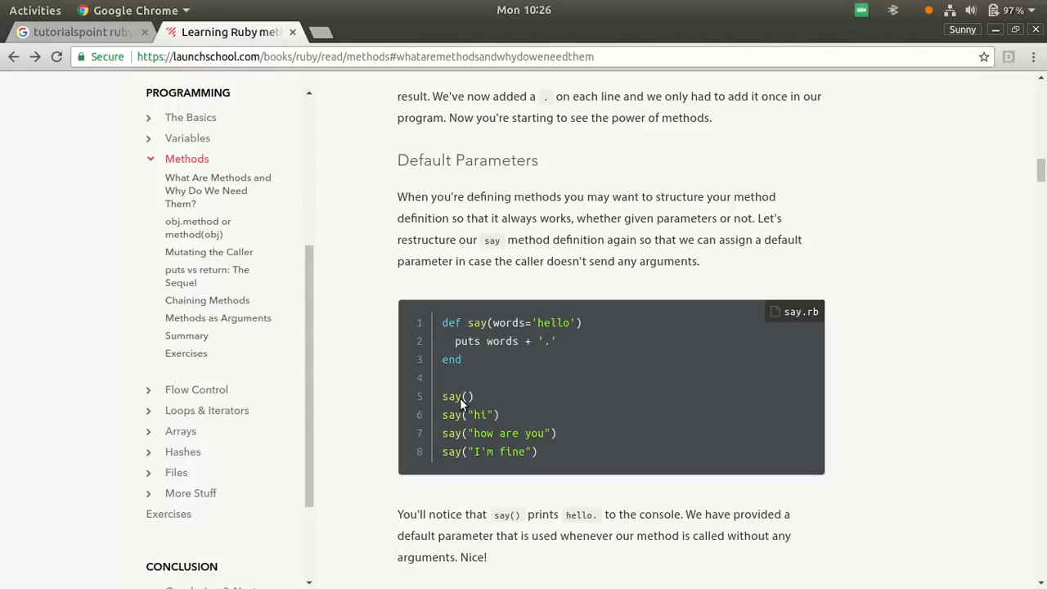
{"action": "mouse_move", "coordinate": [479, 385]}
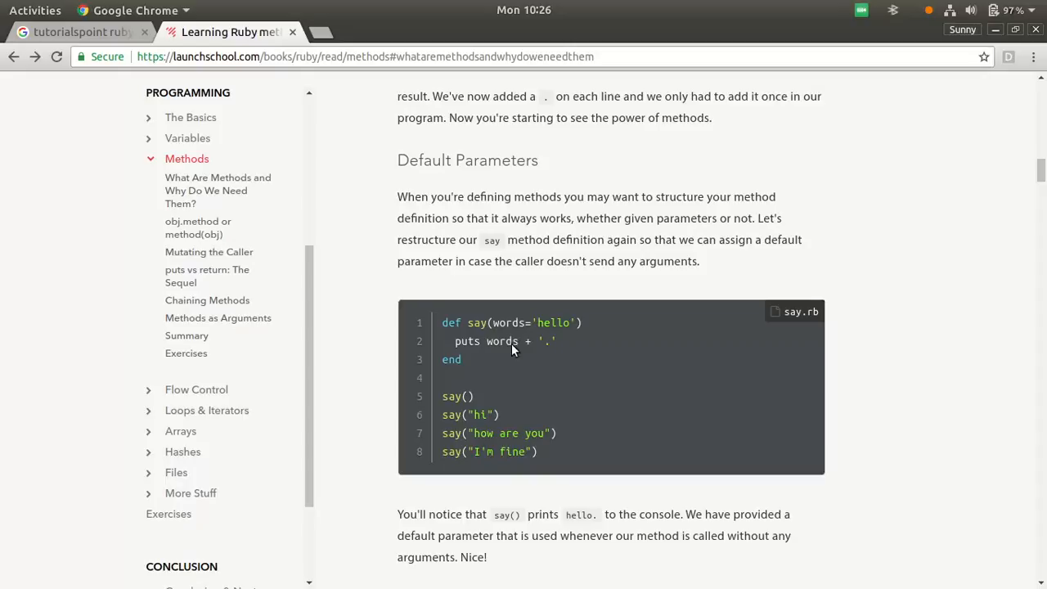
{"action": "mouse_move", "coordinate": [585, 350]}
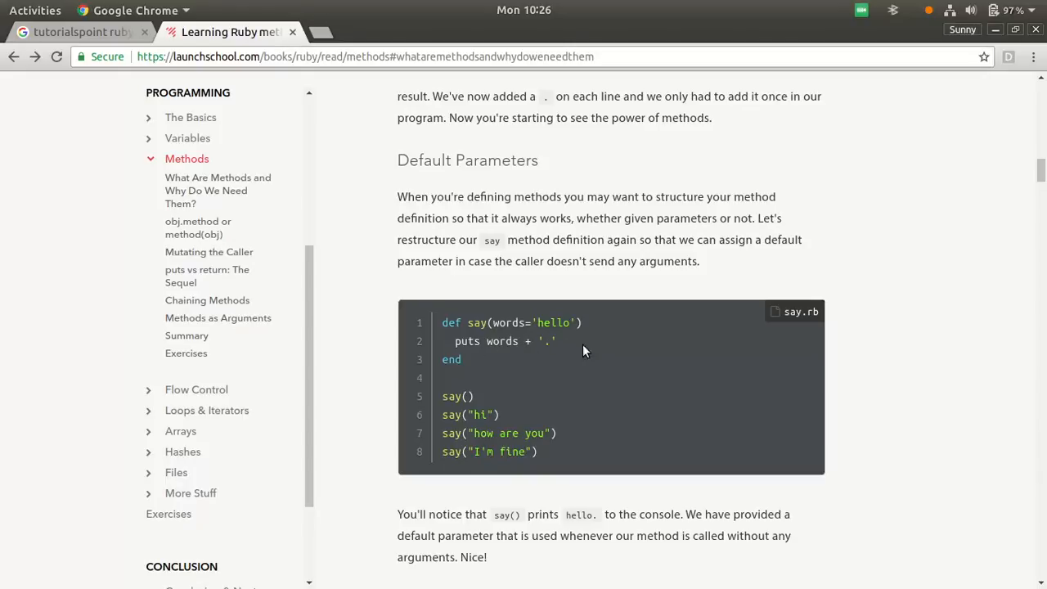
{"action": "scroll", "scroll_direction": "down", "scroll_amount": 3}
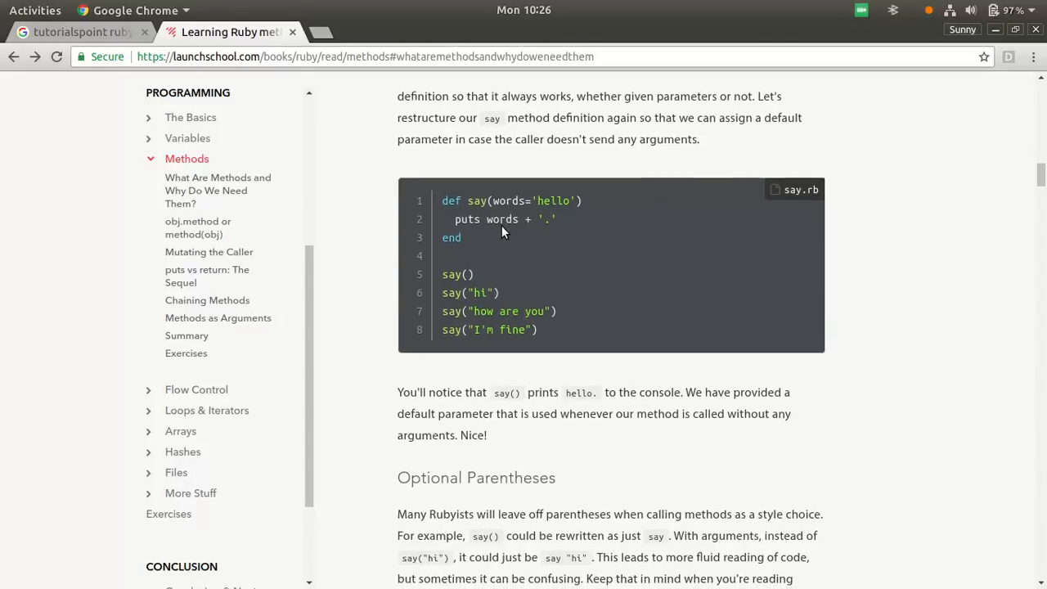
Scroll past the scope, mutate and return.rb examples to the Chaining Methods heading.
{"action": "scroll", "scroll_direction": "down", "scroll_amount": 3}
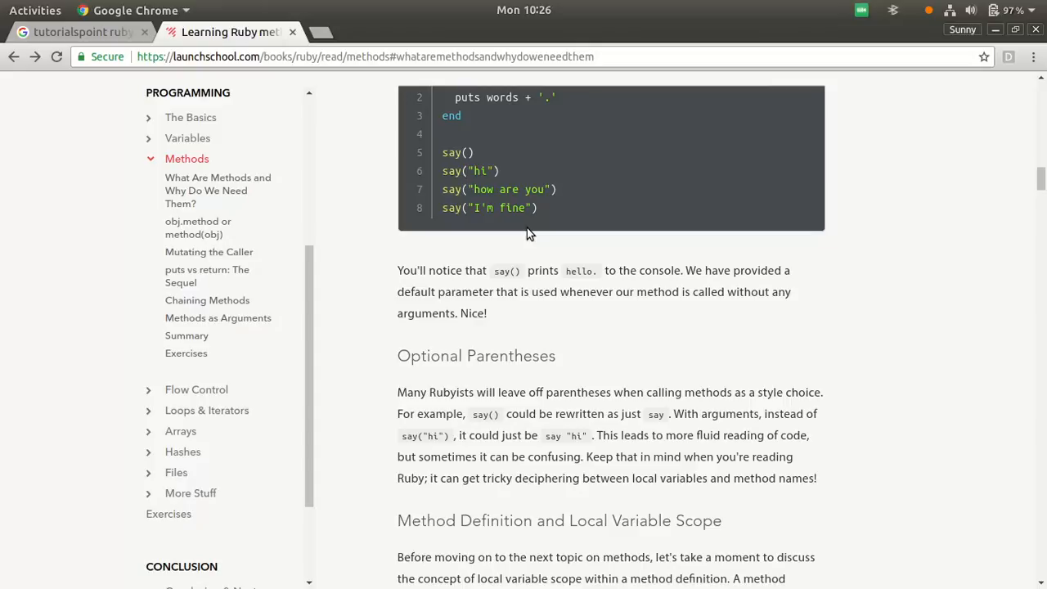
{"action": "mouse_move", "coordinate": [528, 141]}
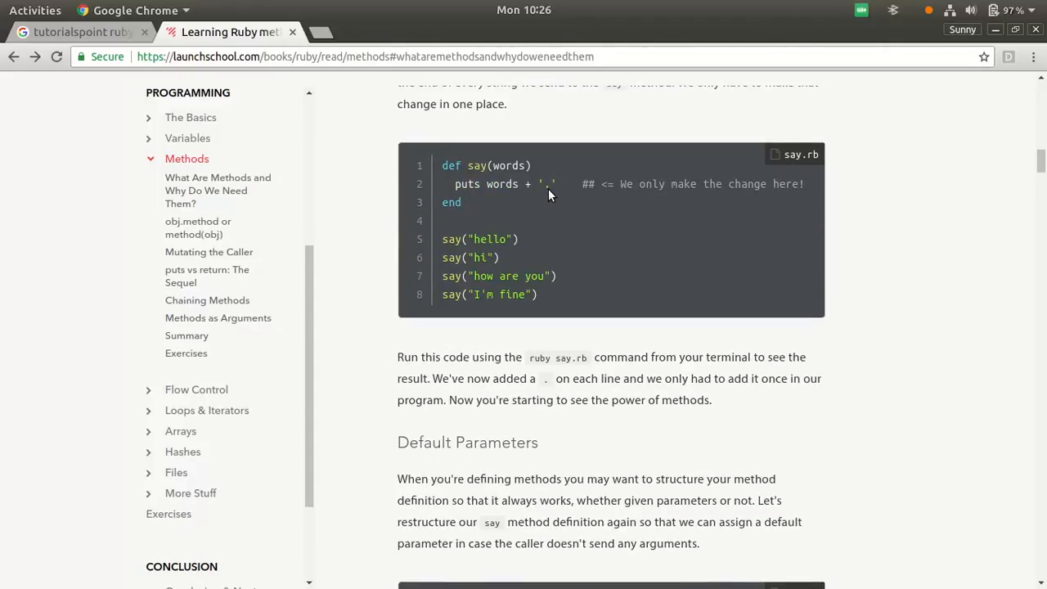
{"action": "scroll", "scroll_direction": "down", "scroll_amount": 3}
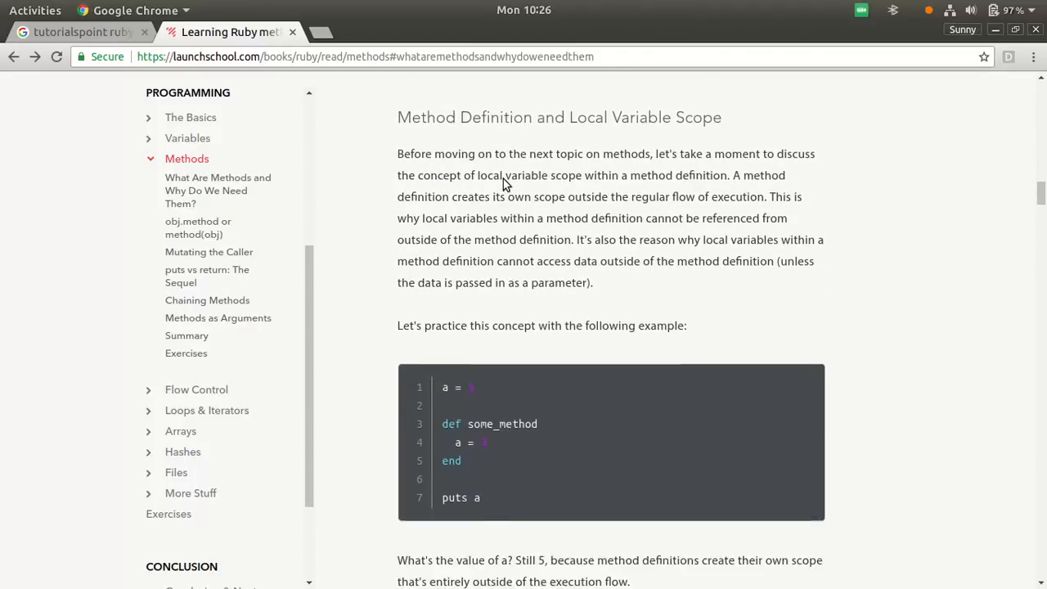
{"action": "scroll", "scroll_direction": "down", "scroll_amount": 3}
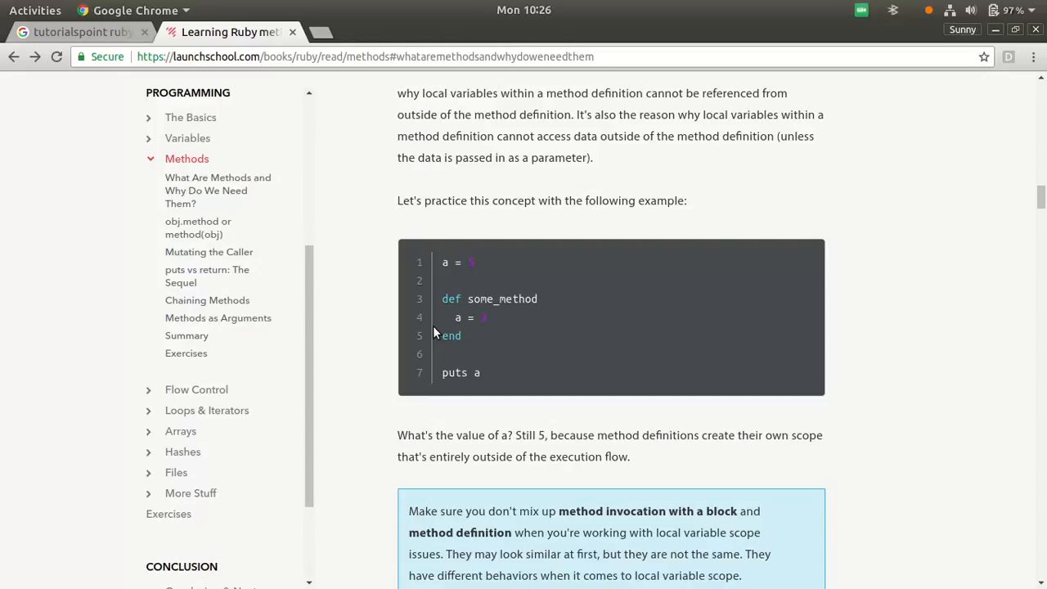
{"action": "scroll", "scroll_direction": "down", "scroll_amount": 3}
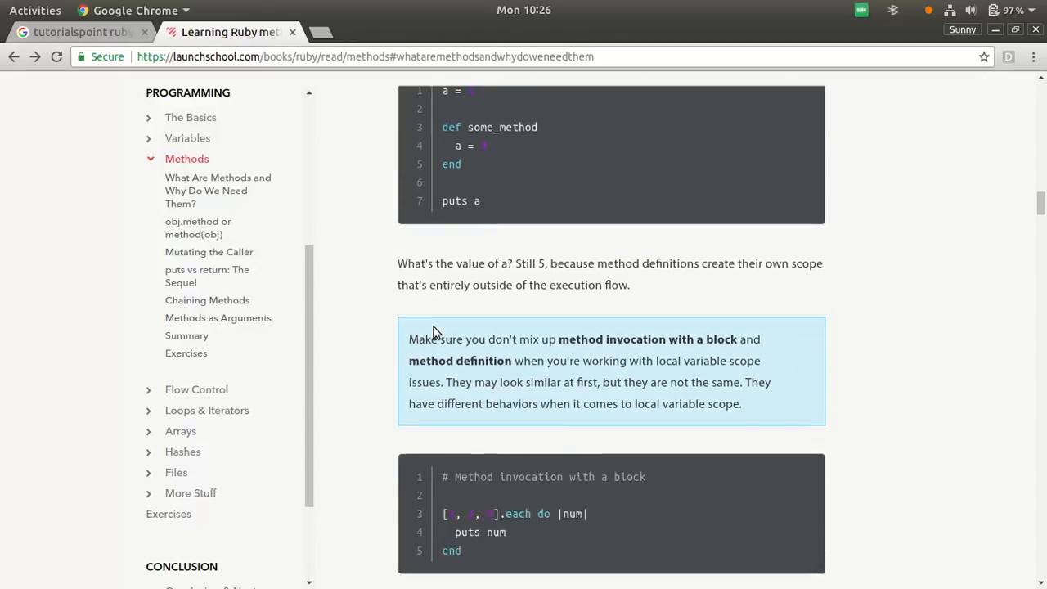
{"action": "scroll", "scroll_direction": "down", "scroll_amount": 3}
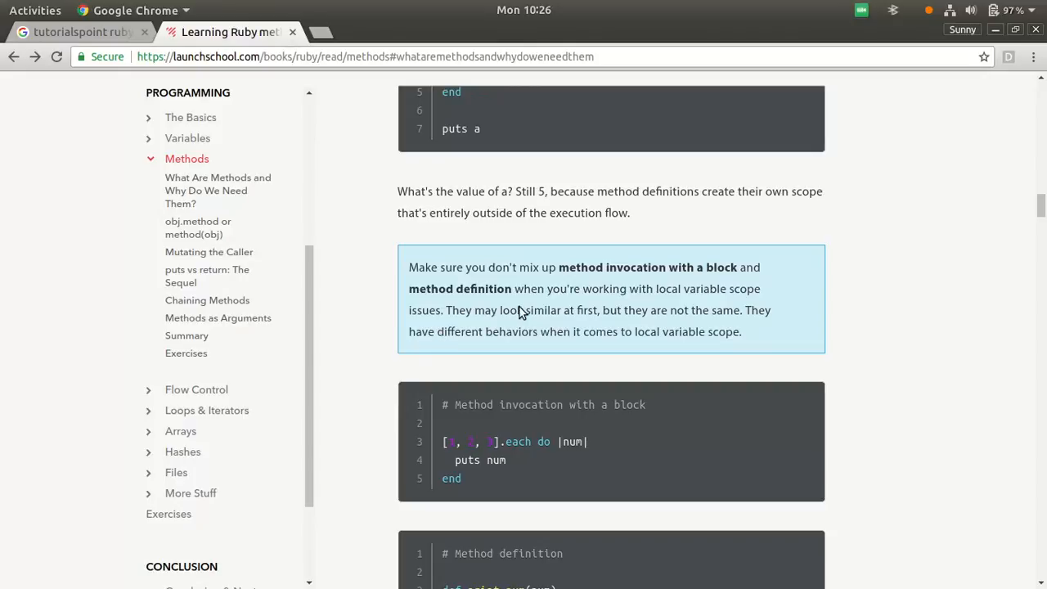
{"action": "scroll", "scroll_direction": "down", "scroll_amount": 3}
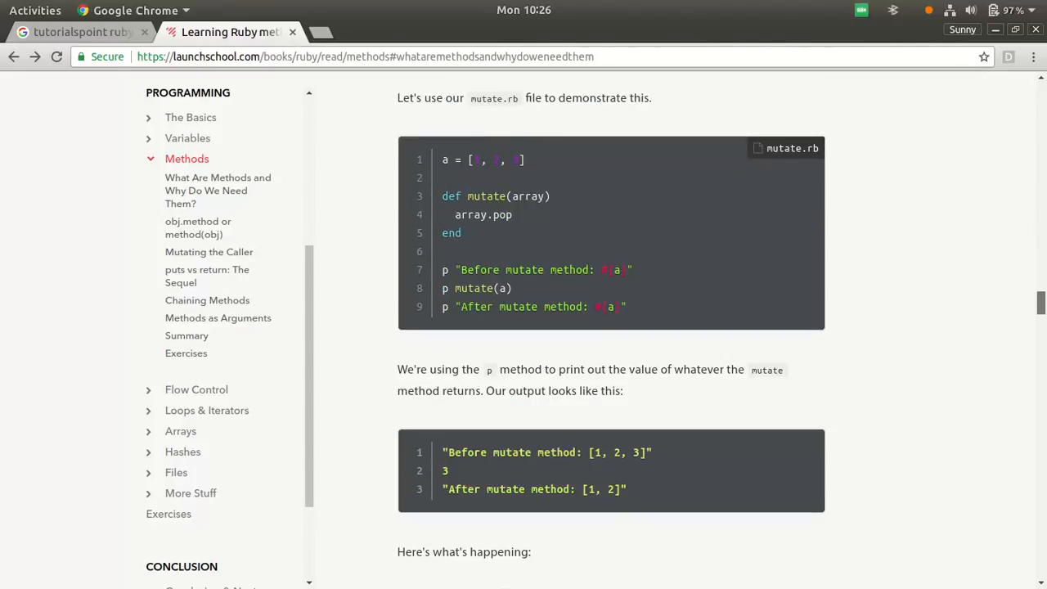
{"action": "scroll", "scroll_direction": "down", "scroll_amount": 3}
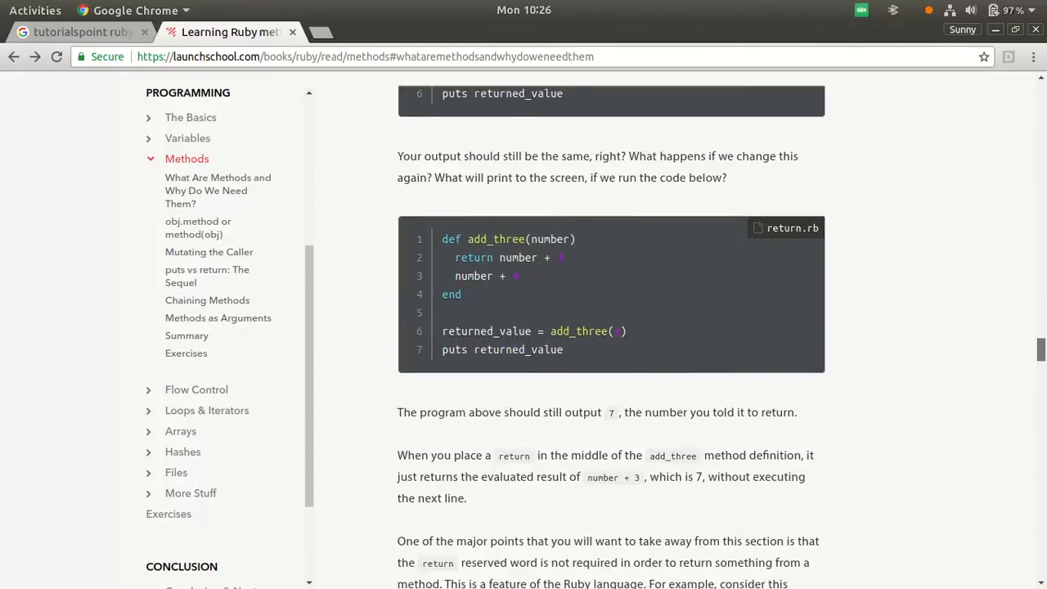
{"action": "scroll", "scroll_direction": "down", "scroll_amount": 3}
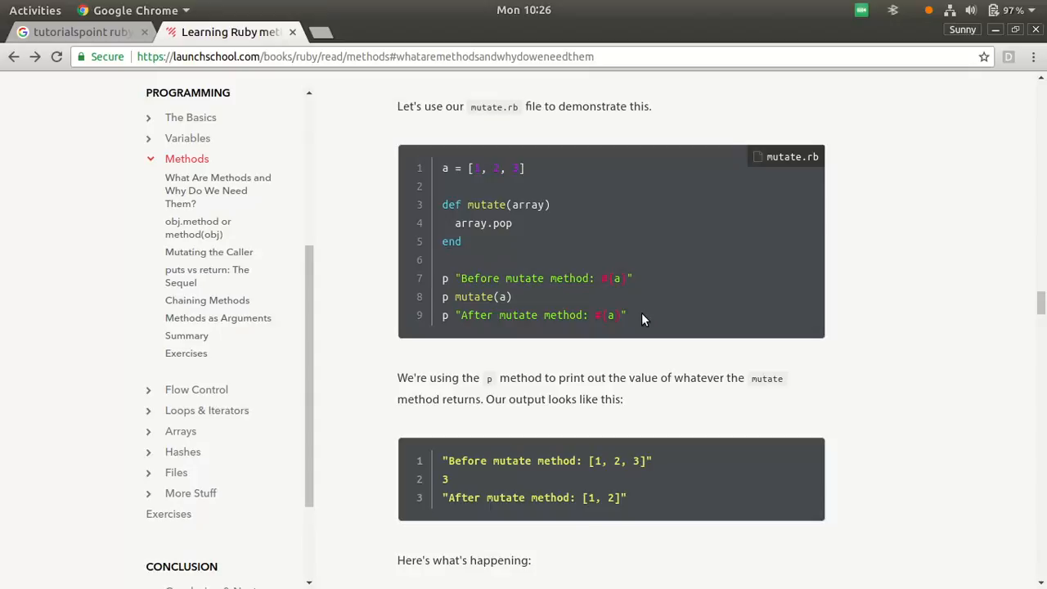
{"action": "scroll", "scroll_direction": "down", "scroll_amount": 3}
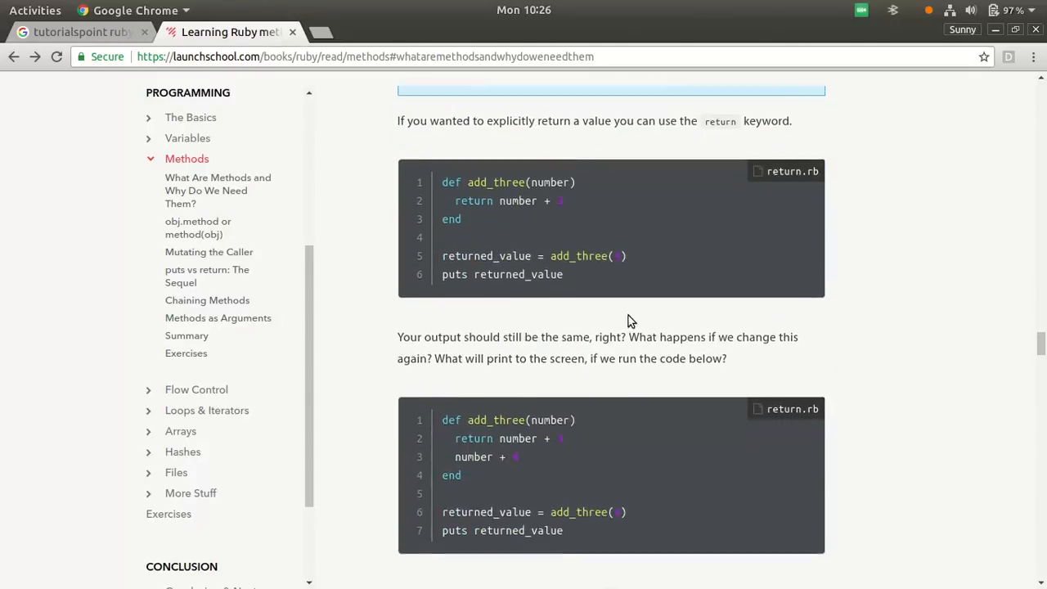
{"action": "scroll", "scroll_direction": "down", "scroll_amount": 3}
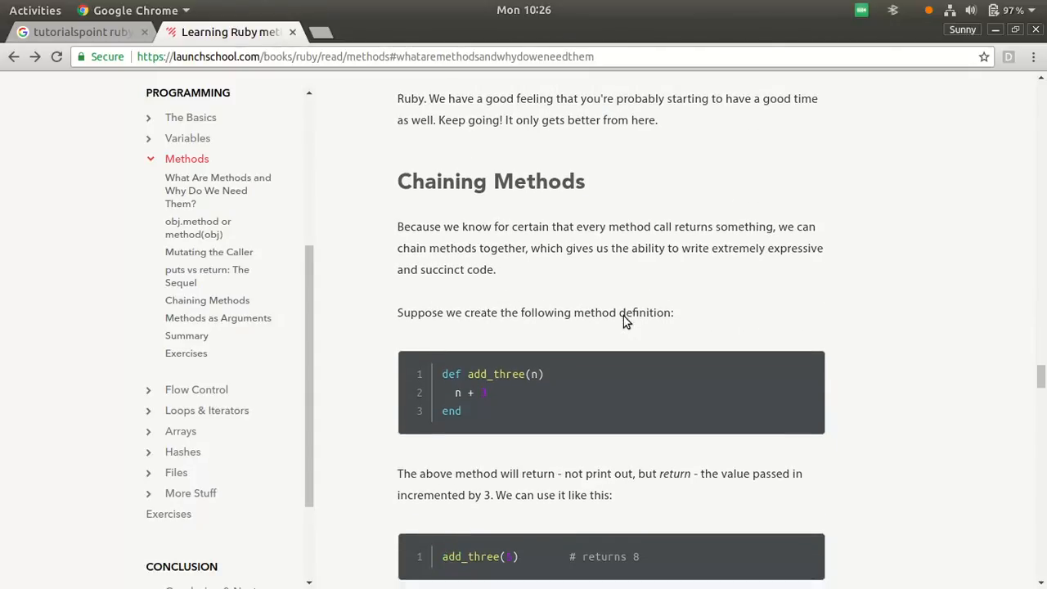
Highlight '+ 3' in add_three(n), deselect it, and scroll to the add_three(5).times example.
{"action": "scroll", "scroll_direction": "down", "scroll_amount": 3}
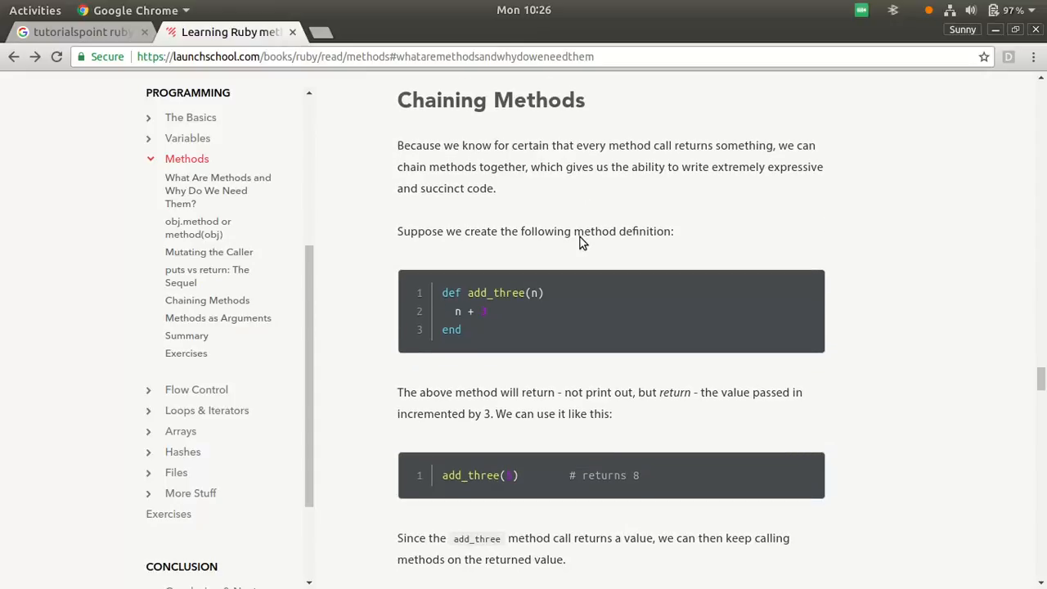
{"action": "mouse_move", "coordinate": [577, 250]}
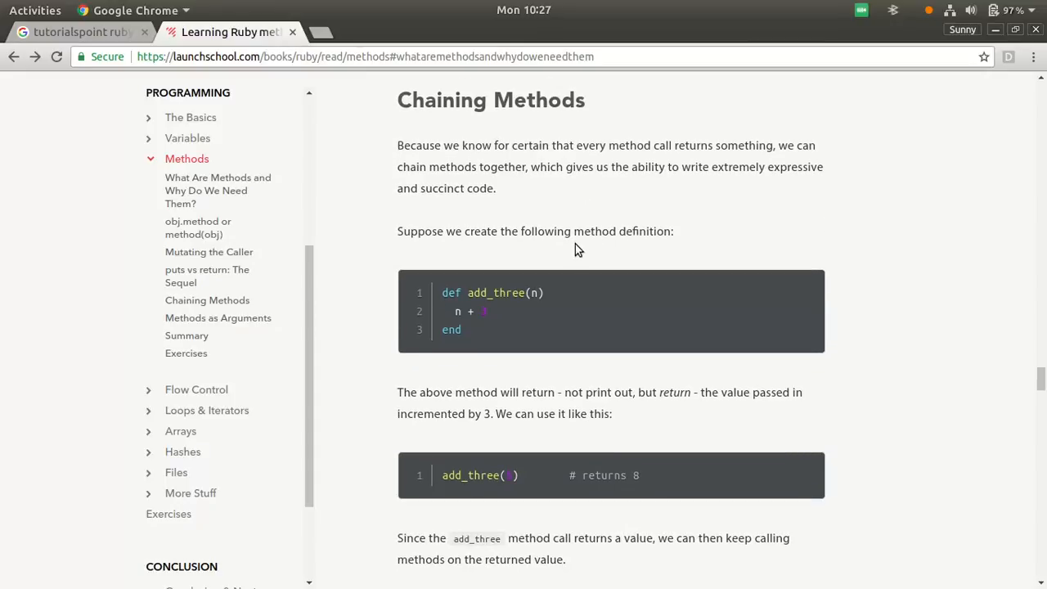
{"action": "mouse_move", "coordinate": [530, 317]}
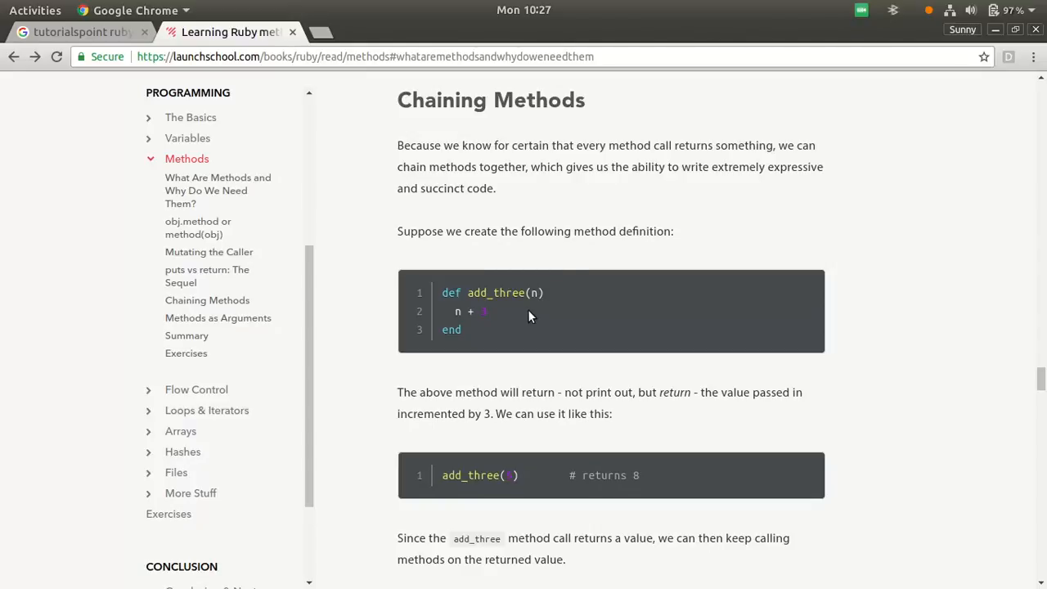
{"action": "mouse_move", "coordinate": [470, 319]}
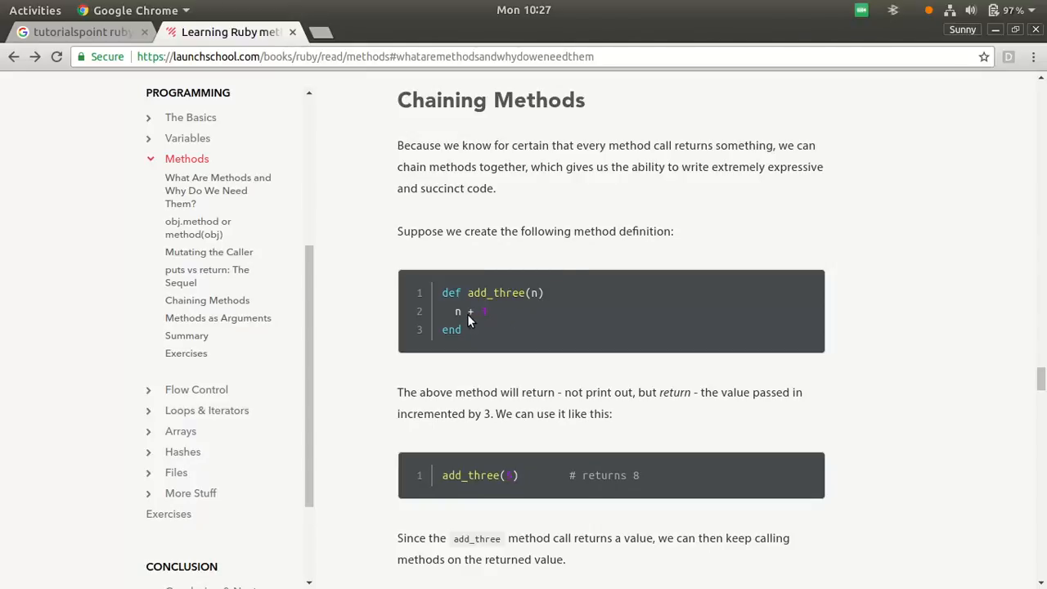
{"action": "mouse_move", "coordinate": [478, 318]}
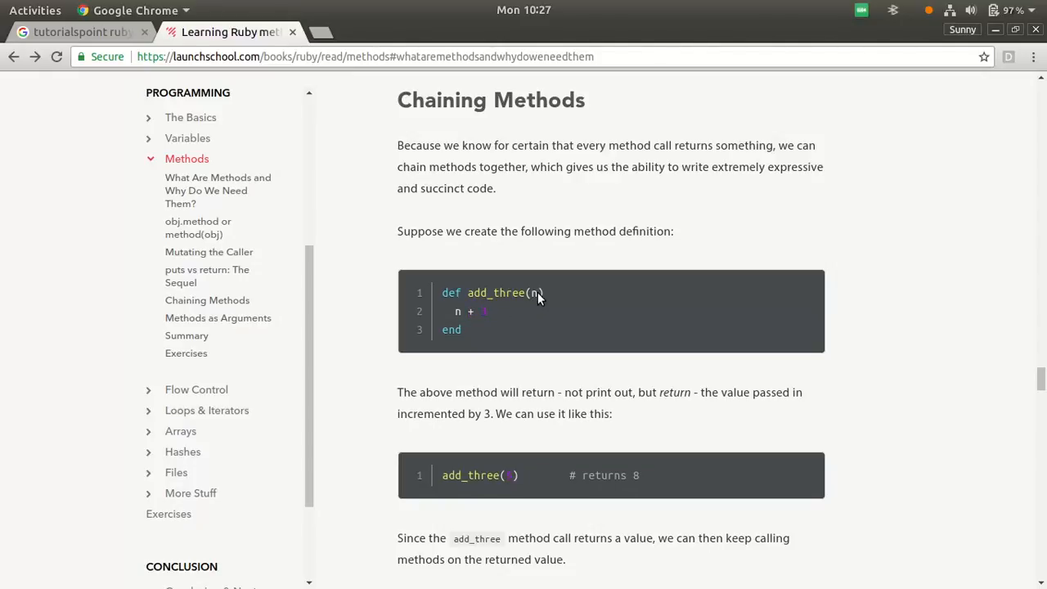
{"action": "double_click", "coordinate": [469, 311]}
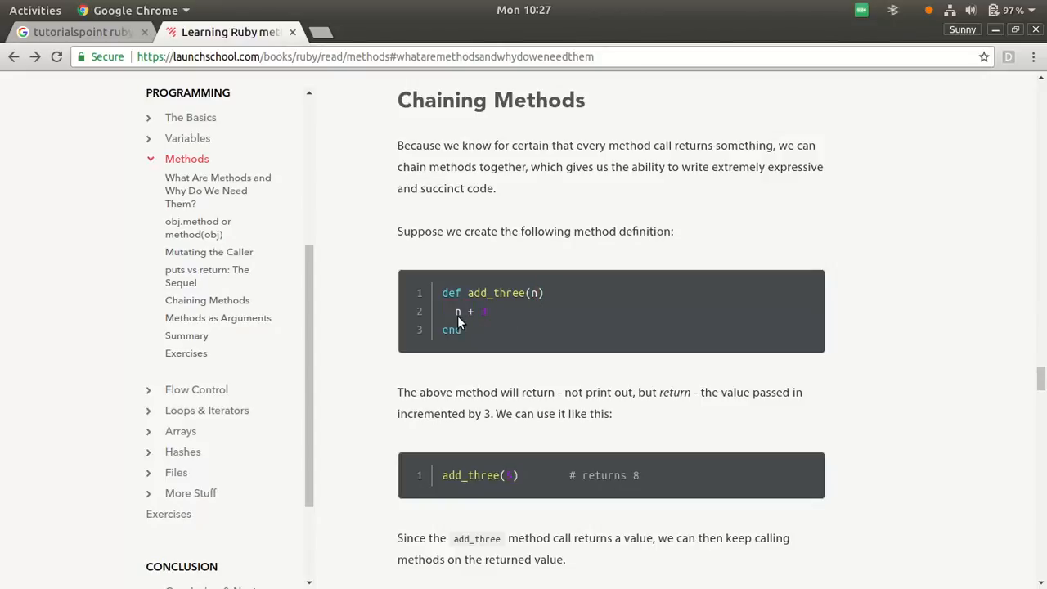
{"action": "mouse_move", "coordinate": [546, 345]}
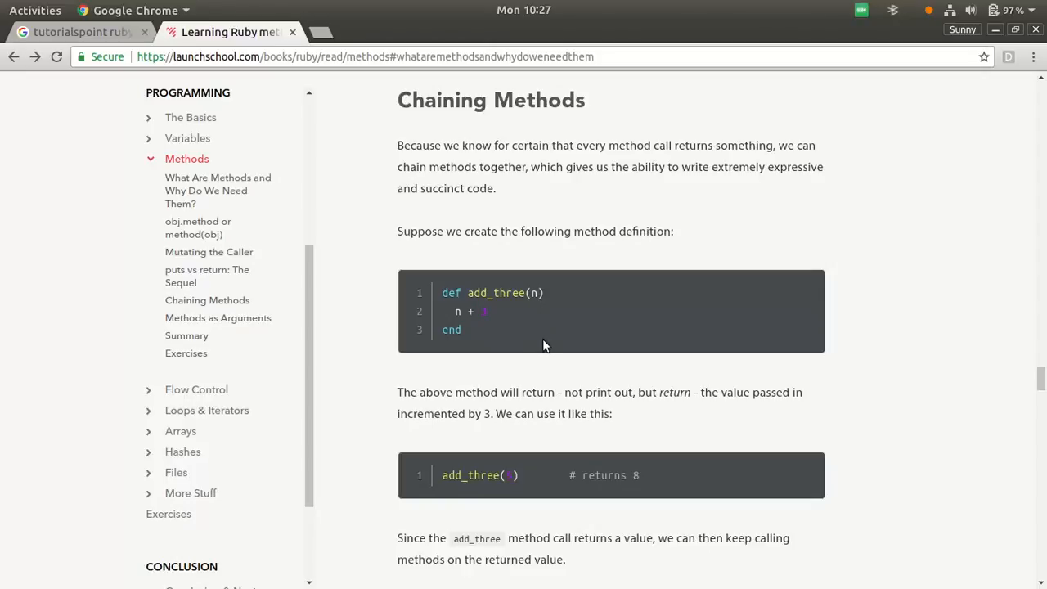
{"action": "mouse_move", "coordinate": [604, 306]}
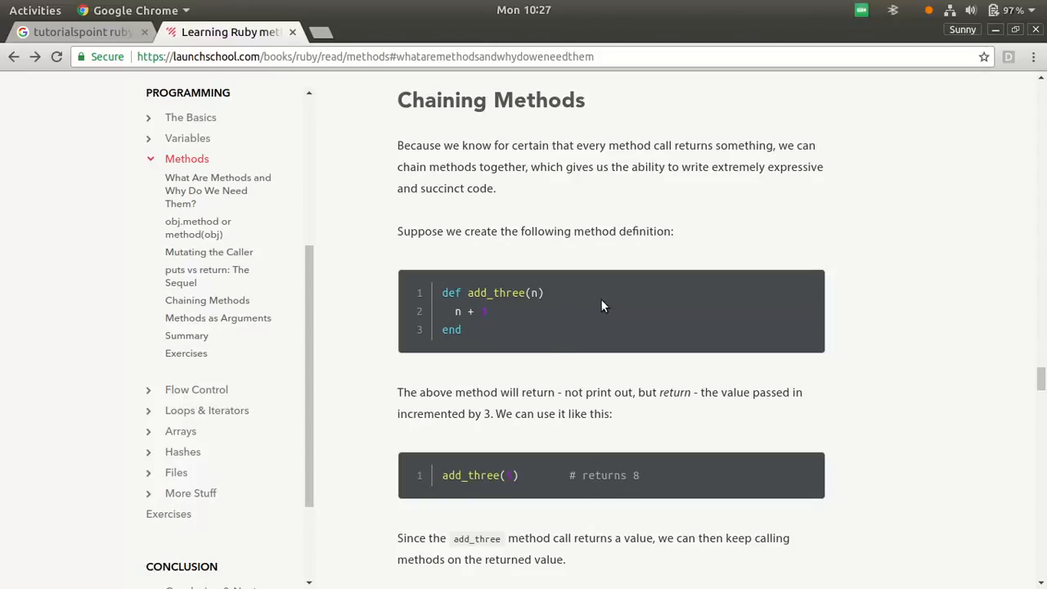
{"action": "mouse_move", "coordinate": [574, 345]}
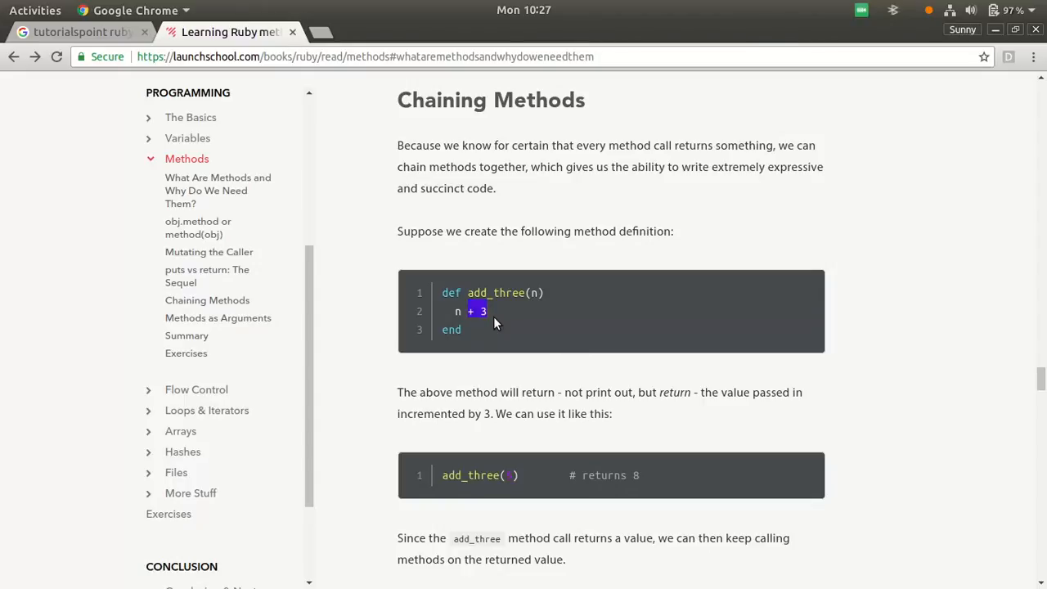
{"action": "left_click", "coordinate": [490, 312]}
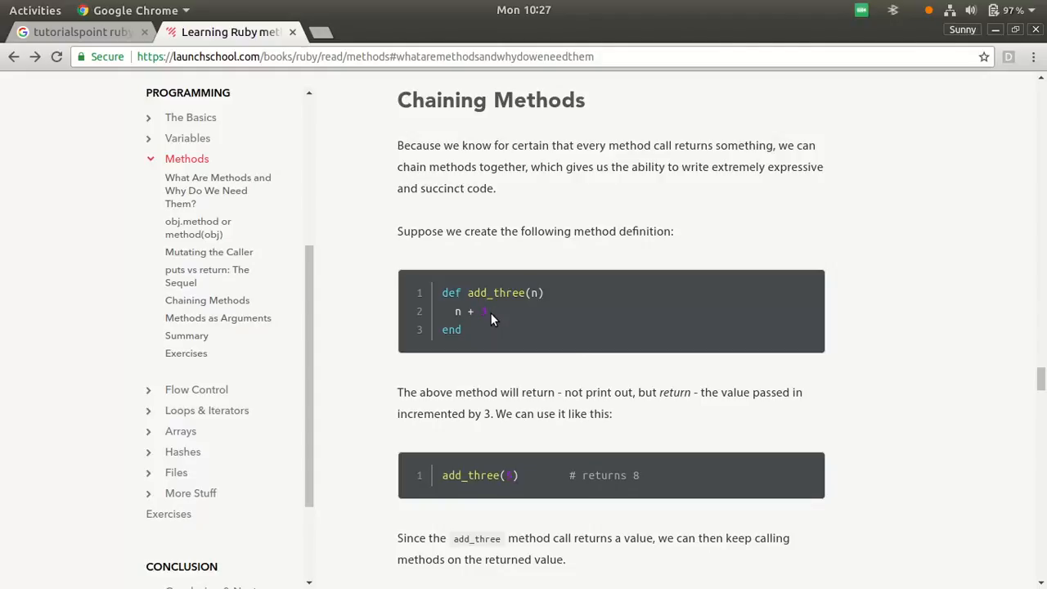
{"action": "scroll", "scroll_direction": "down", "scroll_amount": 3}
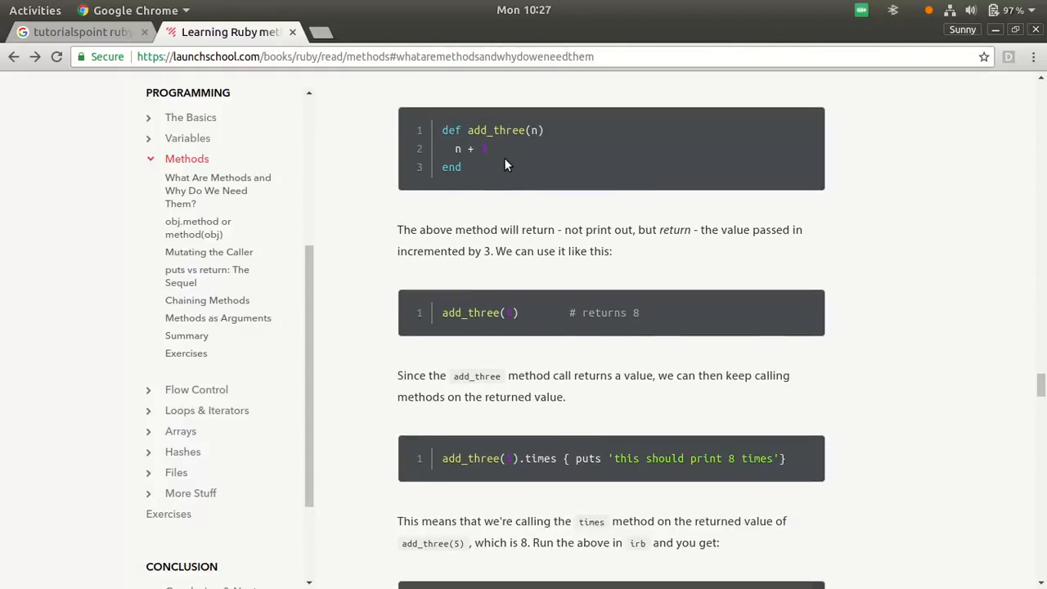
{"action": "mouse_move", "coordinate": [503, 182]}
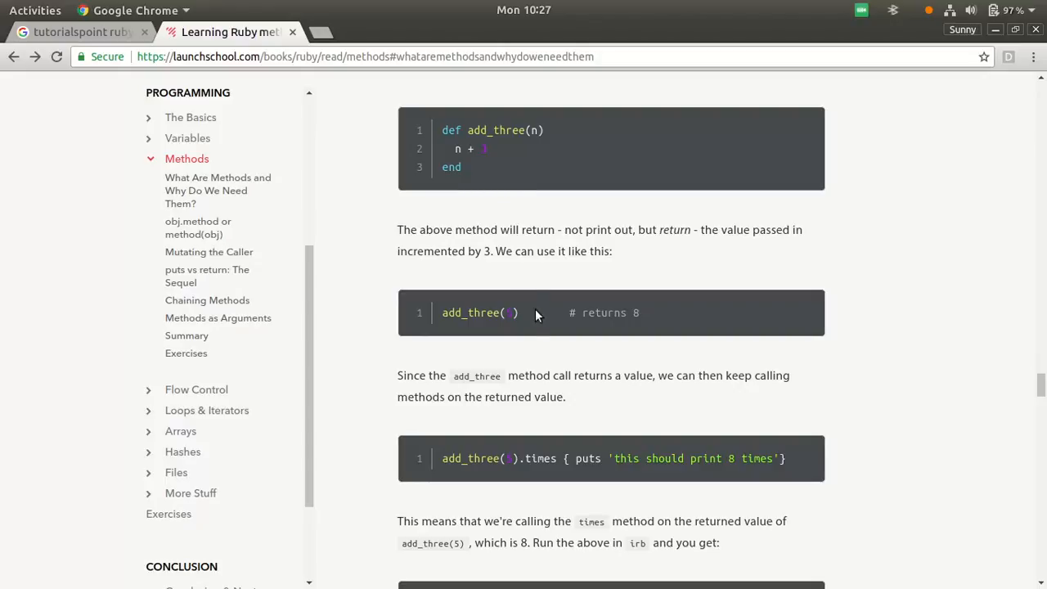
{"action": "mouse_move", "coordinate": [649, 324]}
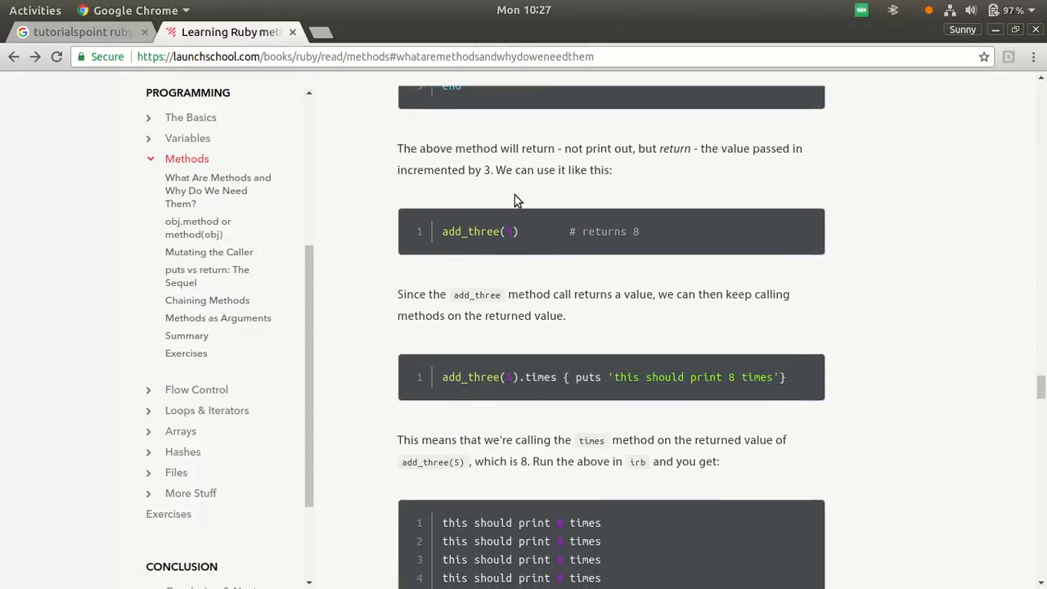
{"action": "mouse_move", "coordinate": [568, 301]}
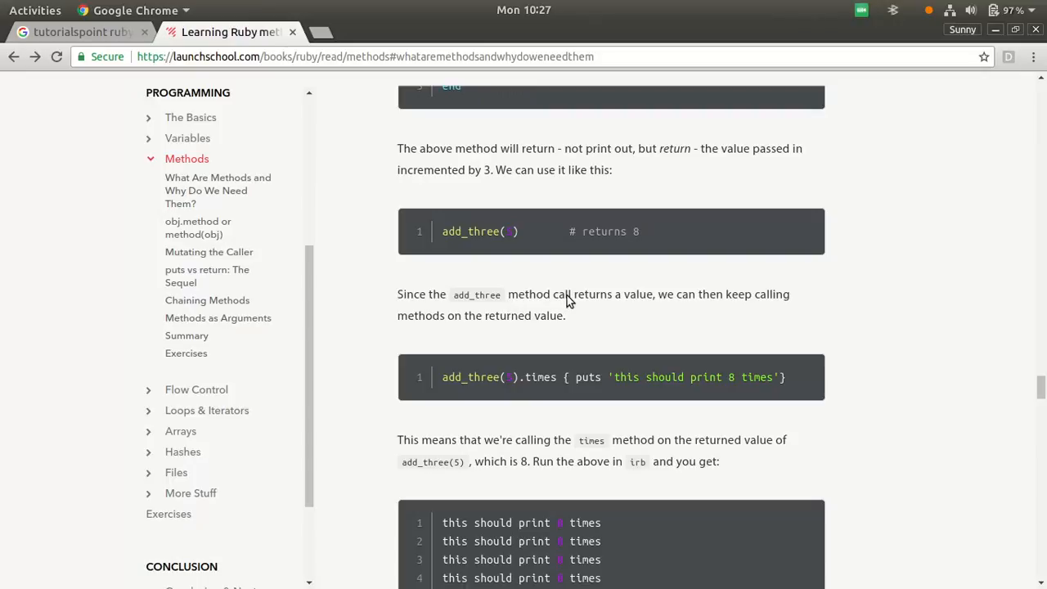
{"action": "mouse_move", "coordinate": [761, 298]}
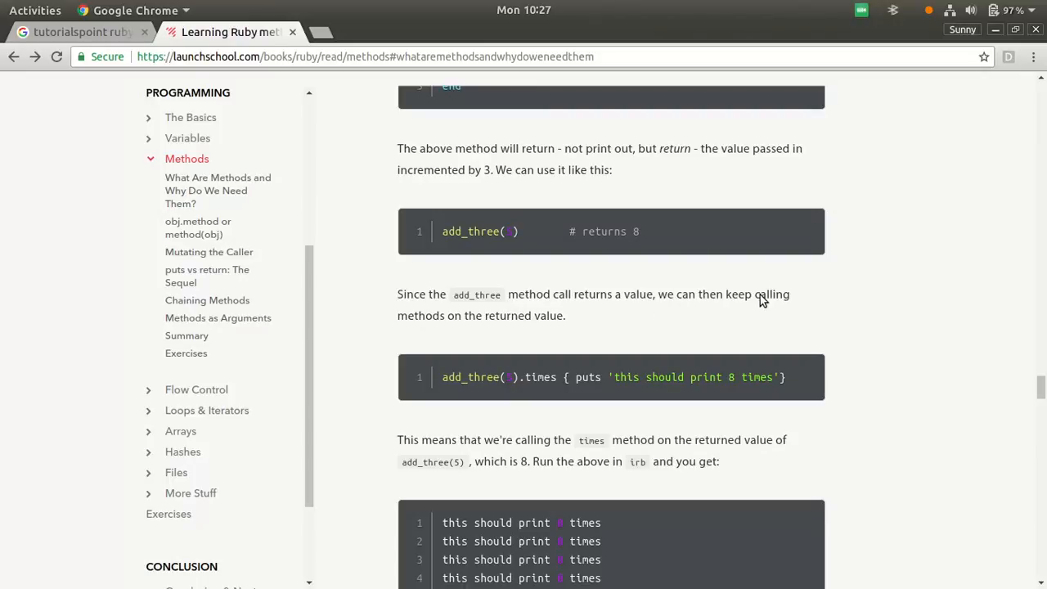
{"action": "mouse_move", "coordinate": [470, 327]}
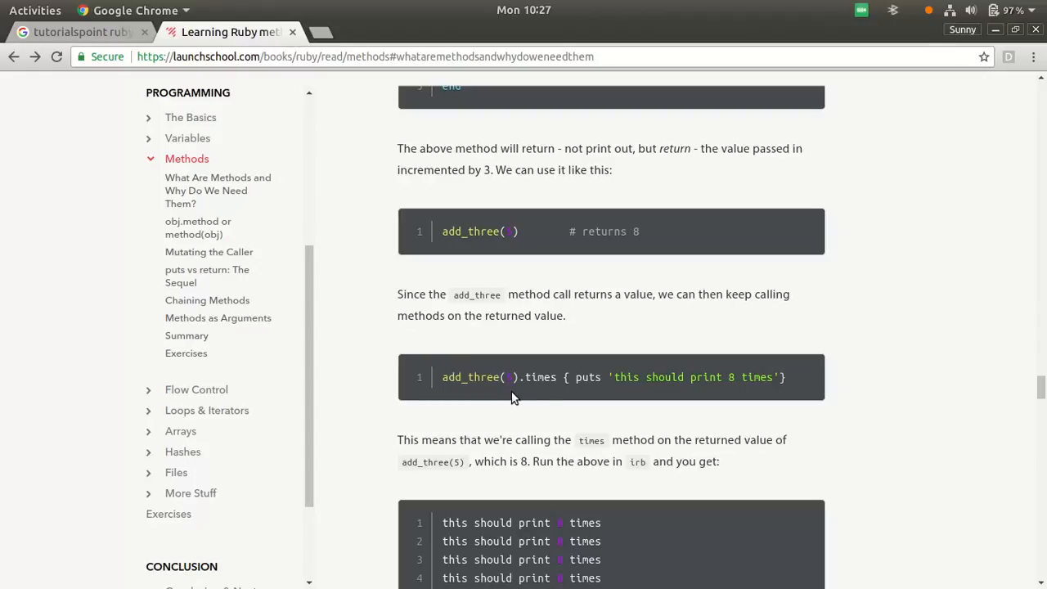
{"action": "mouse_move", "coordinate": [642, 392]}
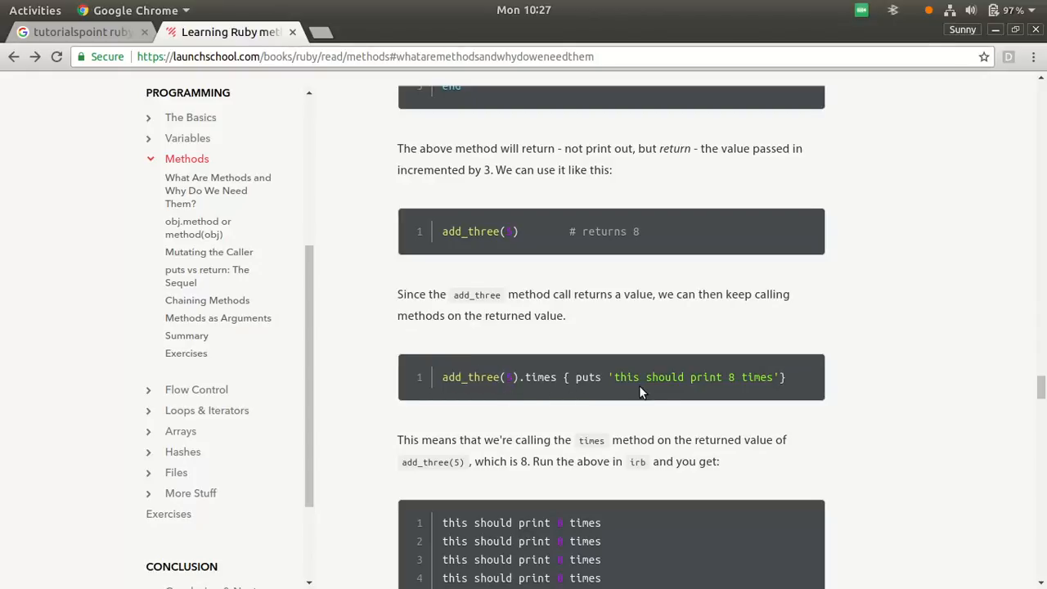
{"action": "mouse_move", "coordinate": [528, 395]}
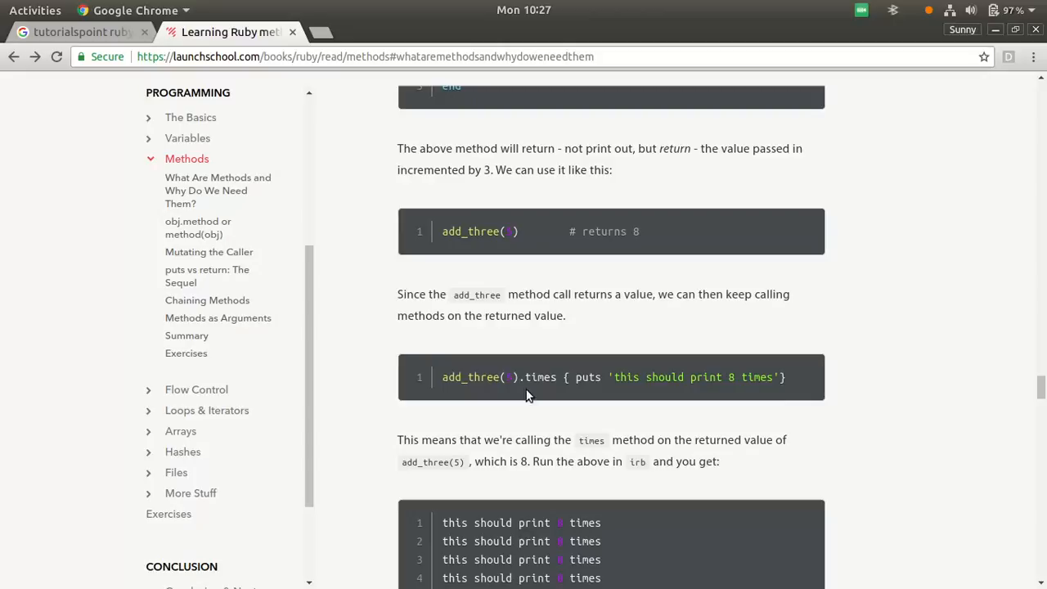
Highlight the add_three(5) call, then scroll to the NoMethodError and puts n + 3 version.
{"action": "double_click", "coordinate": [480, 377]}
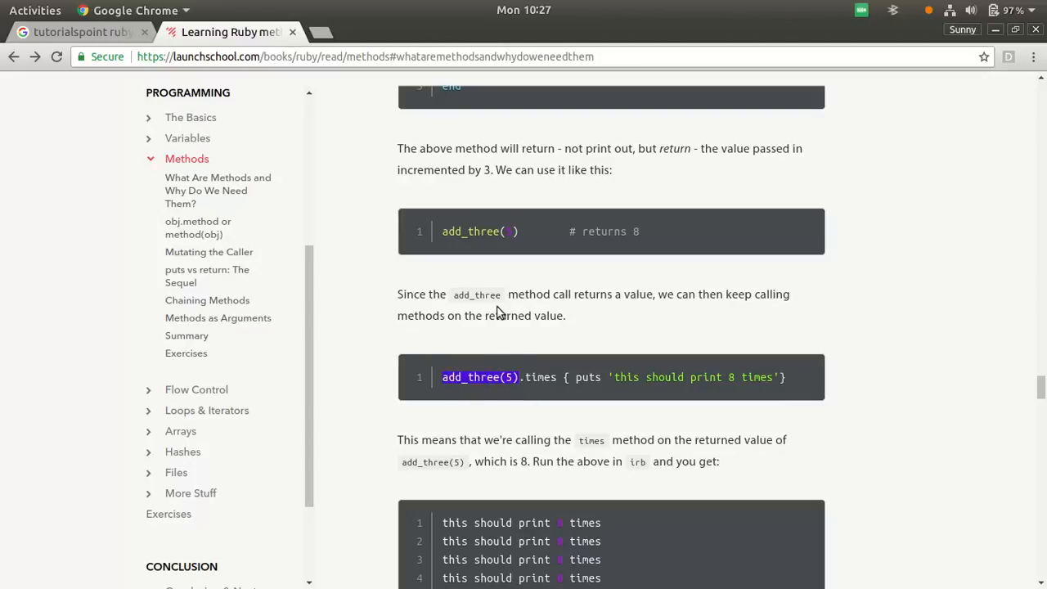
{"action": "mouse_move", "coordinate": [552, 353]}
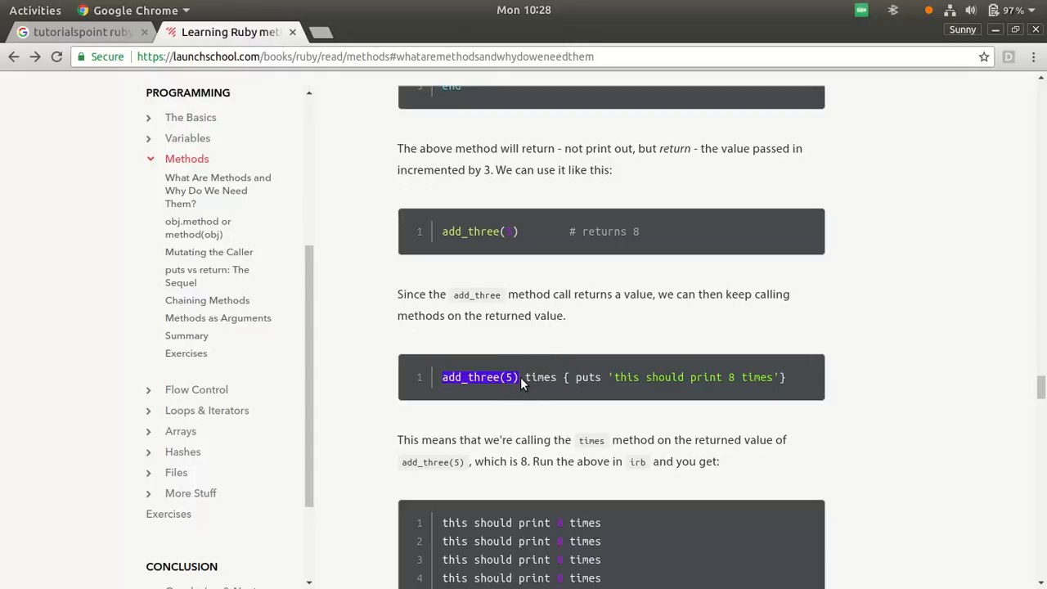
{"action": "mouse_move", "coordinate": [743, 384]}
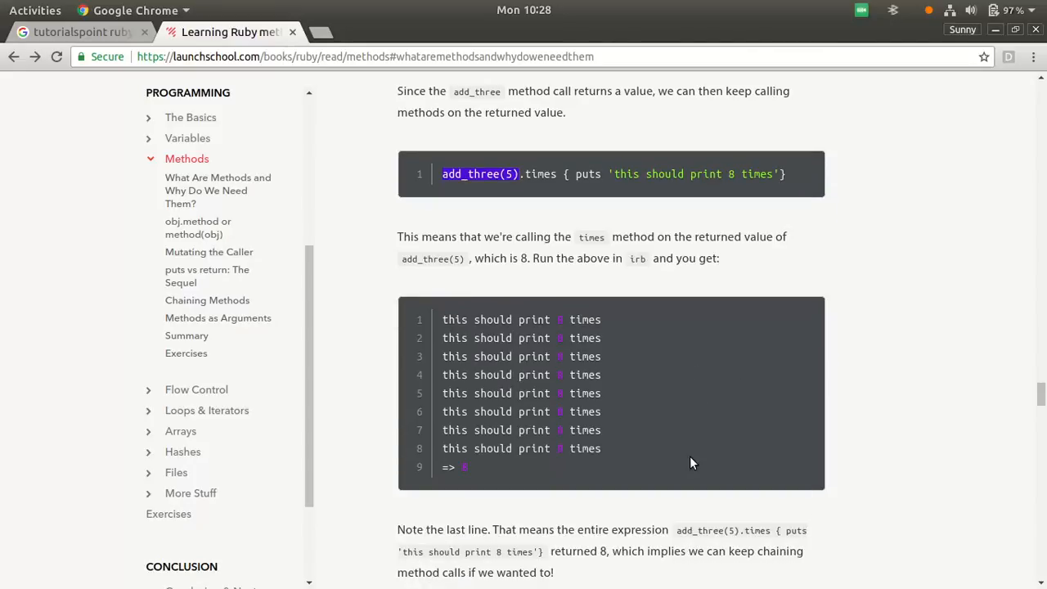
{"action": "scroll", "scroll_direction": "down", "scroll_amount": 3}
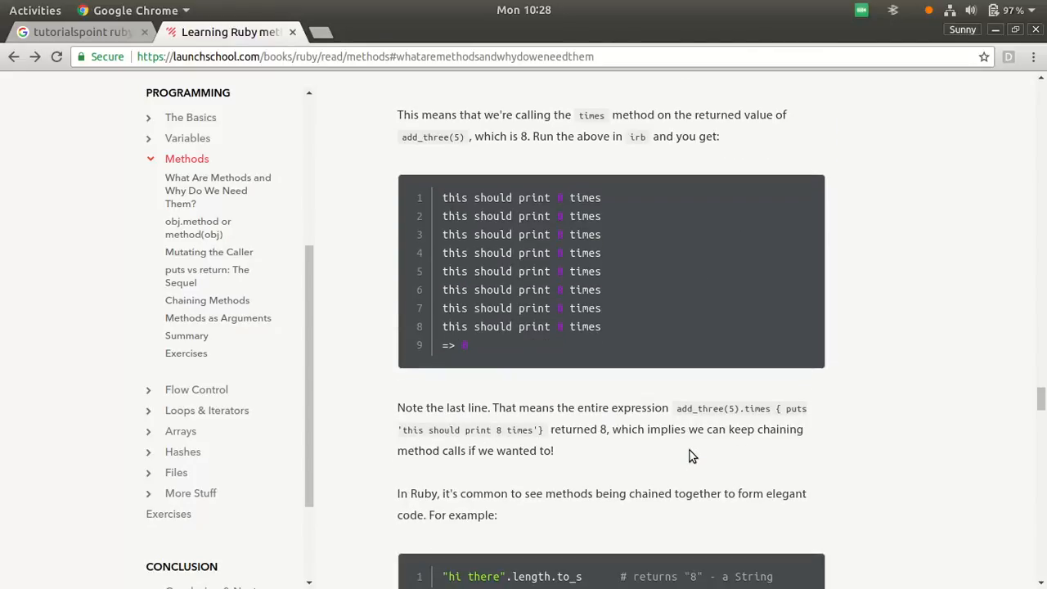
{"action": "mouse_move", "coordinate": [487, 366]}
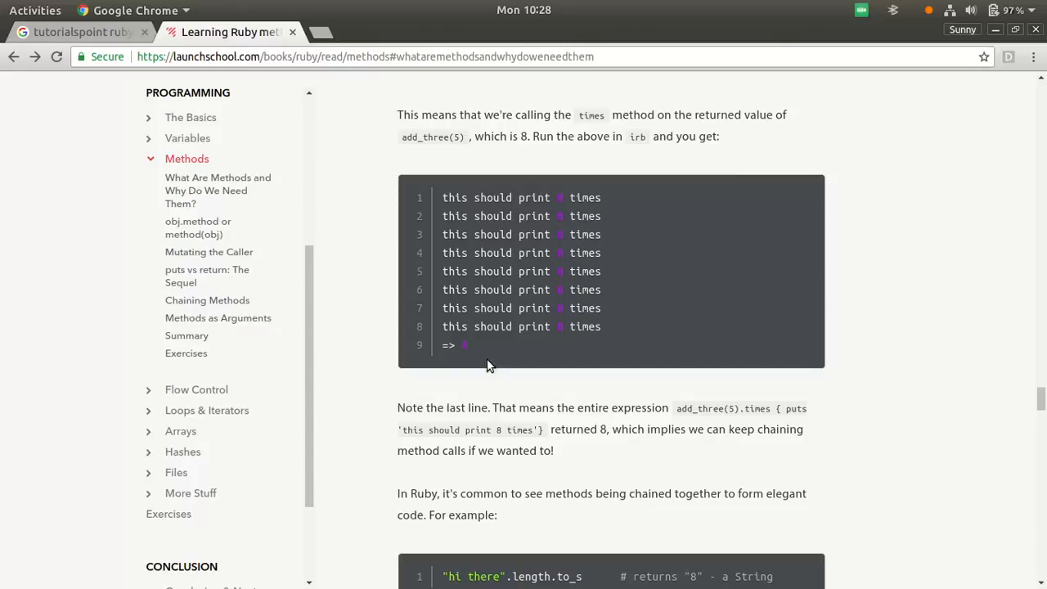
{"action": "mouse_move", "coordinate": [466, 352]}
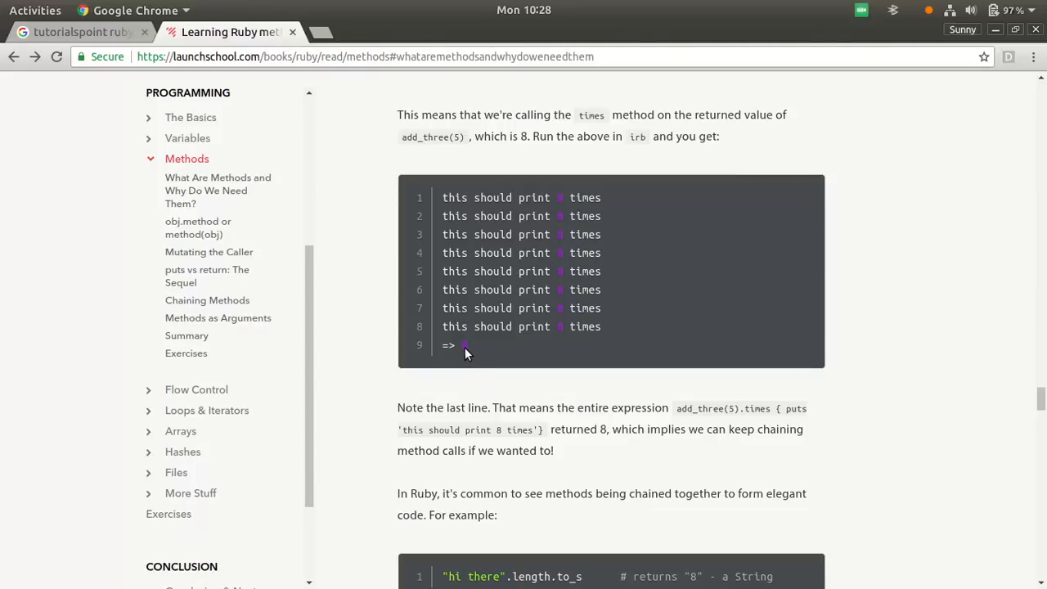
{"action": "mouse_move", "coordinate": [487, 352]}
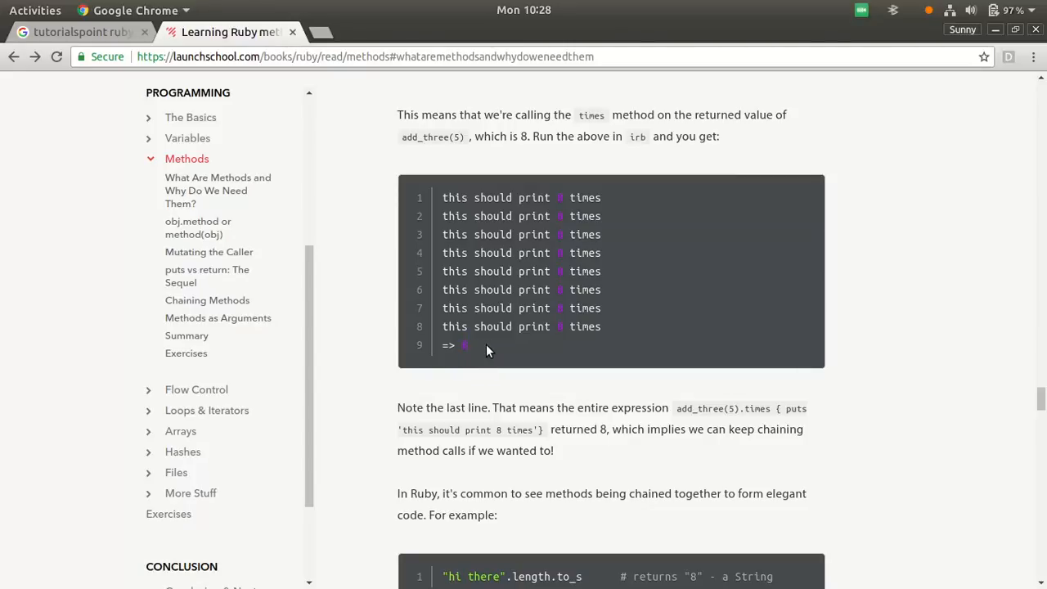
{"action": "mouse_move", "coordinate": [508, 358]}
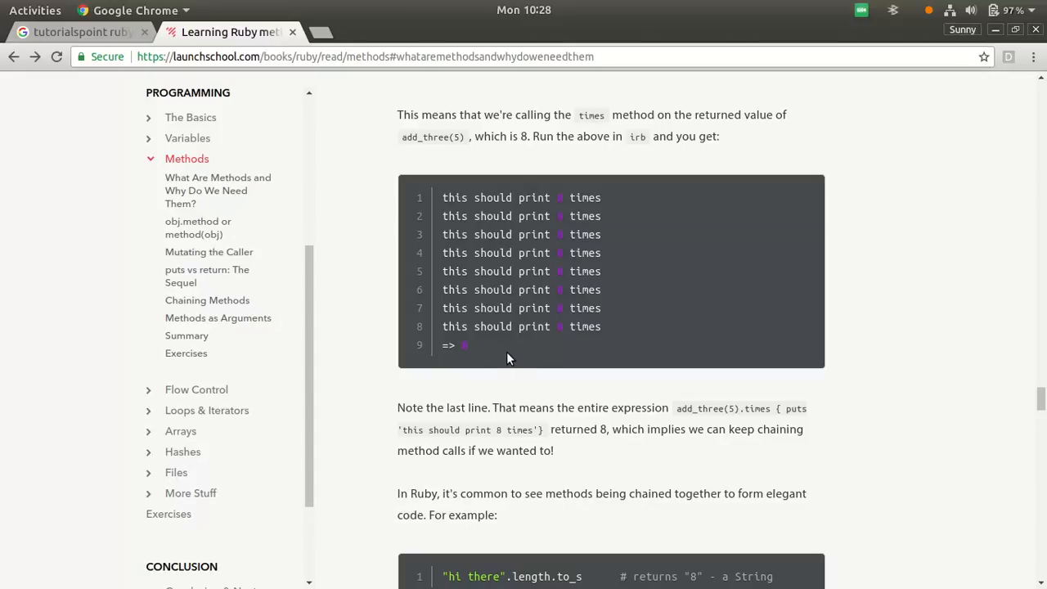
{"action": "scroll", "scroll_direction": "down", "scroll_amount": 3}
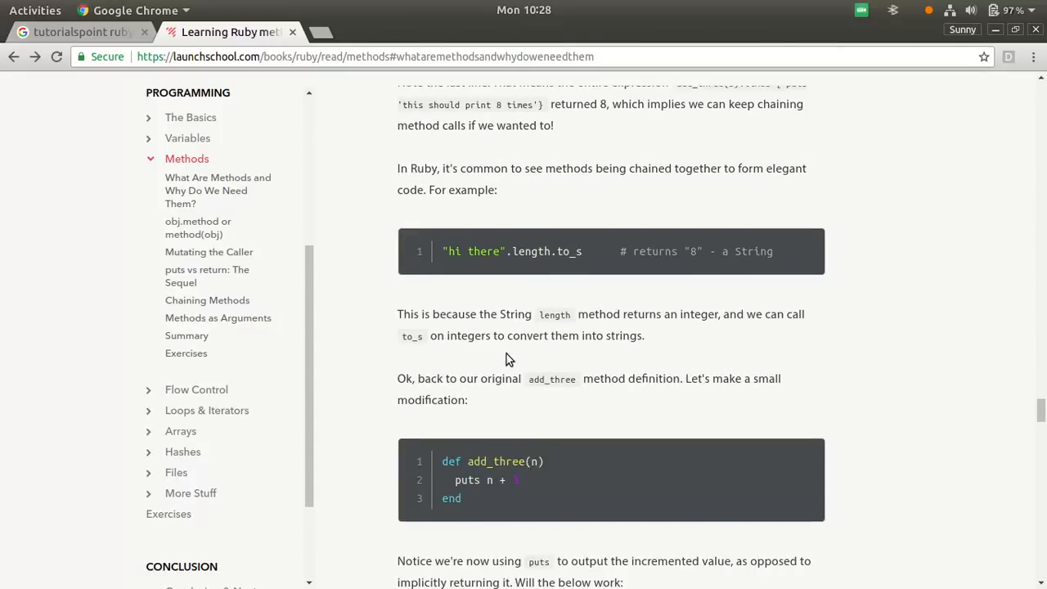
{"action": "mouse_move", "coordinate": [515, 364]}
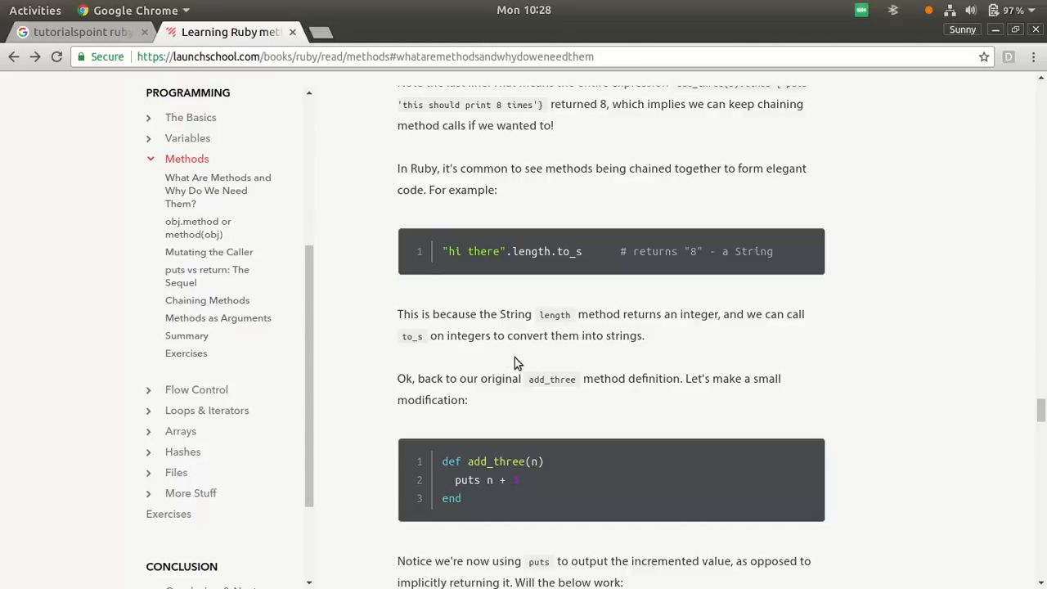
{"action": "mouse_move", "coordinate": [571, 107]}
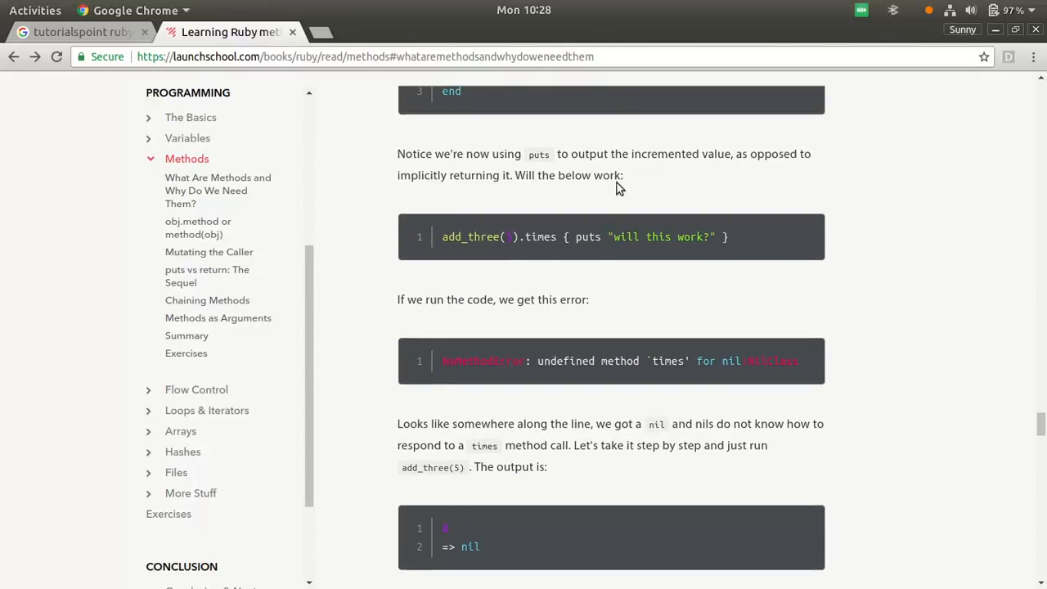
Scroll into Methods as Arguments, reaching add(20, 45) returning 65 and subtract(80, 10) returning 70.
{"action": "scroll", "scroll_direction": "down", "scroll_amount": 3}
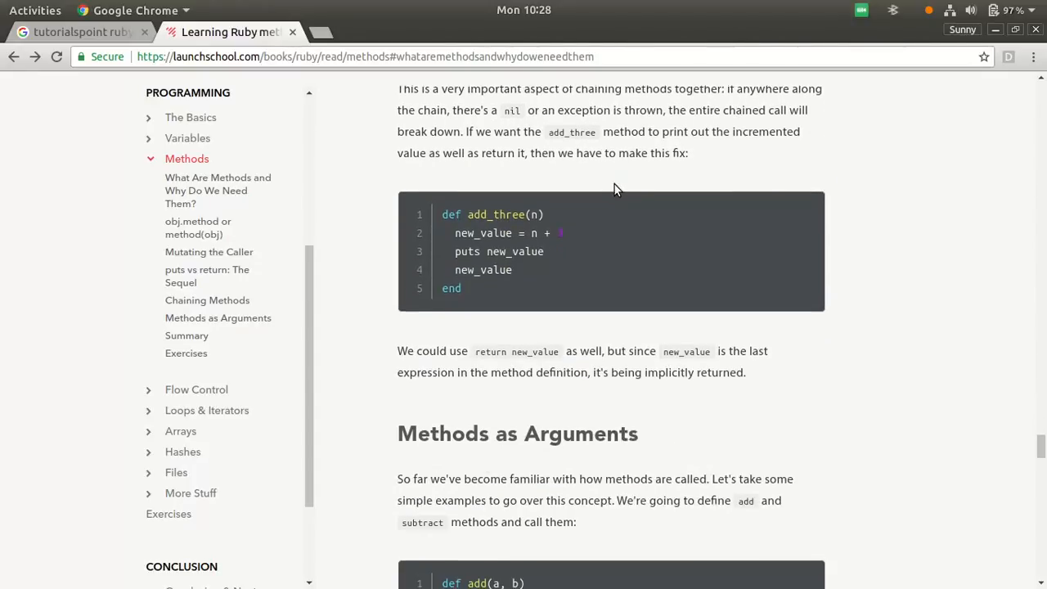
{"action": "scroll", "scroll_direction": "down", "scroll_amount": 3}
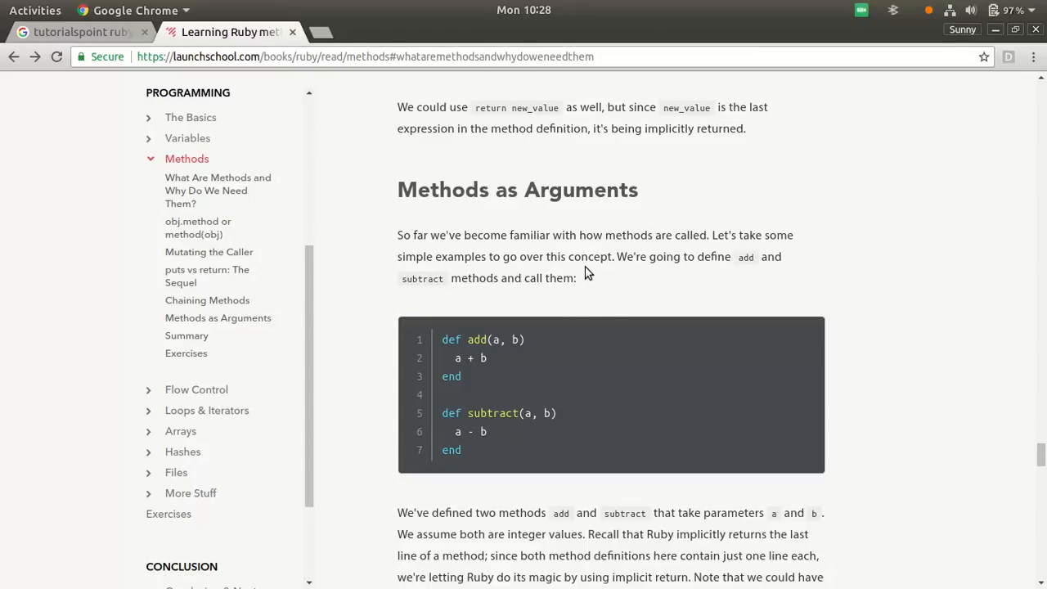
{"action": "mouse_move", "coordinate": [598, 225]}
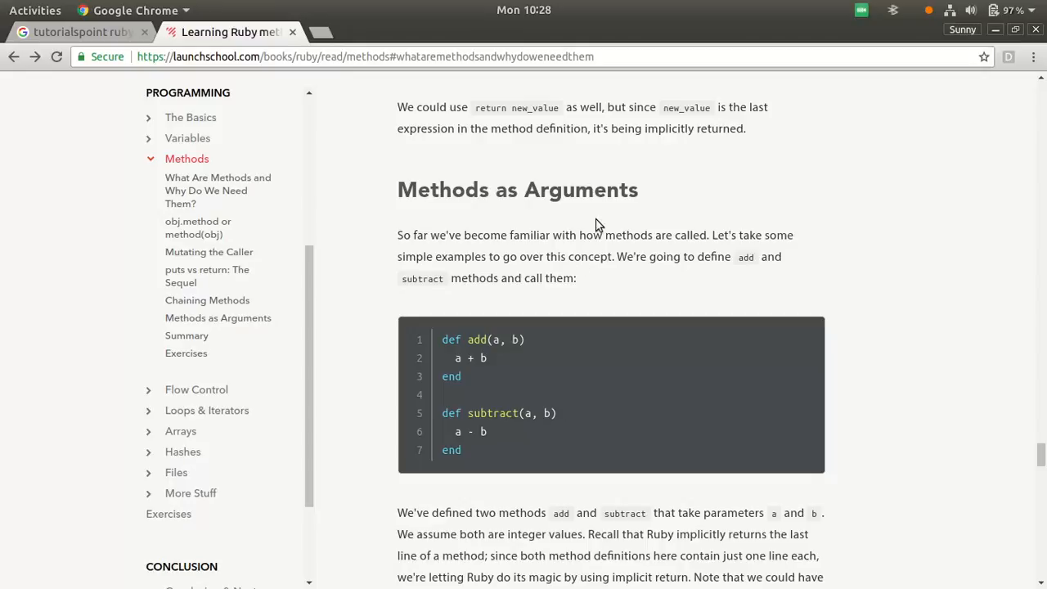
{"action": "scroll", "scroll_direction": "down", "scroll_amount": 3}
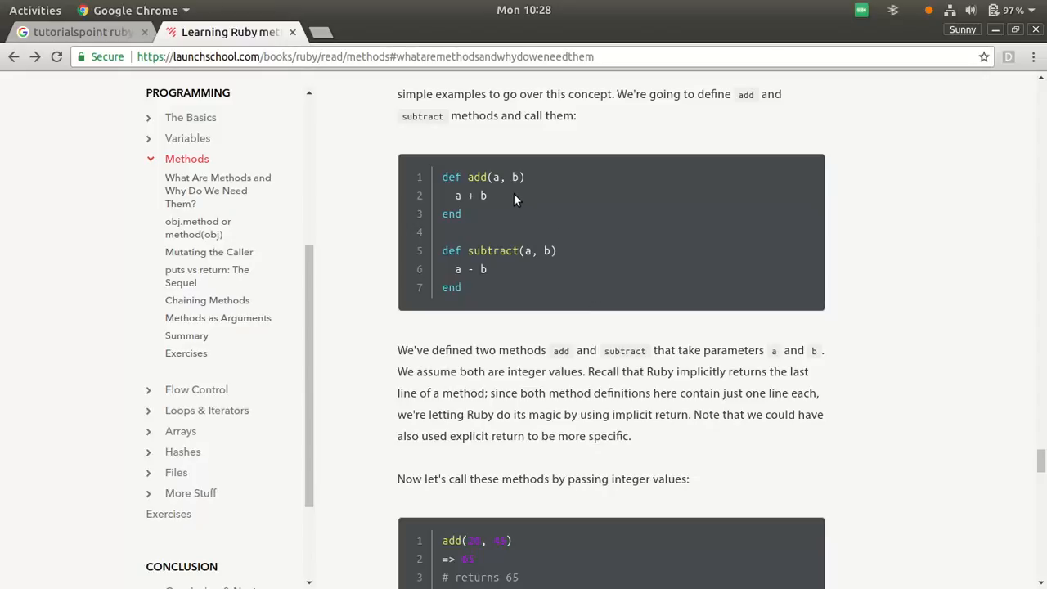
{"action": "scroll", "scroll_direction": "down", "scroll_amount": 3}
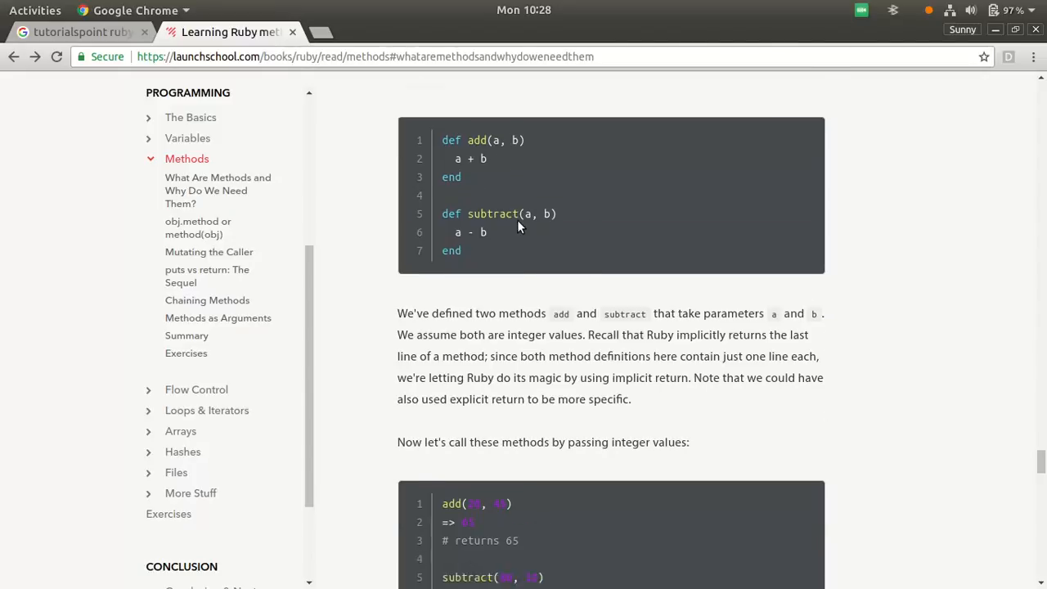
{"action": "scroll", "scroll_direction": "down", "scroll_amount": 3}
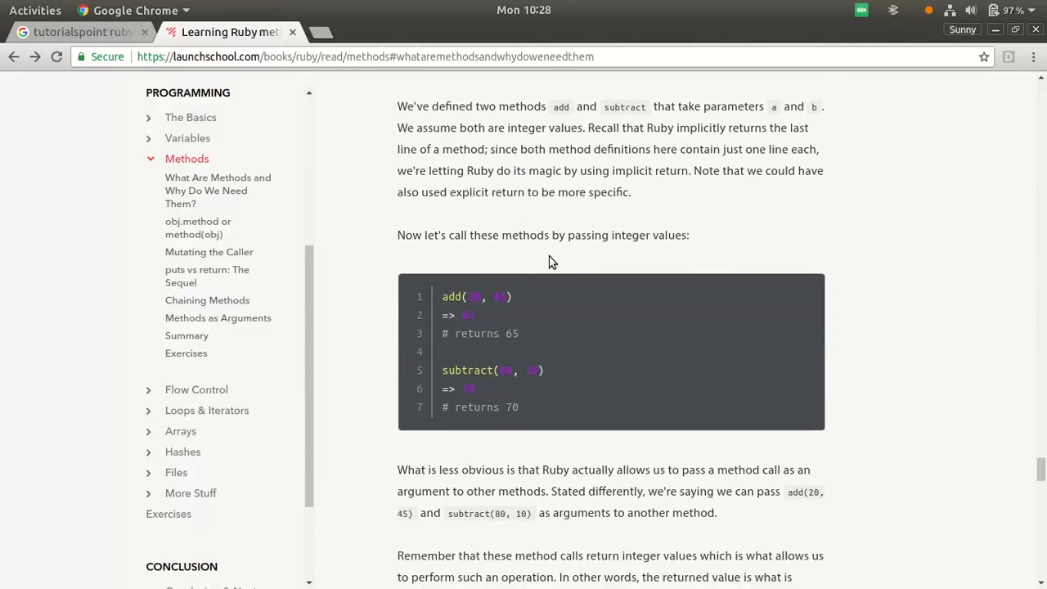
{"action": "scroll", "scroll_direction": "down", "scroll_amount": 3}
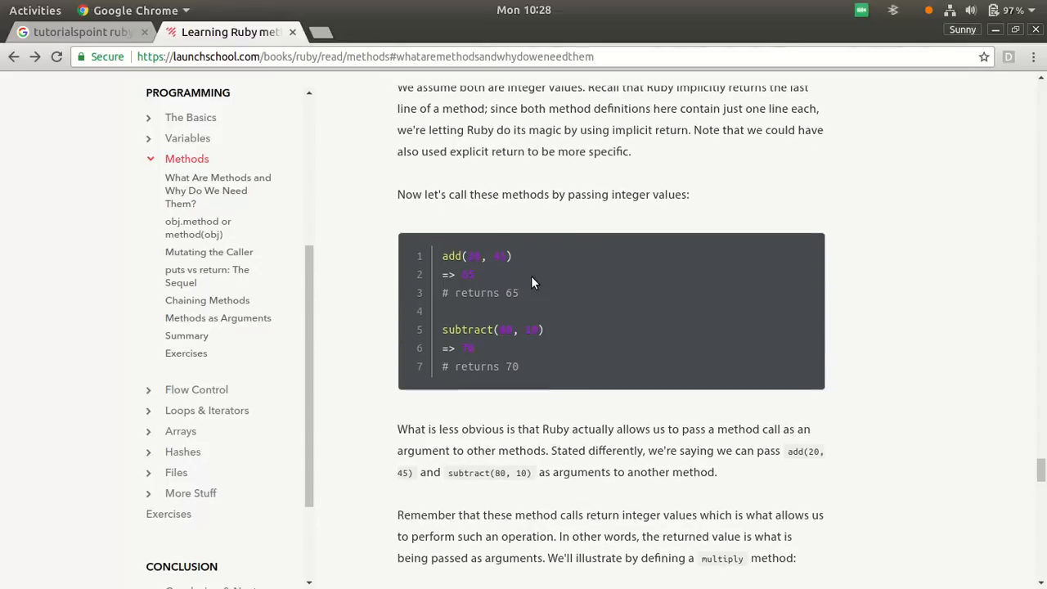
{"action": "mouse_move", "coordinate": [487, 272]}
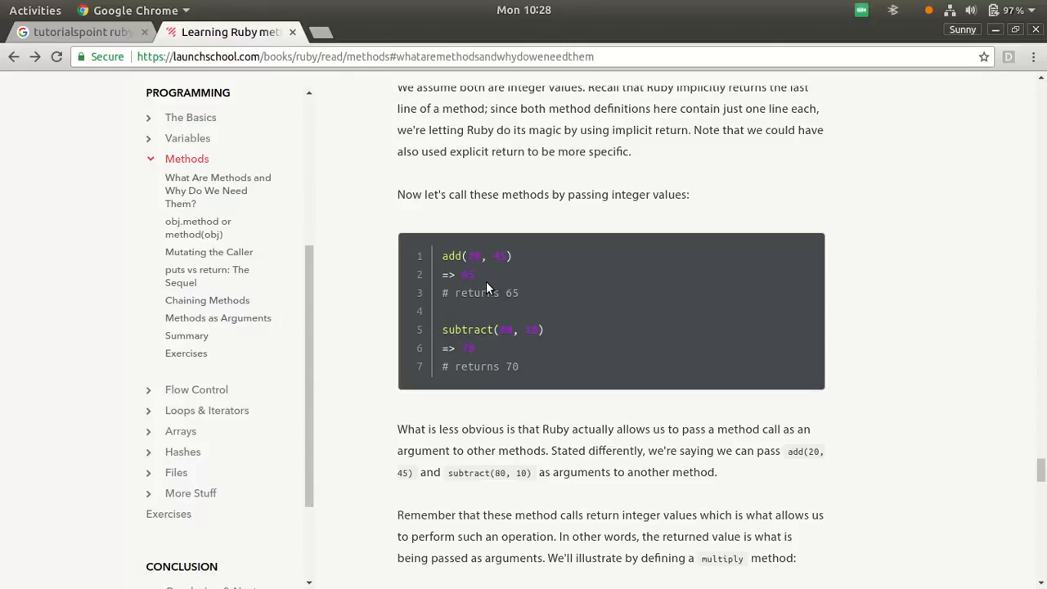
Scroll past multiply(add(20, 45), subtract(80, 10)) returning 4550 to the nested-call breakdown returning 560.
{"action": "scroll", "scroll_direction": "down", "scroll_amount": 3}
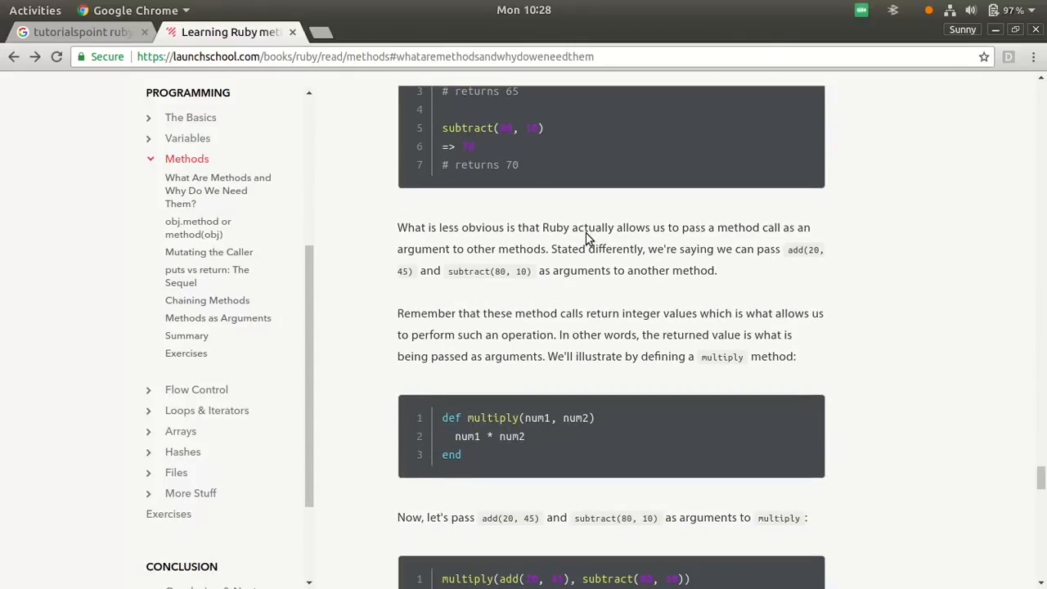
{"action": "scroll", "scroll_direction": "down", "scroll_amount": 3}
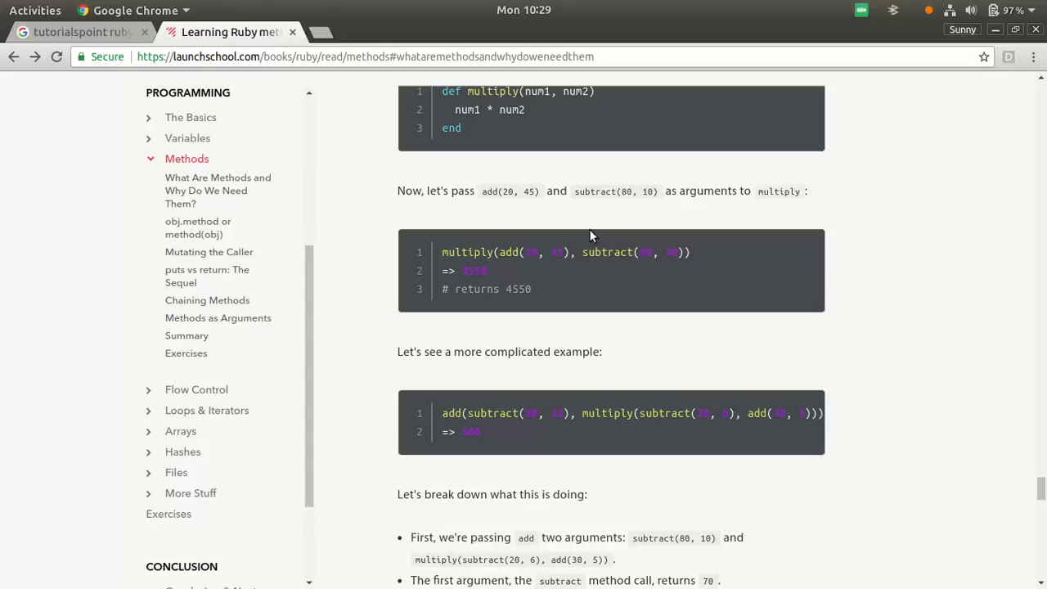
{"action": "mouse_move", "coordinate": [723, 254]}
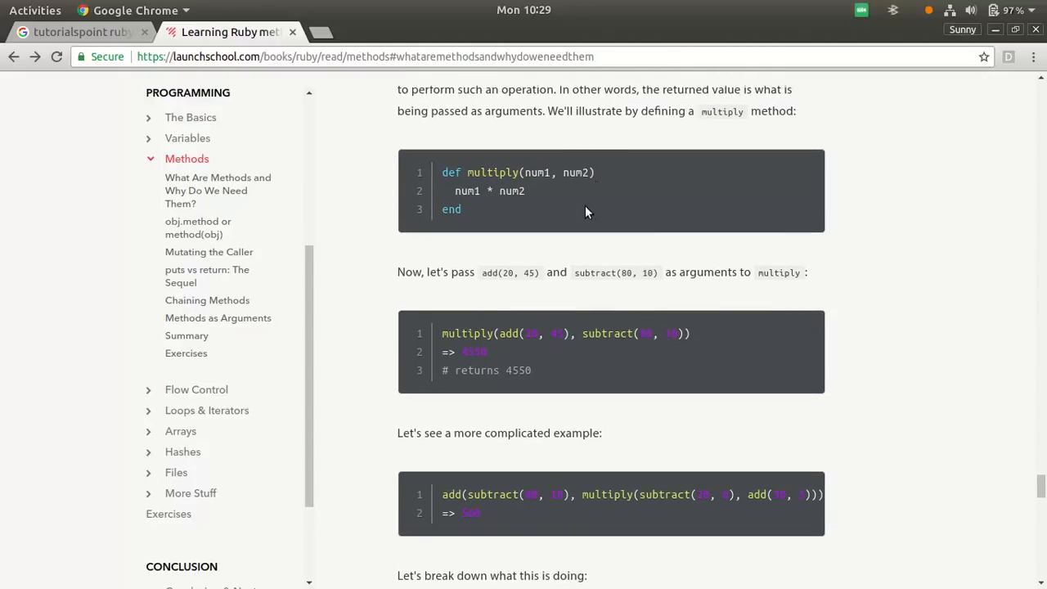
{"action": "scroll", "scroll_direction": "down", "scroll_amount": 3}
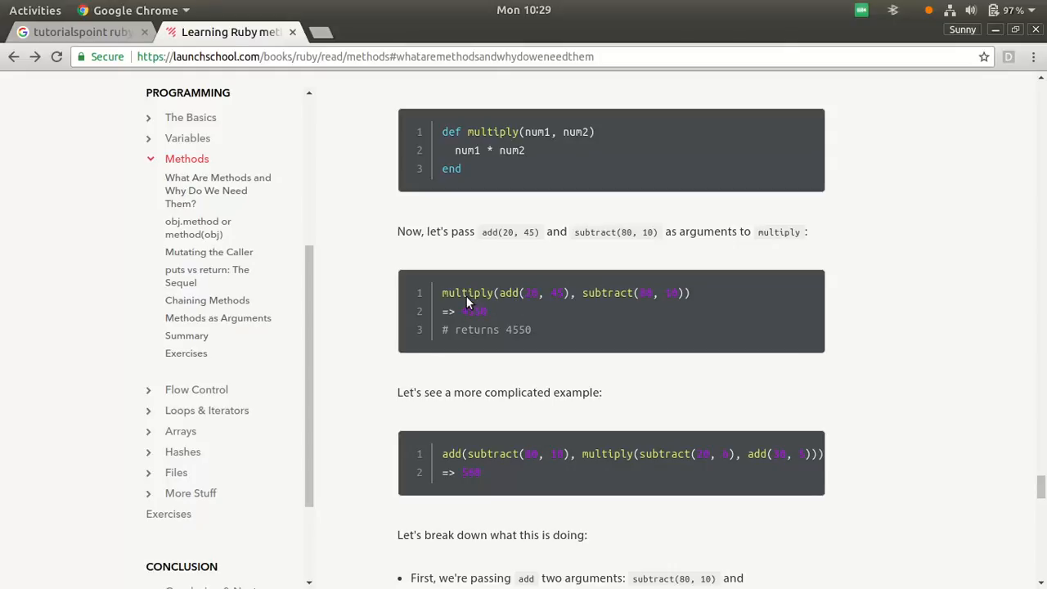
{"action": "mouse_move", "coordinate": [593, 296]}
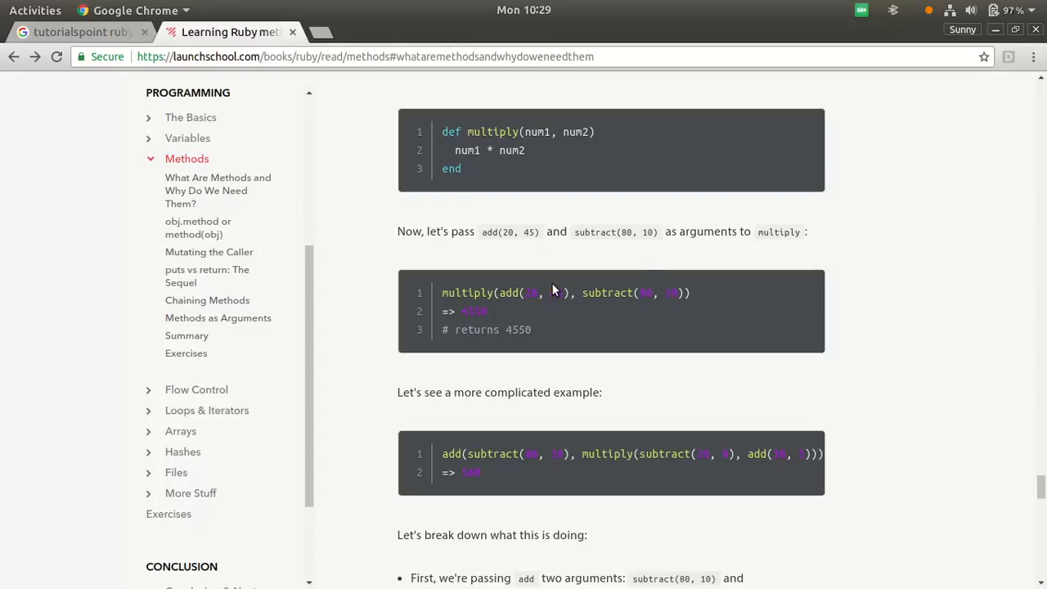
{"action": "mouse_move", "coordinate": [473, 304]}
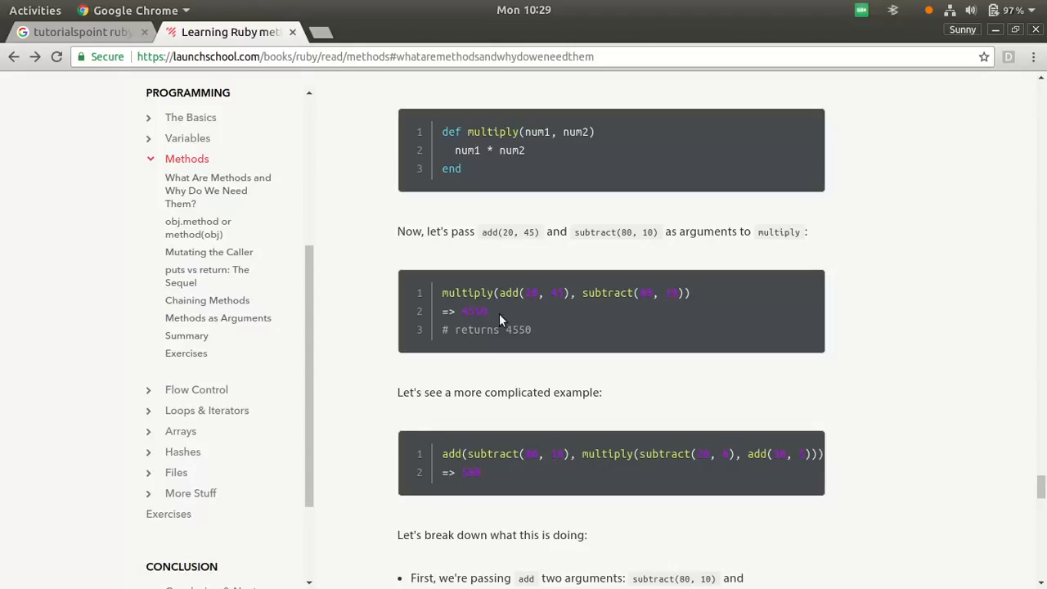
{"action": "mouse_move", "coordinate": [548, 306]}
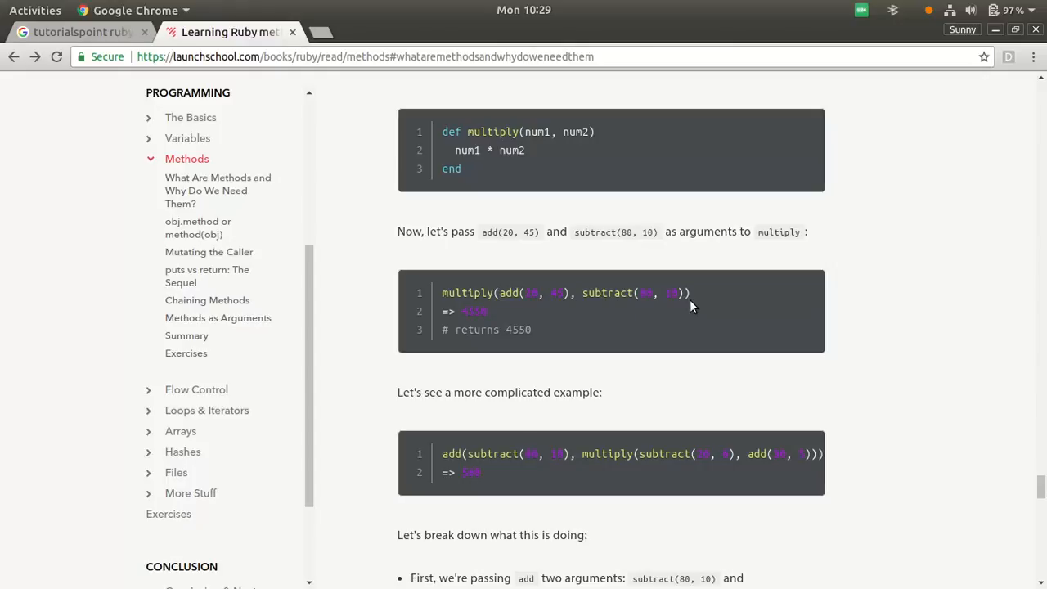
{"action": "mouse_move", "coordinate": [606, 295]}
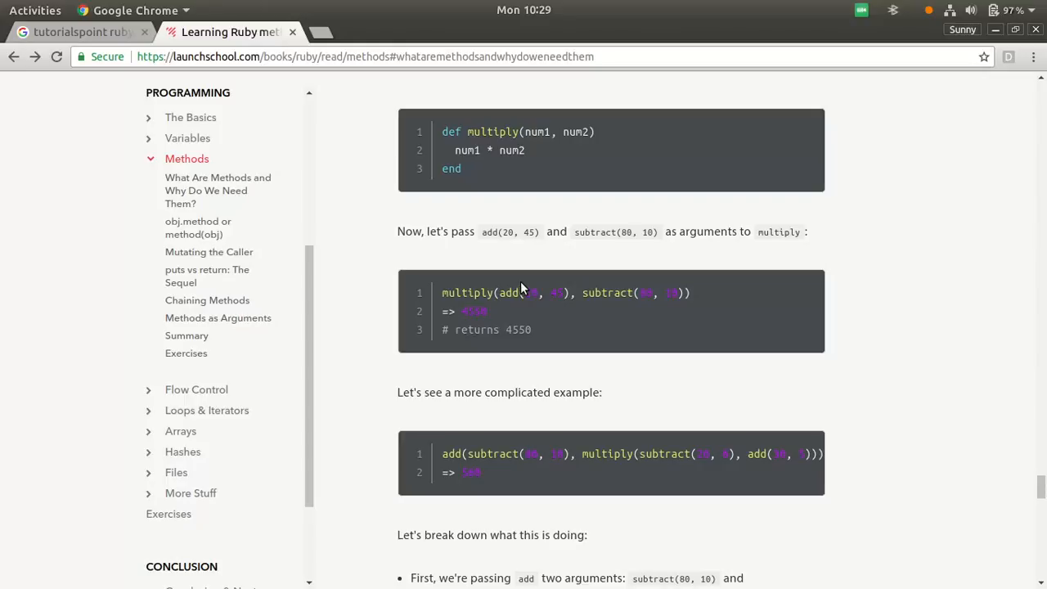
{"action": "scroll", "scroll_direction": "down", "scroll_amount": 3}
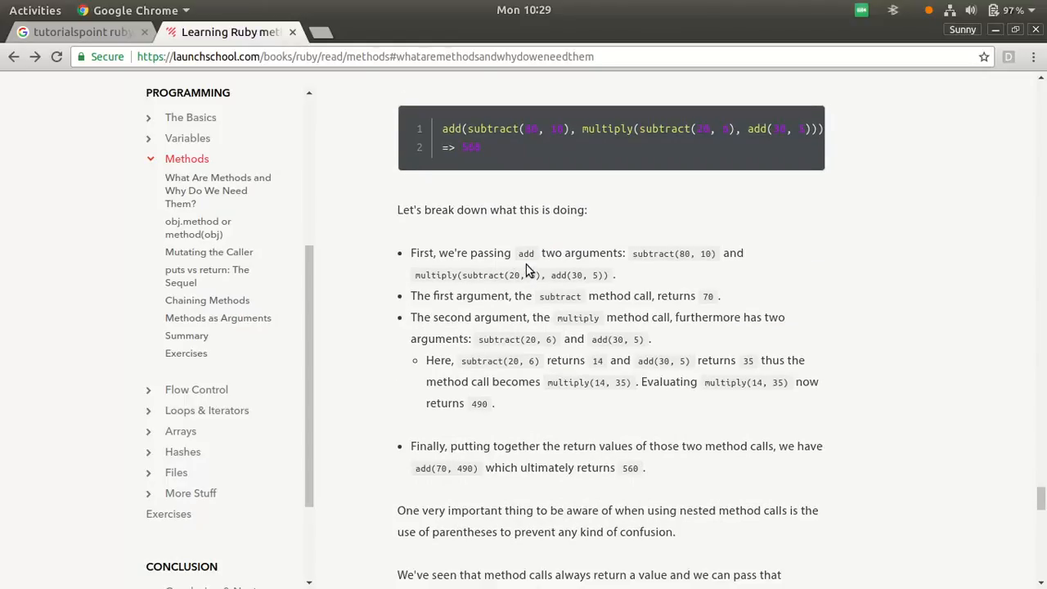
Scroll past the Summary to the first exercise, a greeting method that takes a name.
{"action": "scroll", "scroll_direction": "down", "scroll_amount": 3}
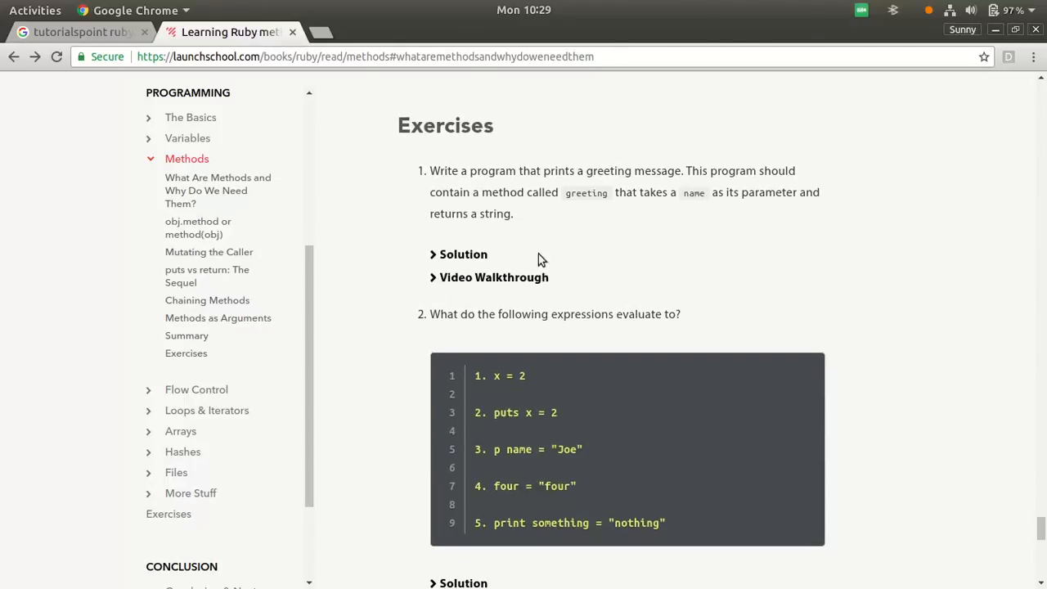
{"action": "scroll", "scroll_direction": "down", "scroll_amount": 3}
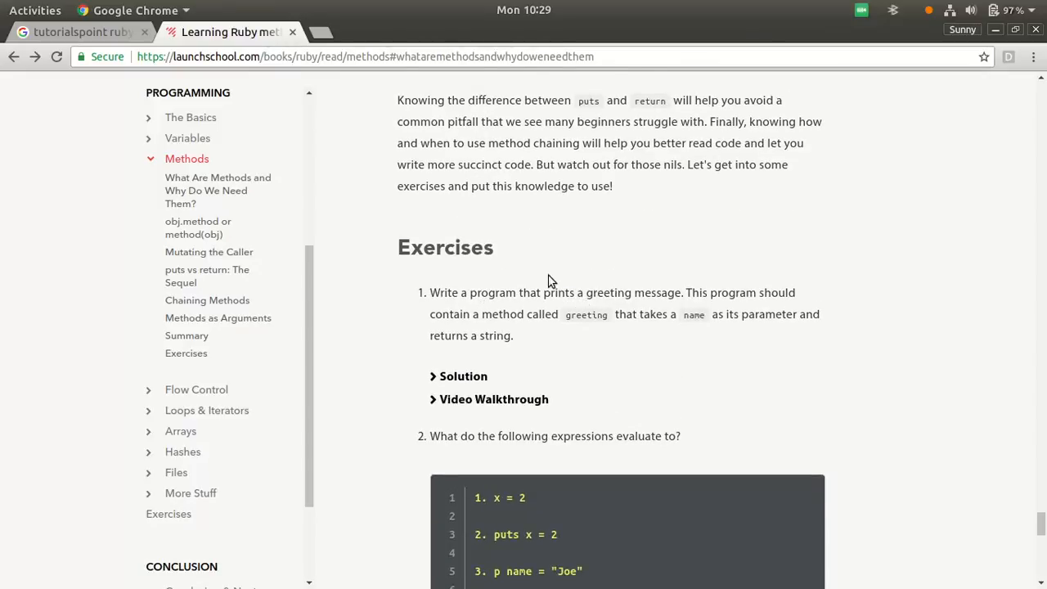
{"action": "mouse_move", "coordinate": [713, 299]}
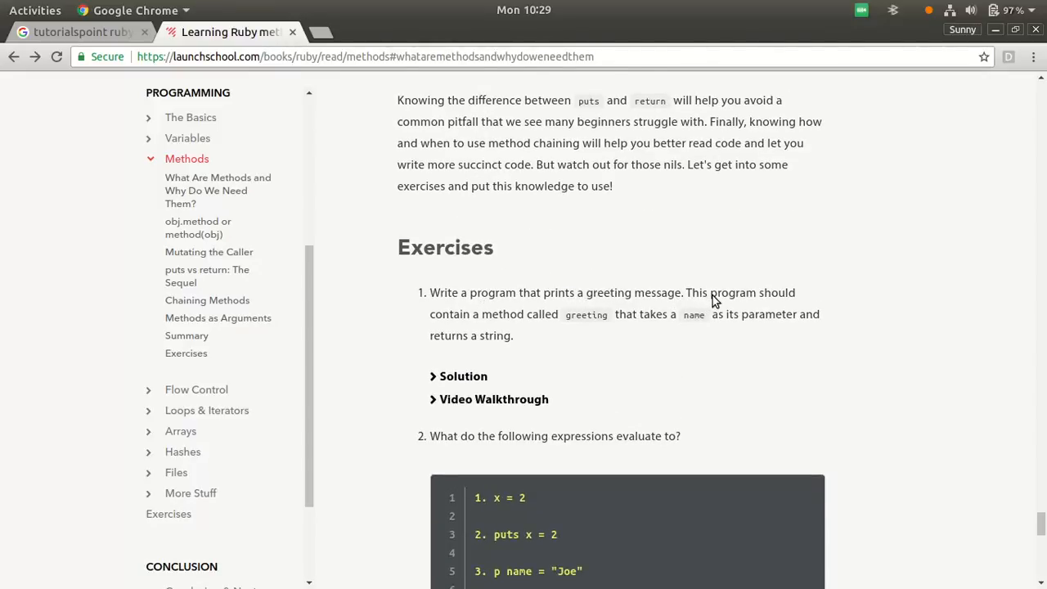
{"action": "mouse_move", "coordinate": [594, 299]}
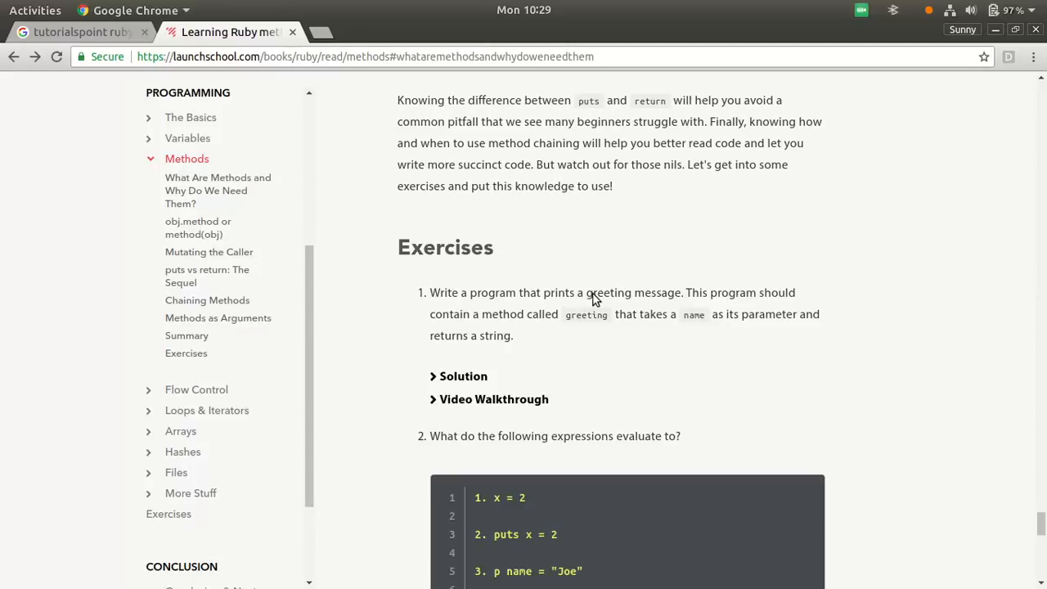
{"action": "mouse_move", "coordinate": [596, 322]}
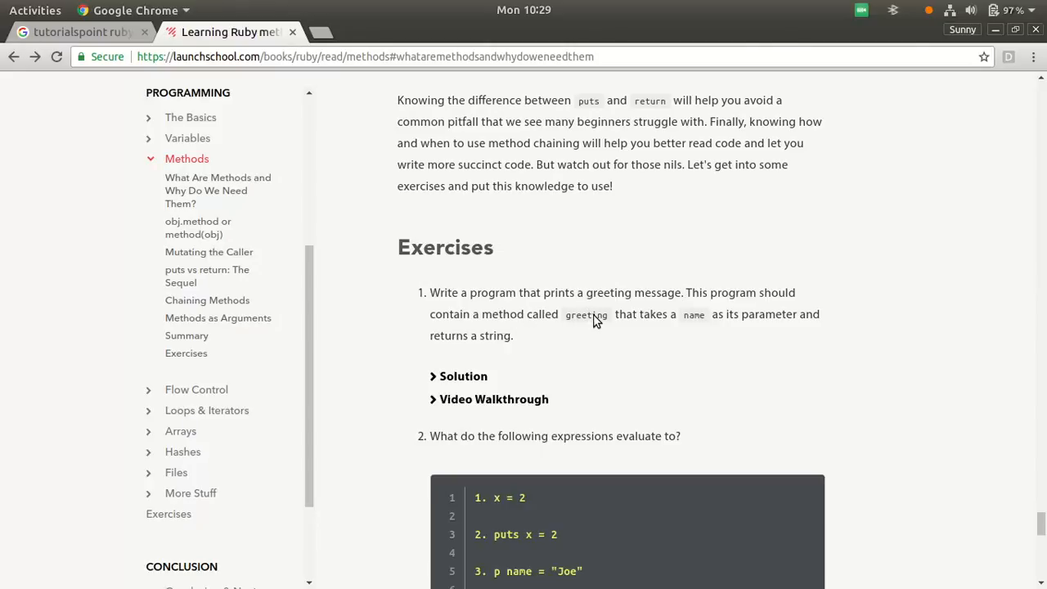
{"action": "mouse_move", "coordinate": [765, 331]}
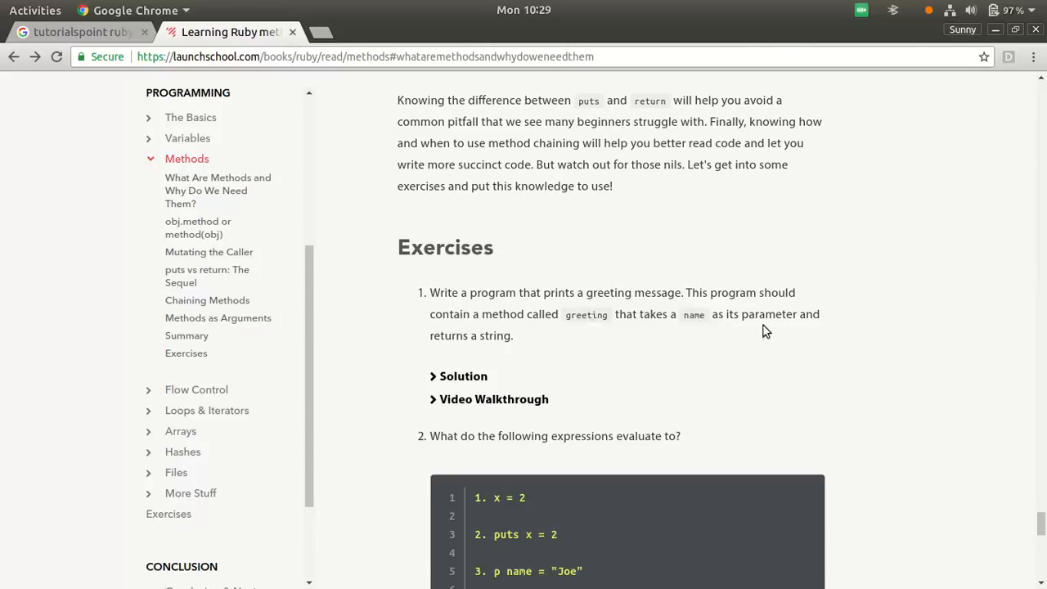
{"action": "mouse_move", "coordinate": [511, 344]}
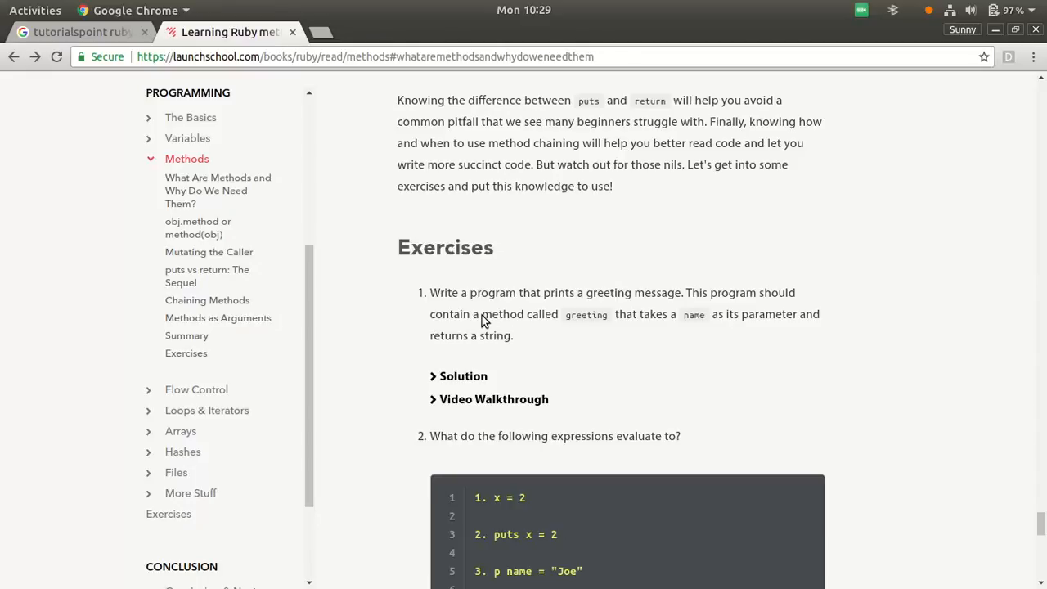
{"action": "mouse_move", "coordinate": [565, 201]}
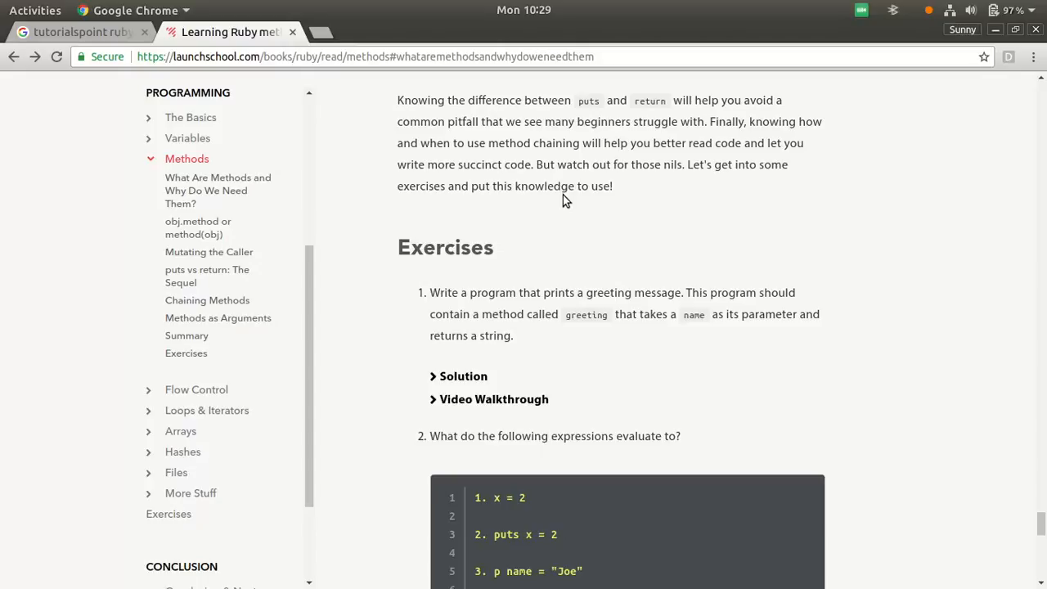
{"action": "mouse_move", "coordinate": [865, 12]}
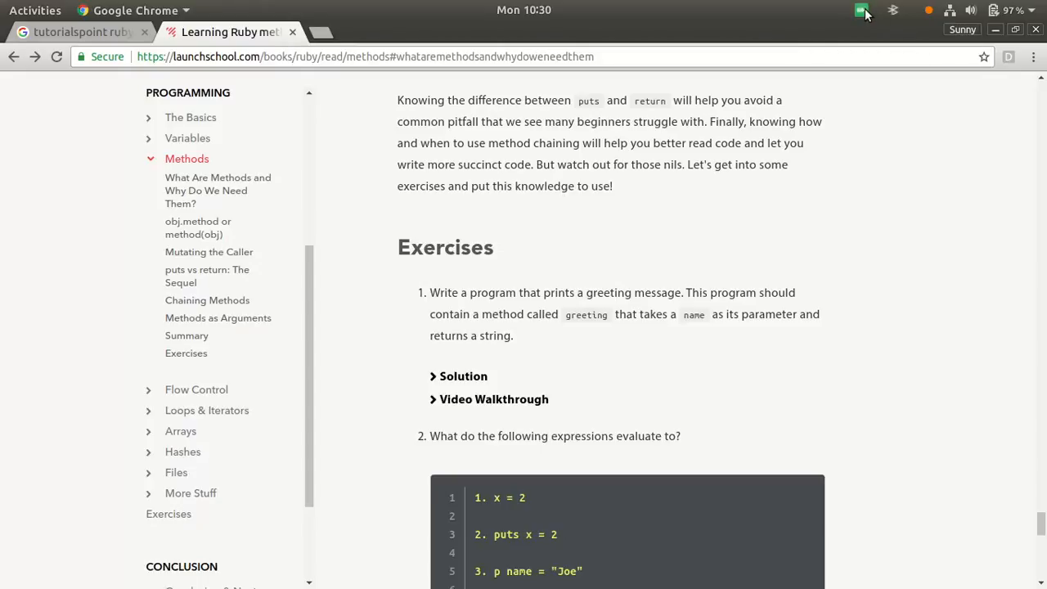